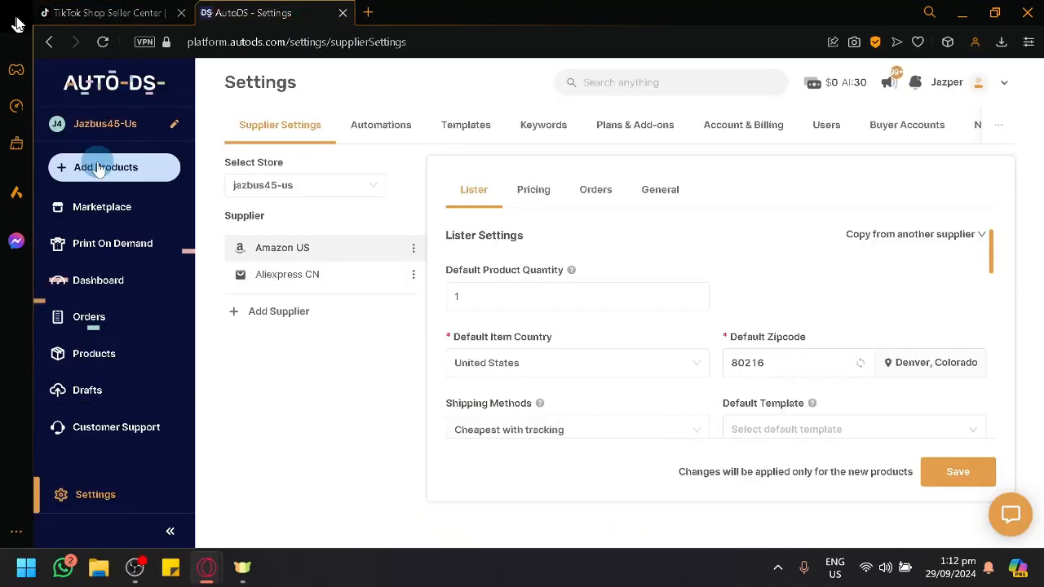
- Open the AutoDS Marketplace, glance at TikTok Shop Seller Center, then return to AutoDS
click(105, 167)
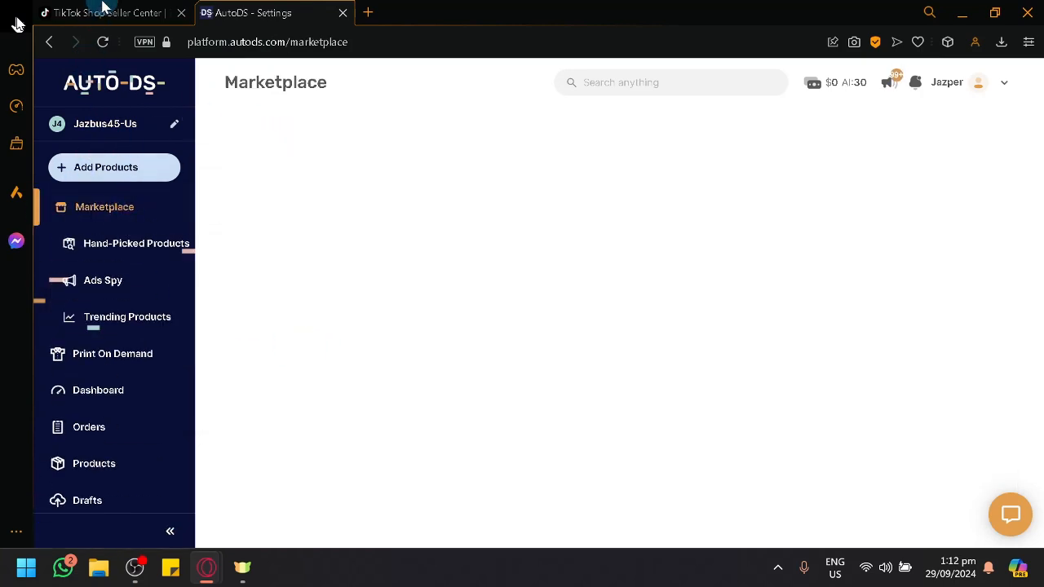
click(106, 12)
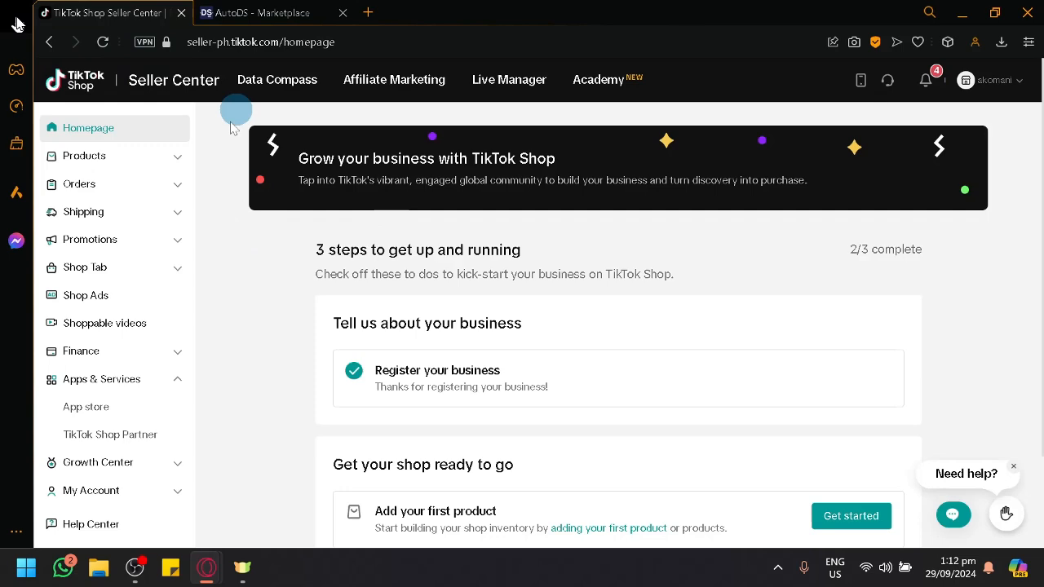
scroll(down, 3)
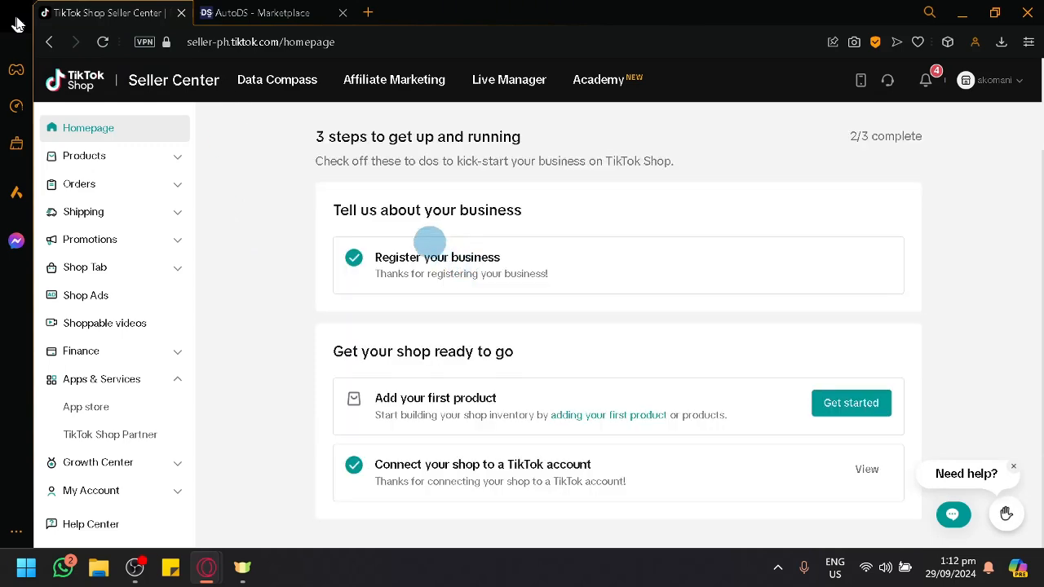
click(254, 12)
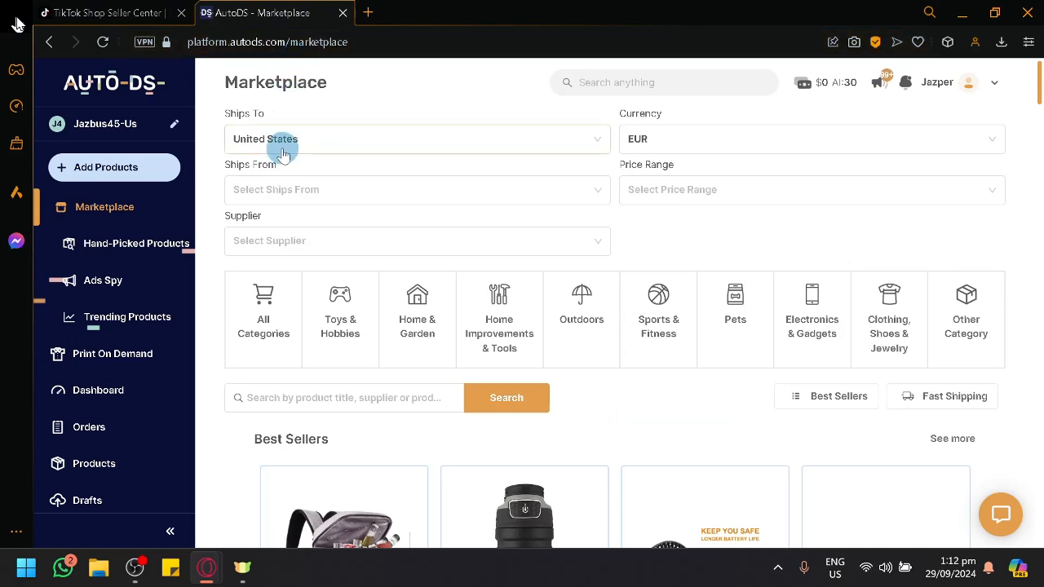
mouse_move(318, 153)
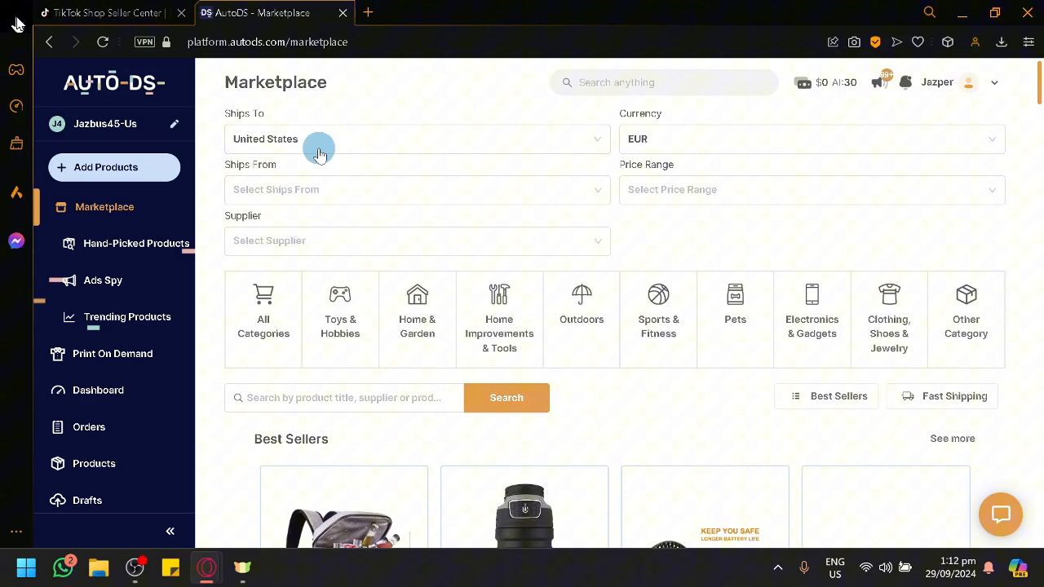
mouse_move(337, 216)
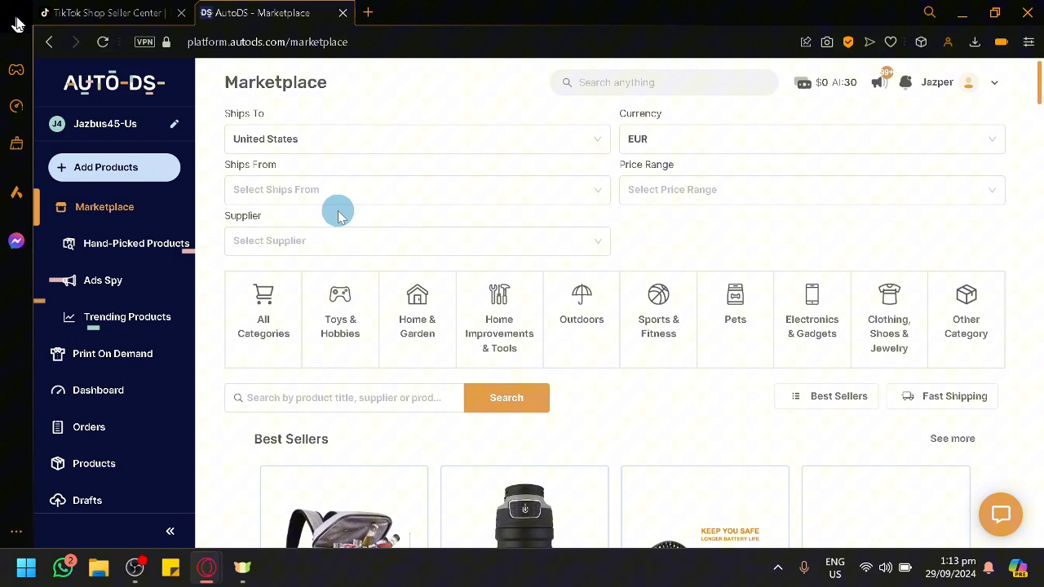
mouse_move(320, 207)
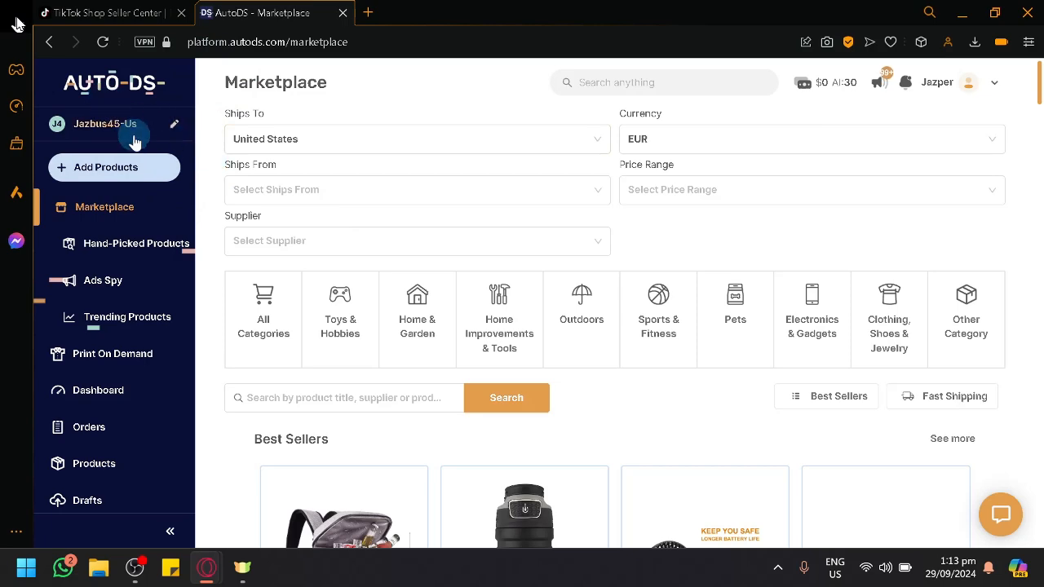
click(114, 124)
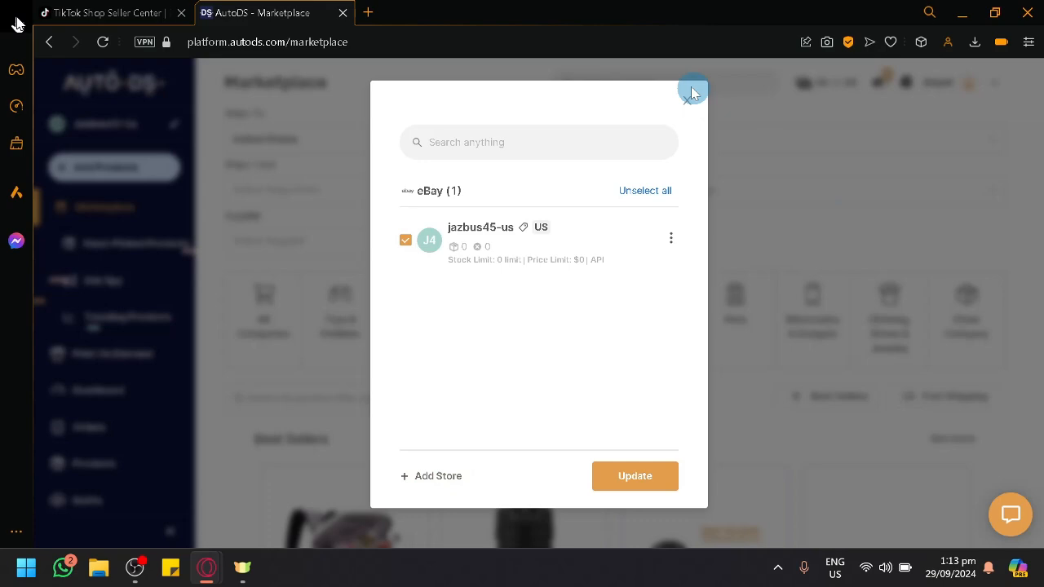
click(693, 88)
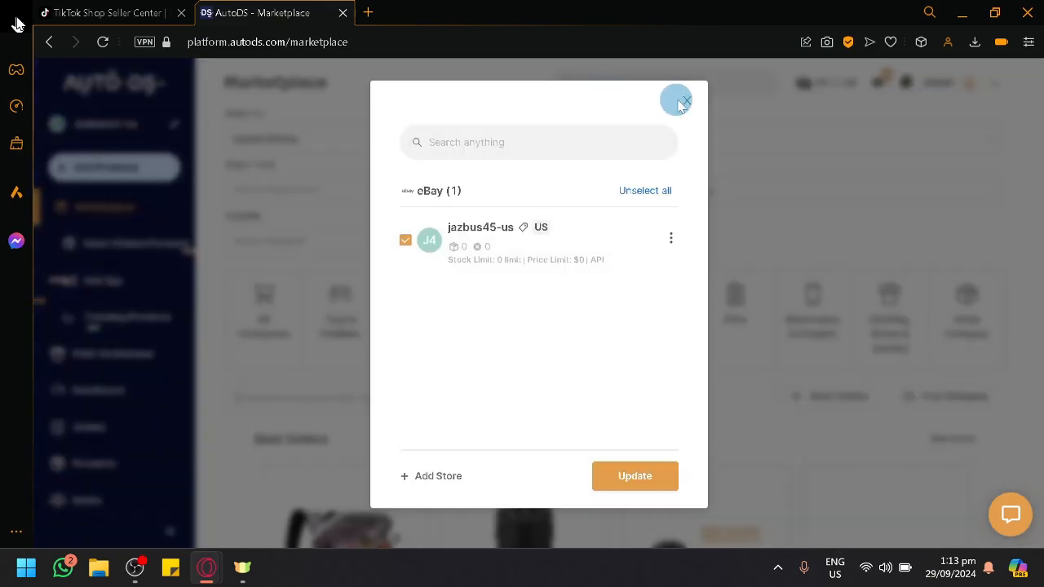
mouse_move(244, 194)
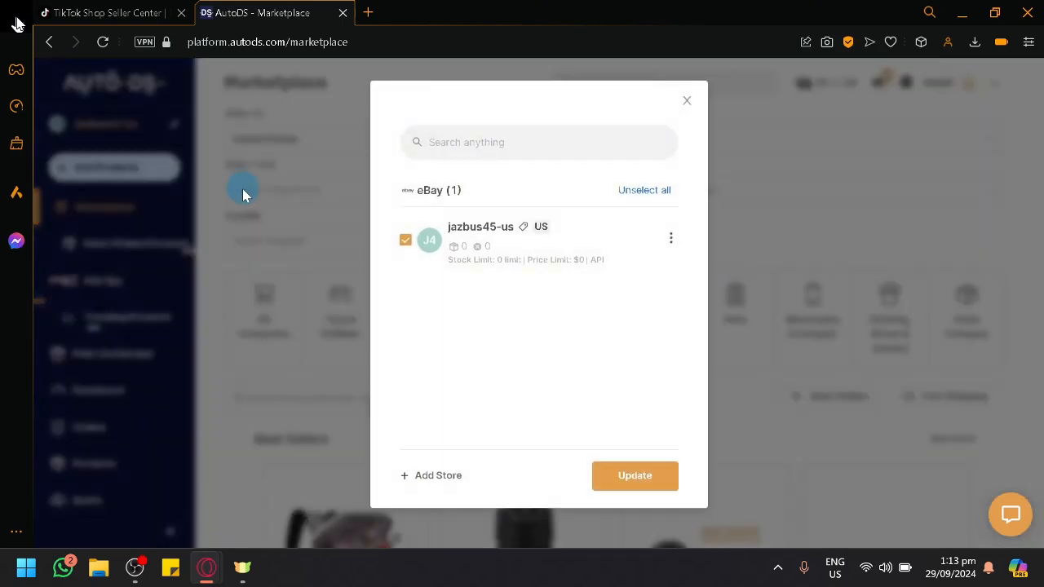
click(431, 475)
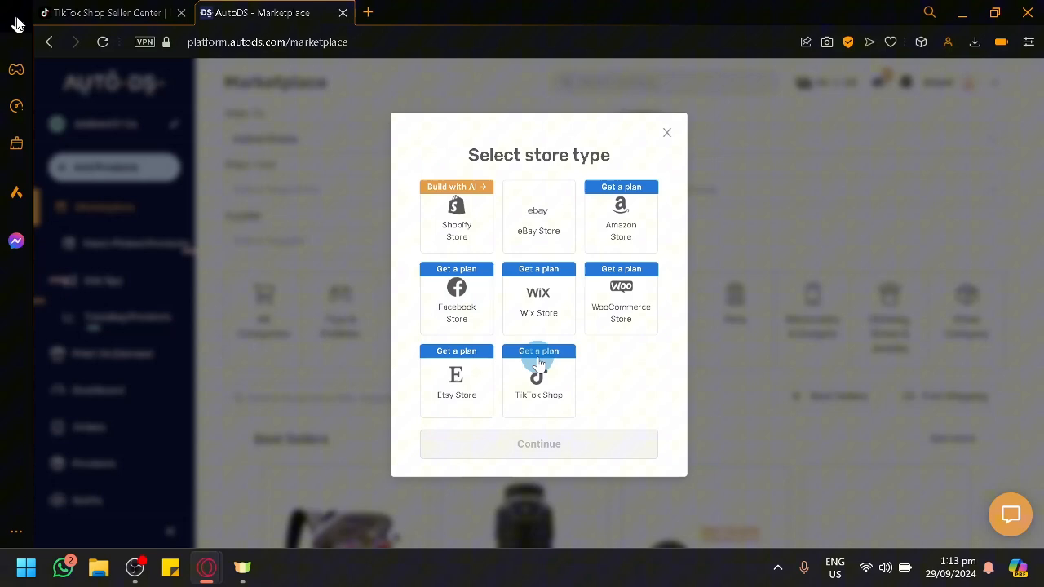
mouse_move(644, 281)
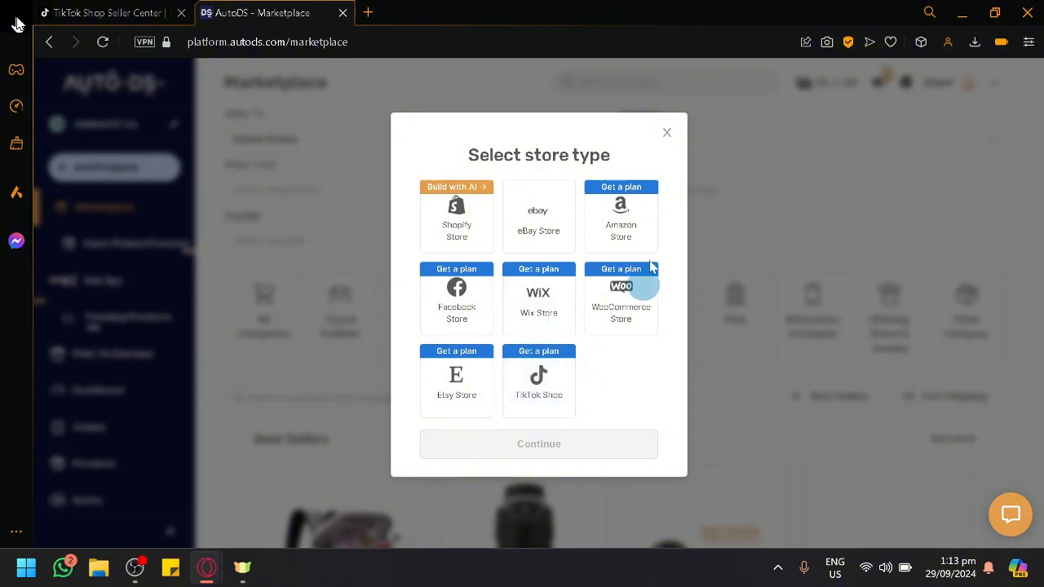
mouse_move(666, 132)
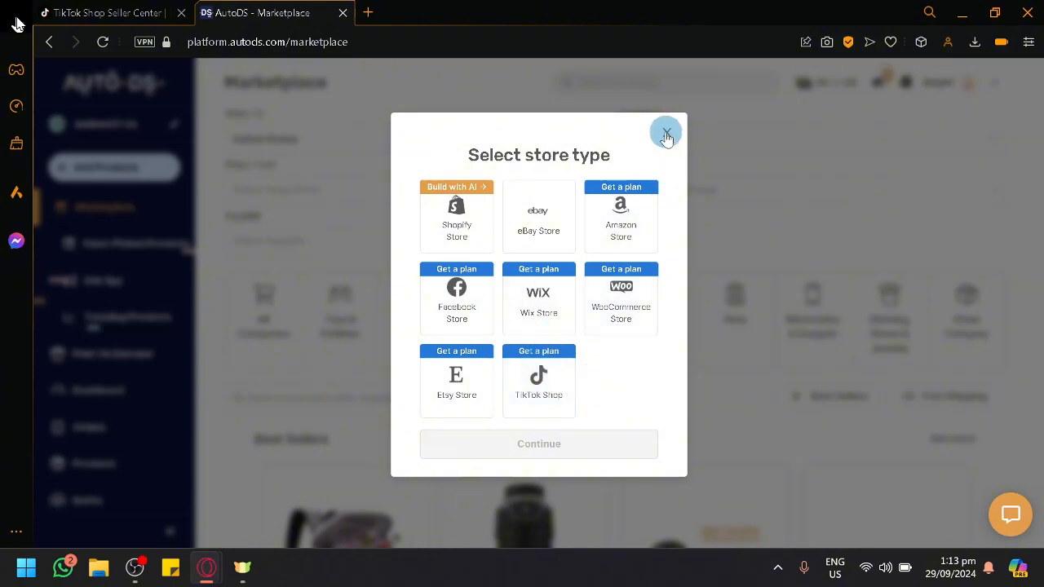
click(665, 133)
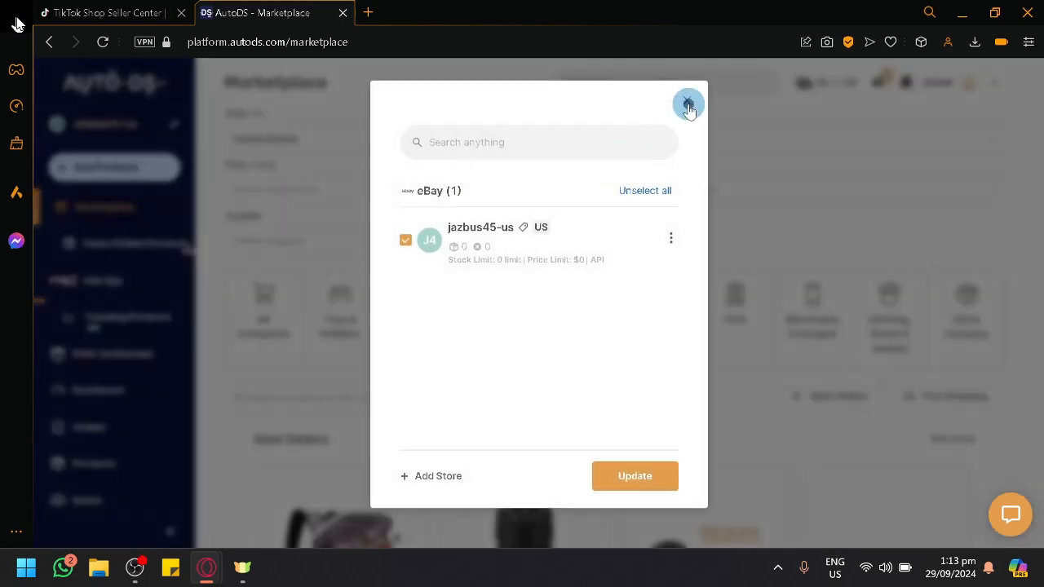
click(689, 105)
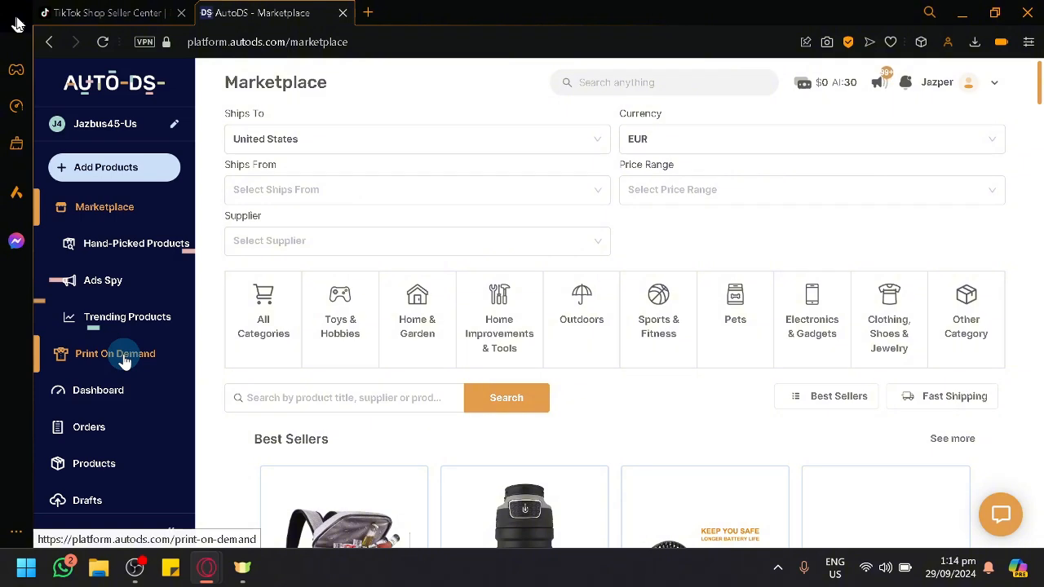
- Scroll past the Marketplace and open AutoDS Settings for the Amazon US and Aliexpress CN suppliers
scroll(down, 3)
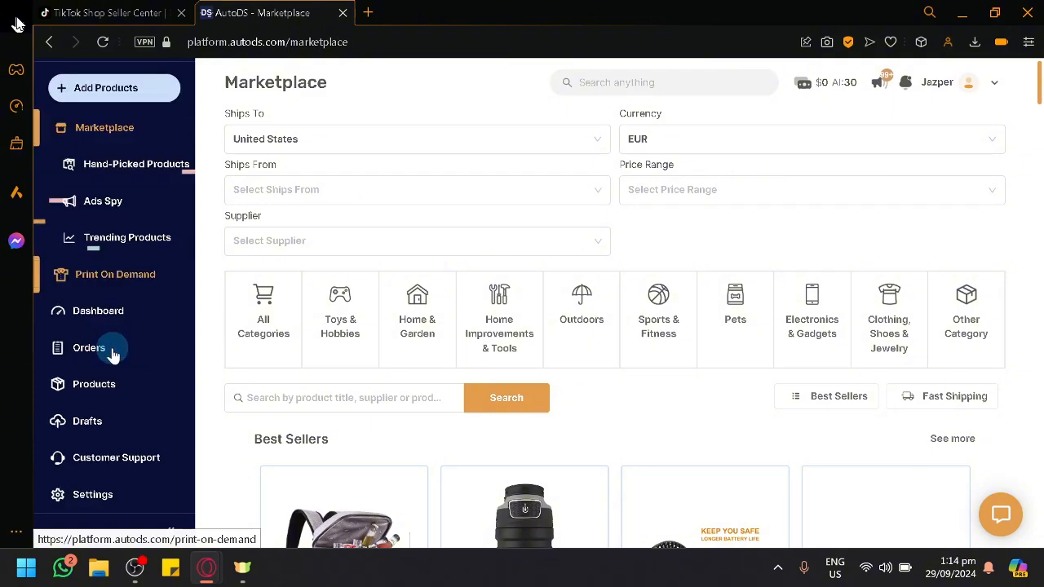
mouse_move(291, 177)
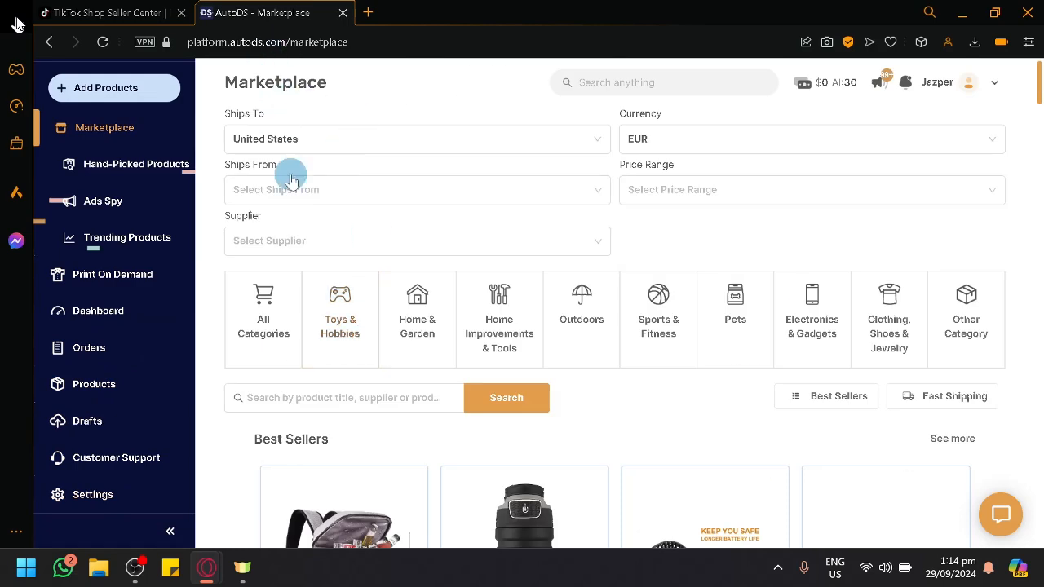
mouse_move(332, 175)
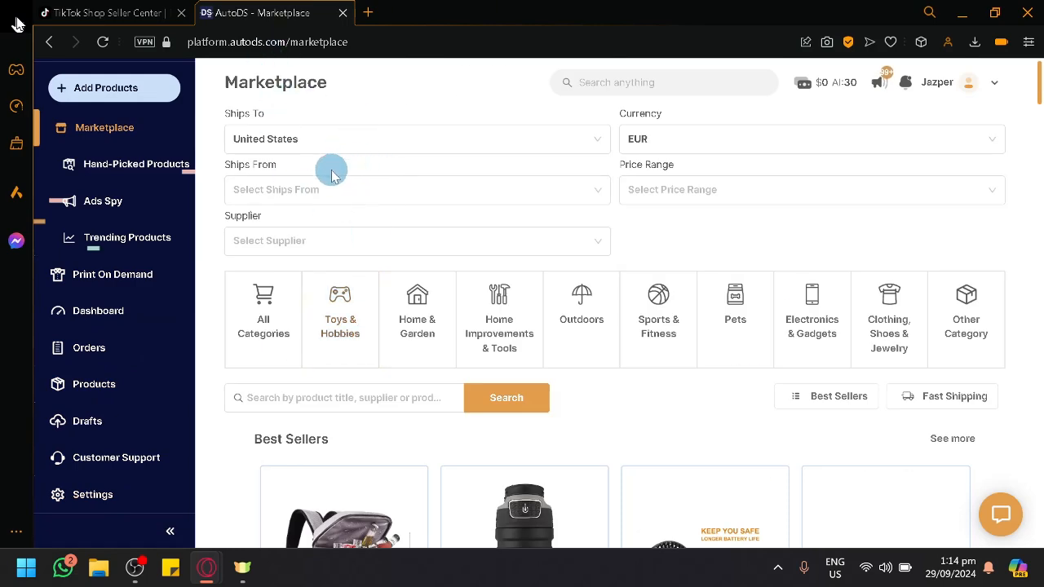
scroll(down, 3)
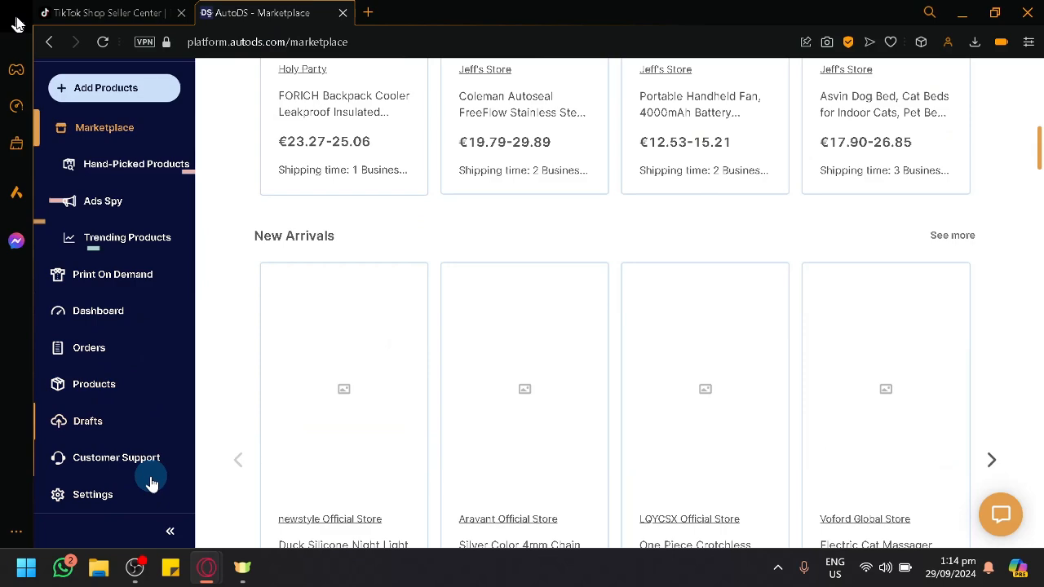
click(92, 495)
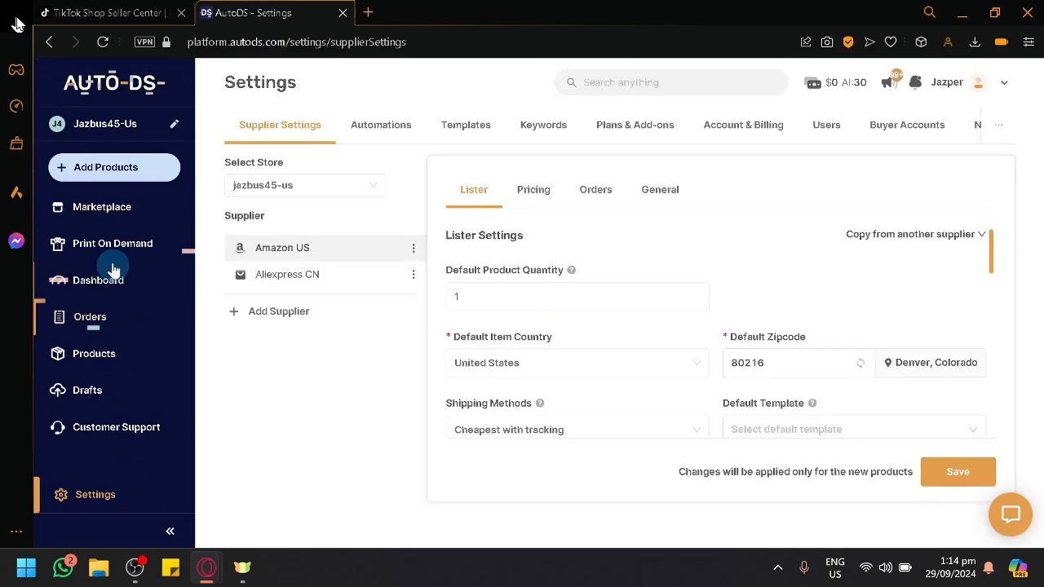
- Choose TikTok Shop as the new store type and dismiss the package pricing pop-up
click(104, 167)
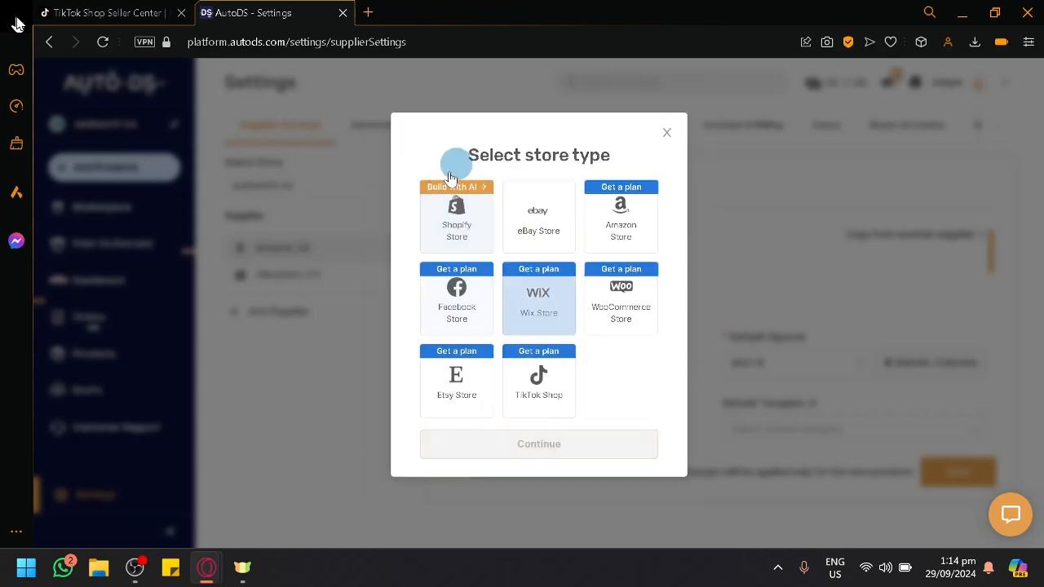
click(538, 381)
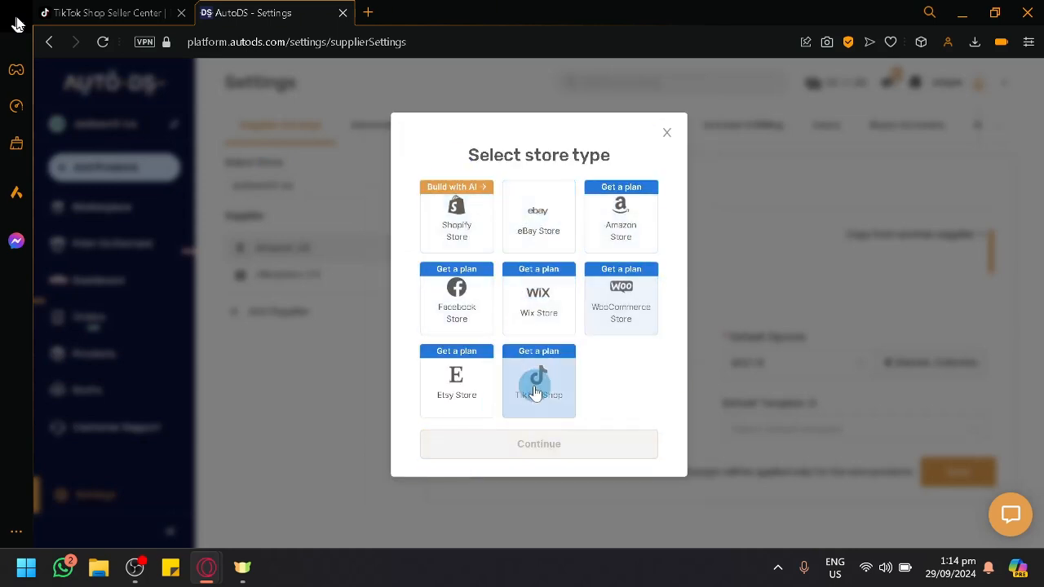
click(538, 380)
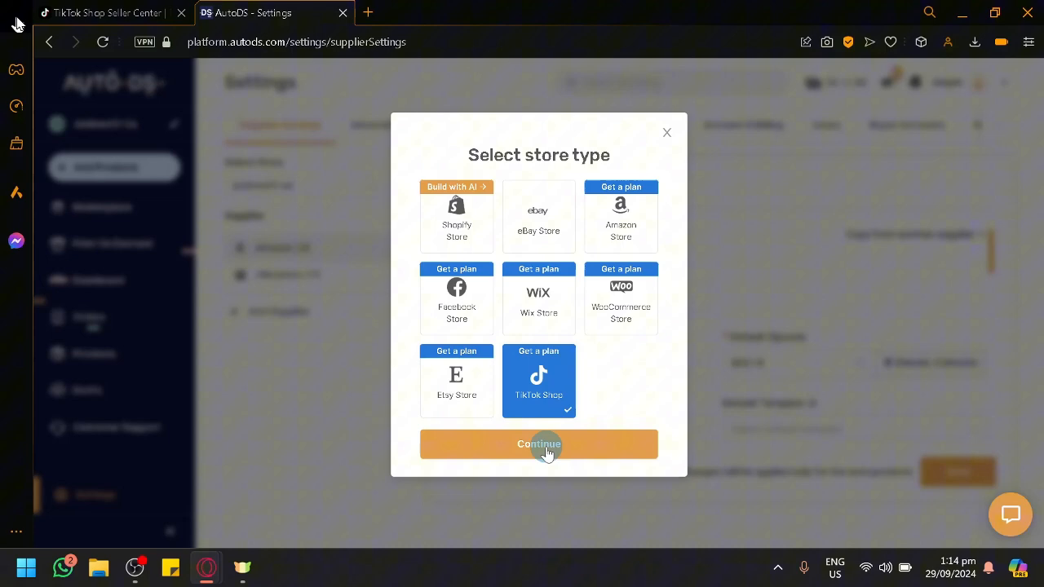
click(538, 444)
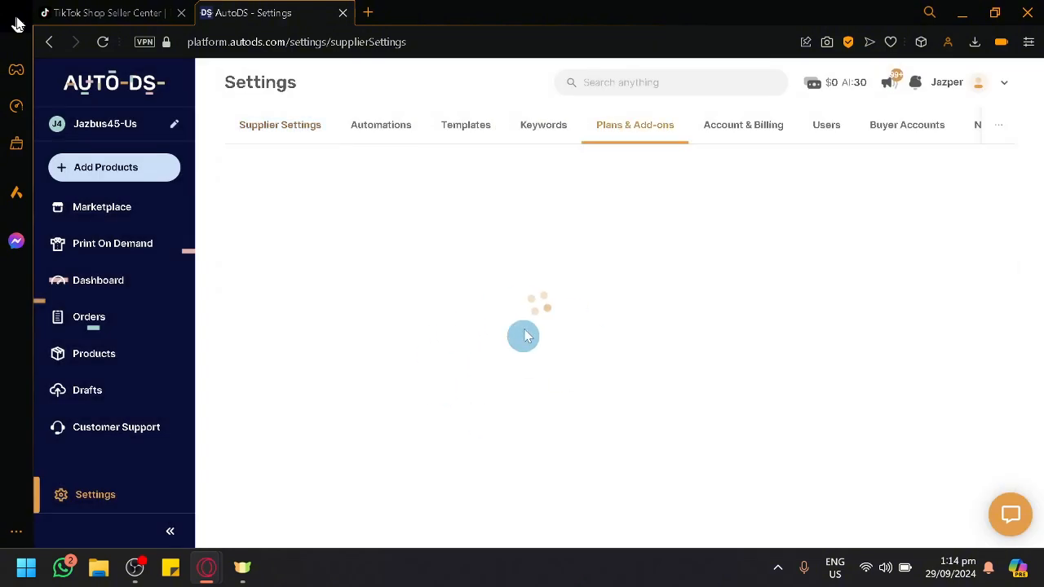
click(634, 125)
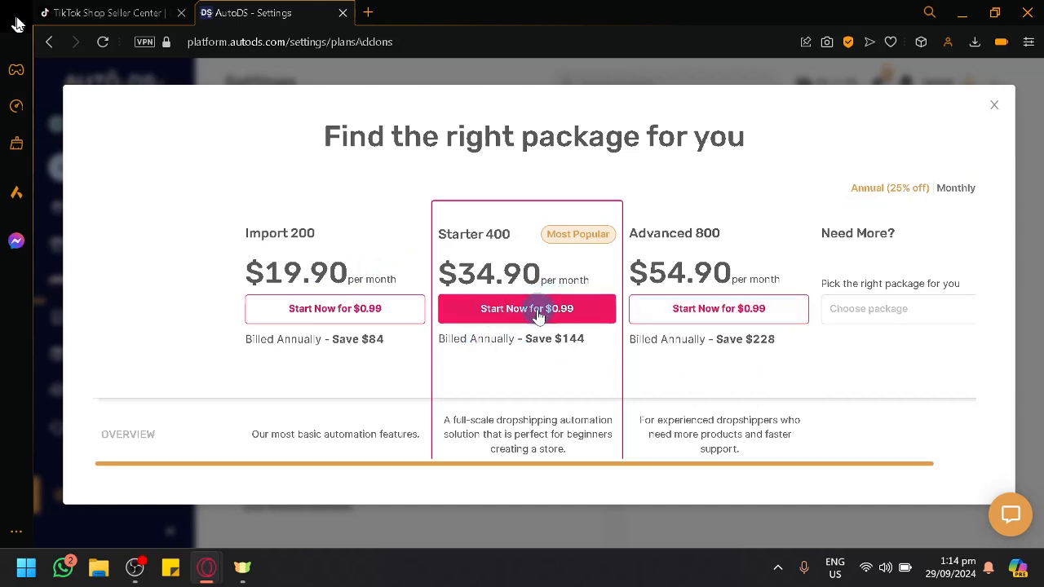
mouse_move(579, 316)
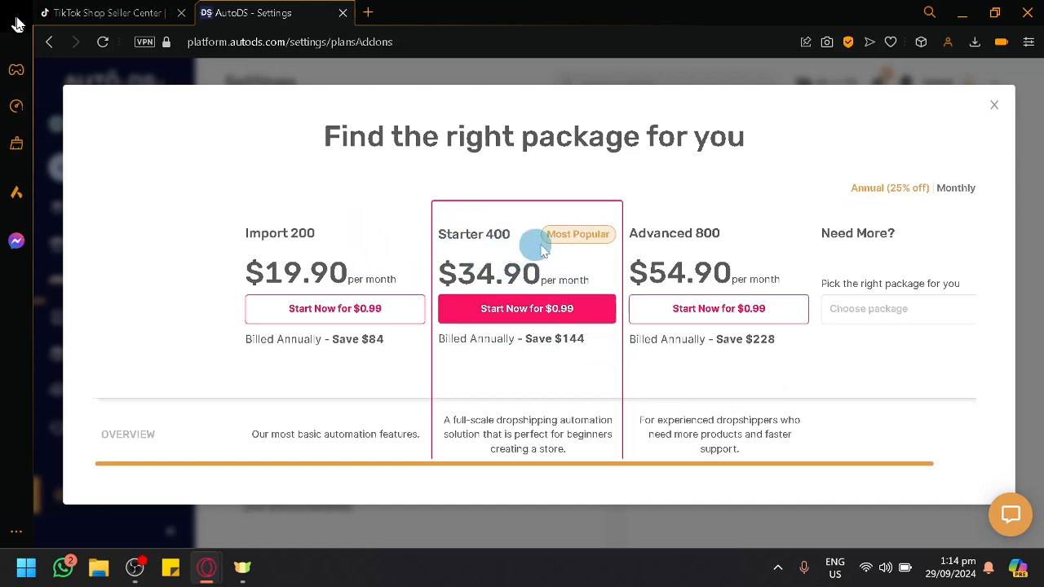
mouse_move(725, 269)
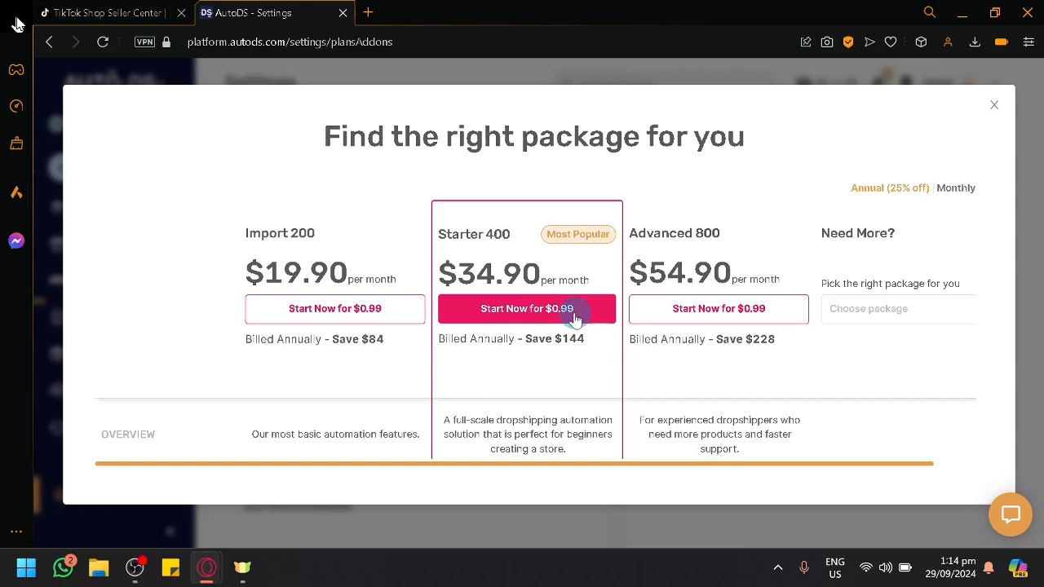
mouse_move(1011, 102)
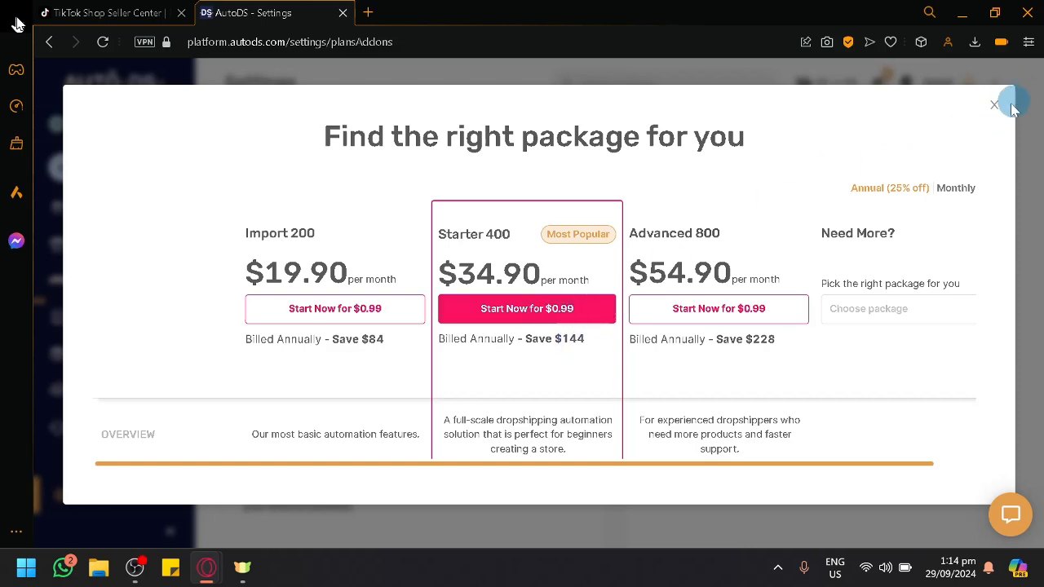
click(992, 104)
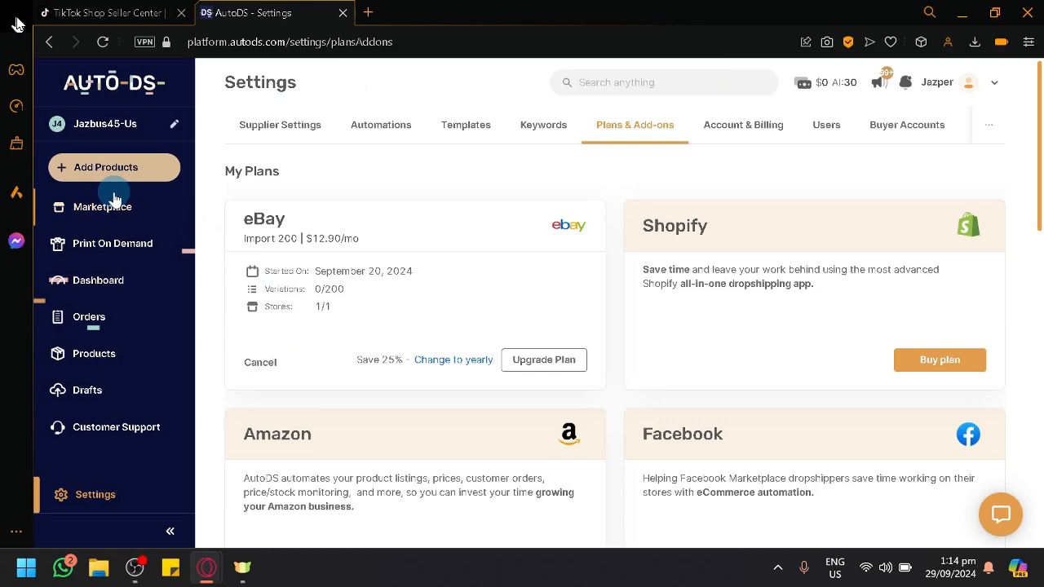
- Open and close the connected-stores list, then view the TikTok Shop Seller Center homepage
click(103, 206)
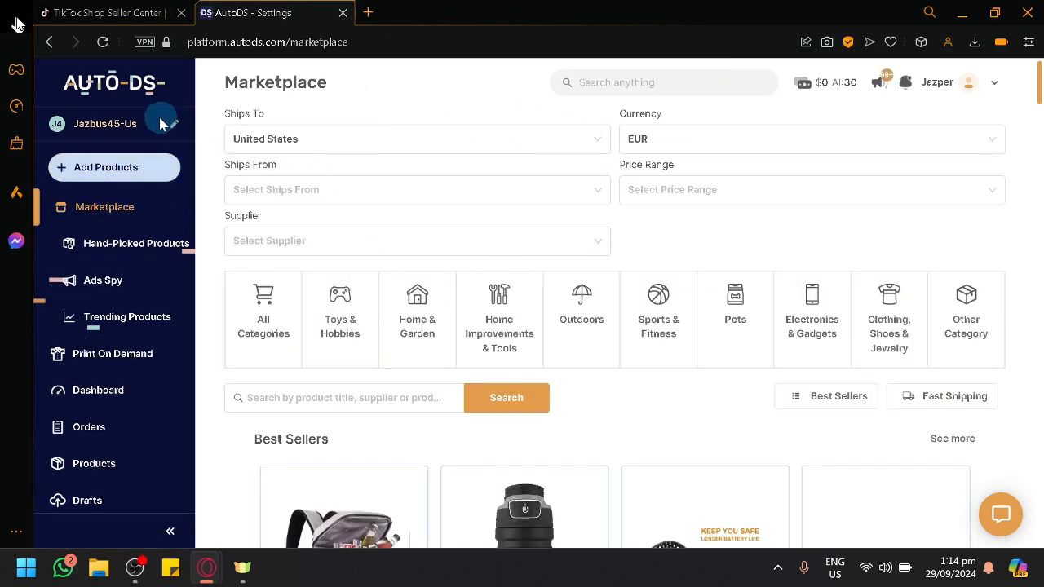
click(104, 123)
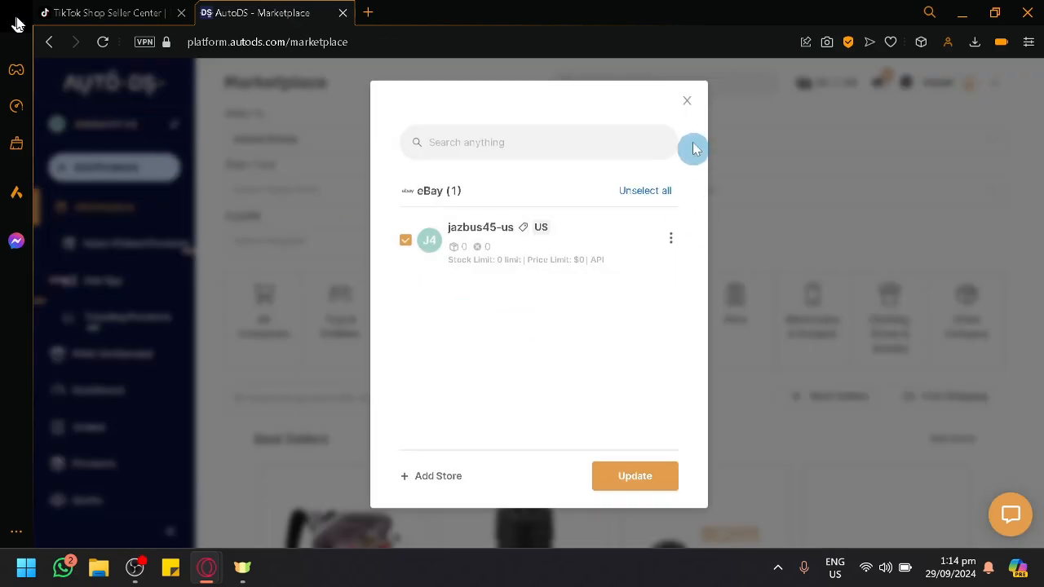
mouse_move(692, 104)
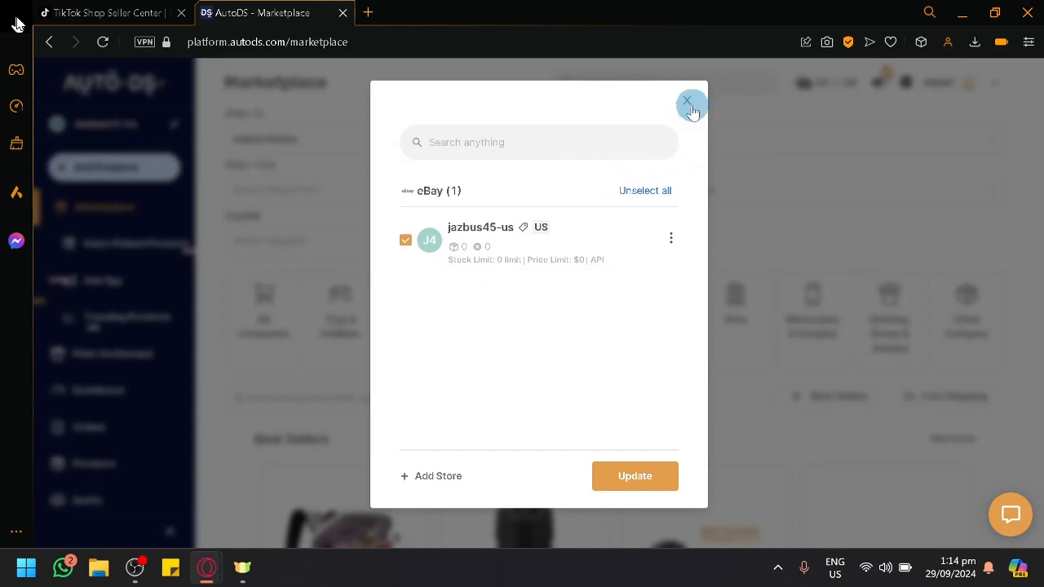
click(689, 103)
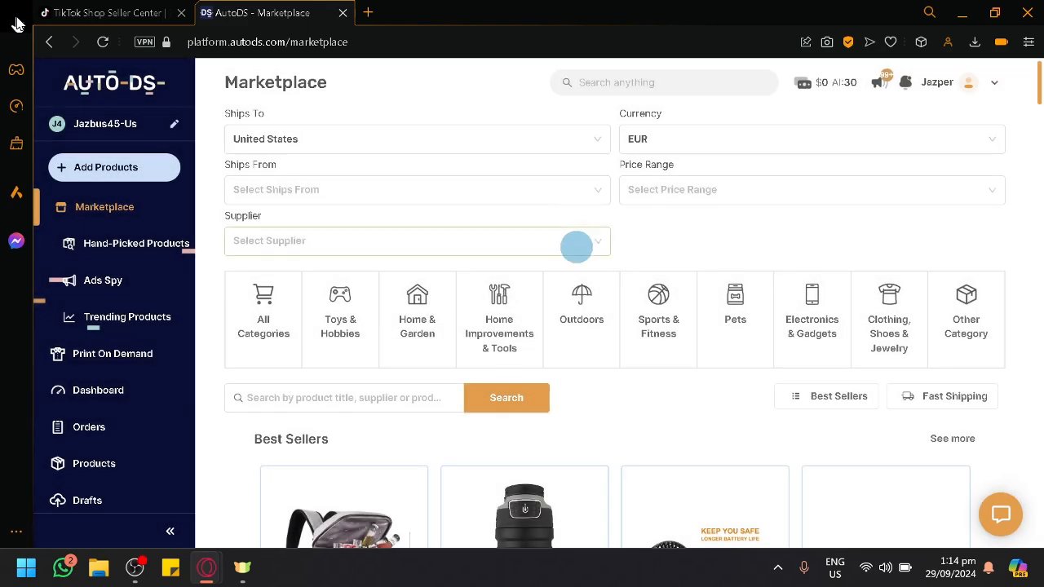
click(106, 12)
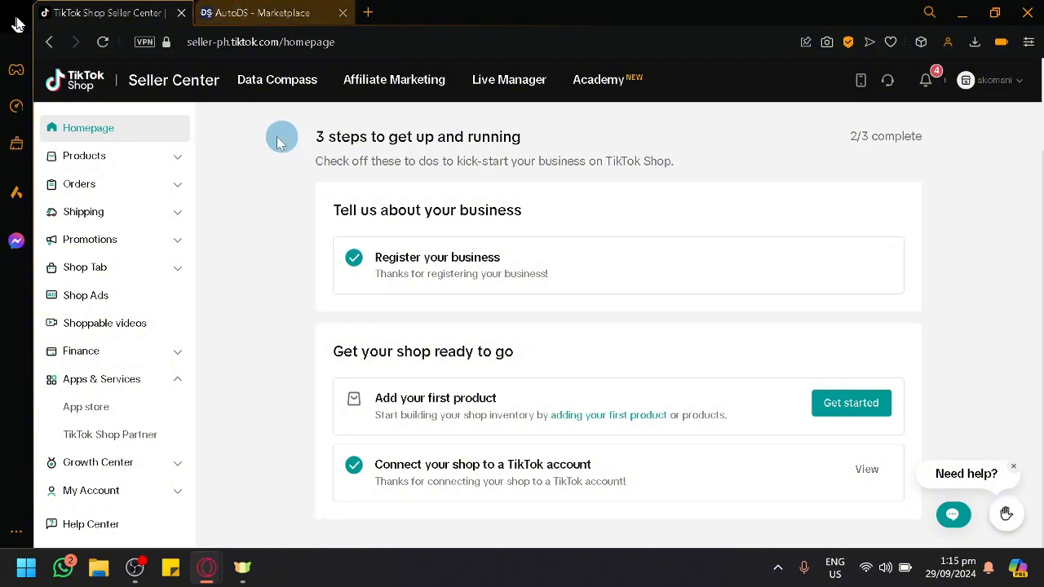
mouse_move(421, 196)
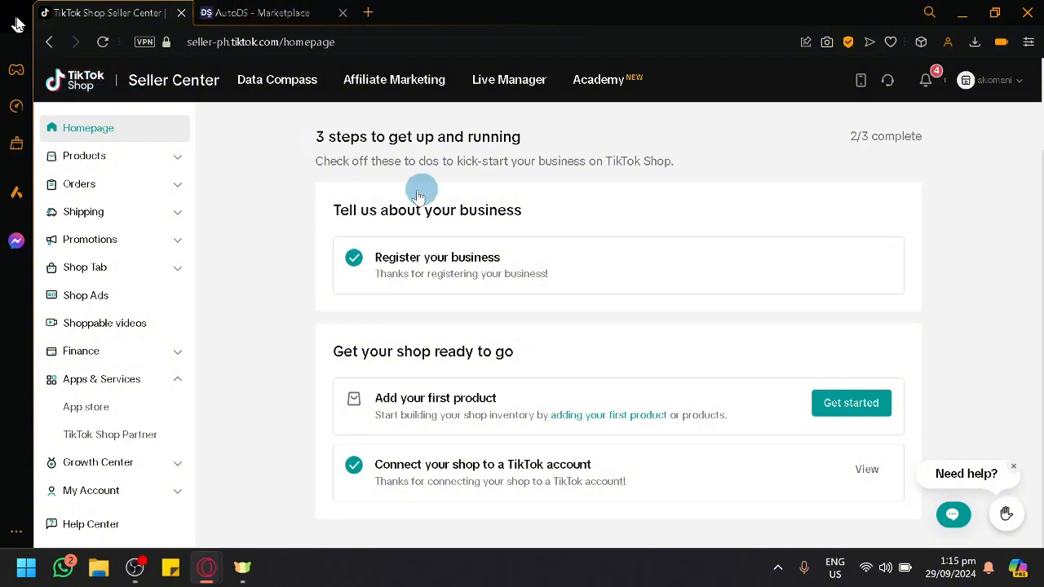
mouse_move(913, 310)
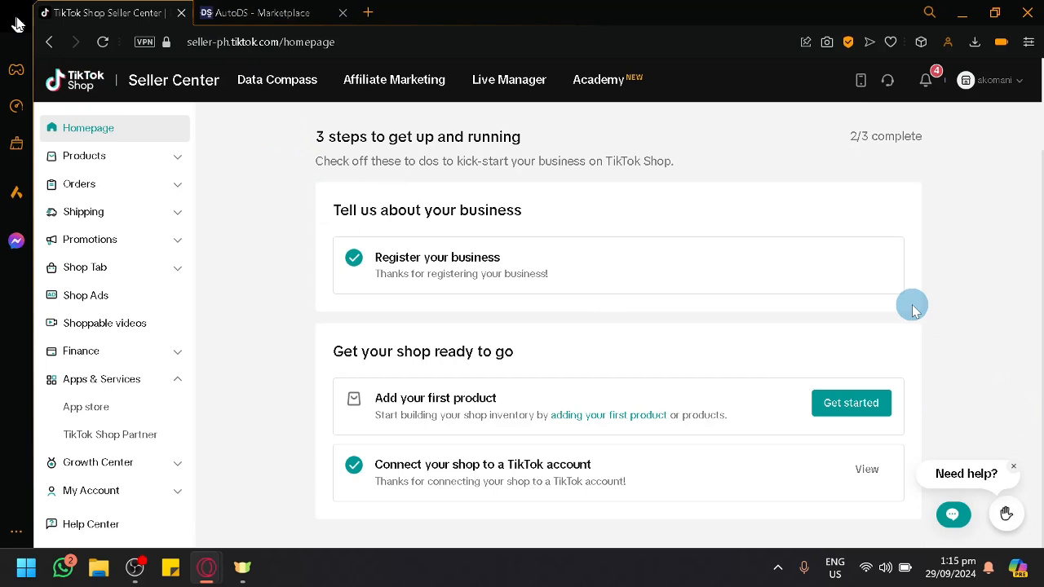
- Switch between the TikTok Shop homepage and the AutoDS Marketplace, ending on AutoDS
click(254, 13)
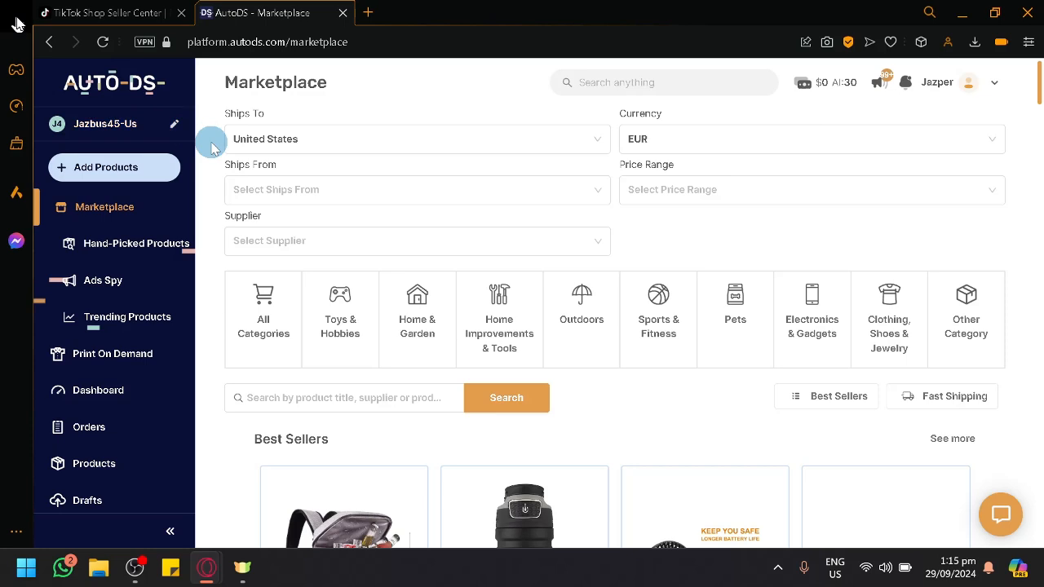
mouse_move(340, 309)
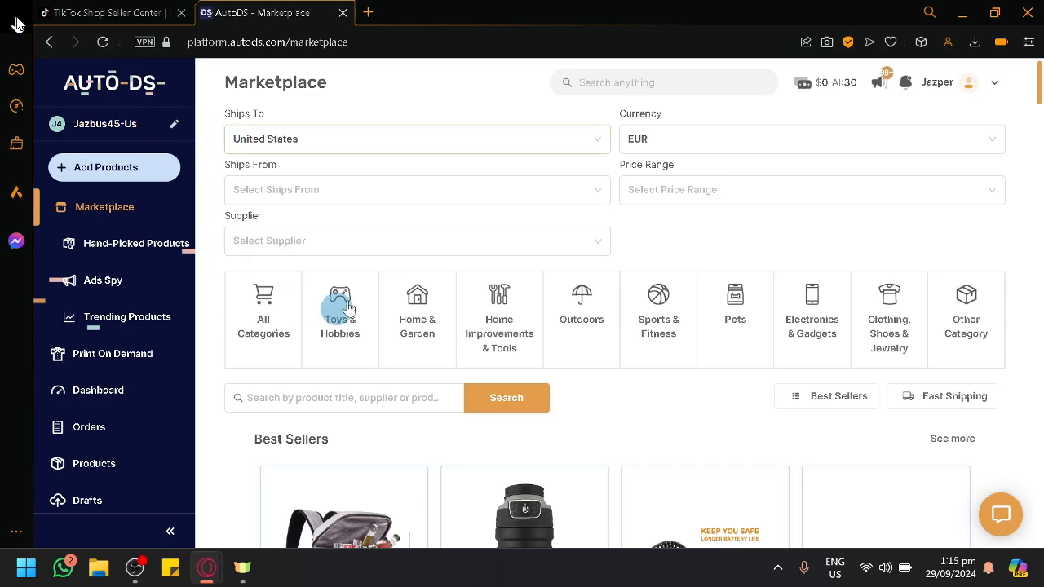
click(106, 12)
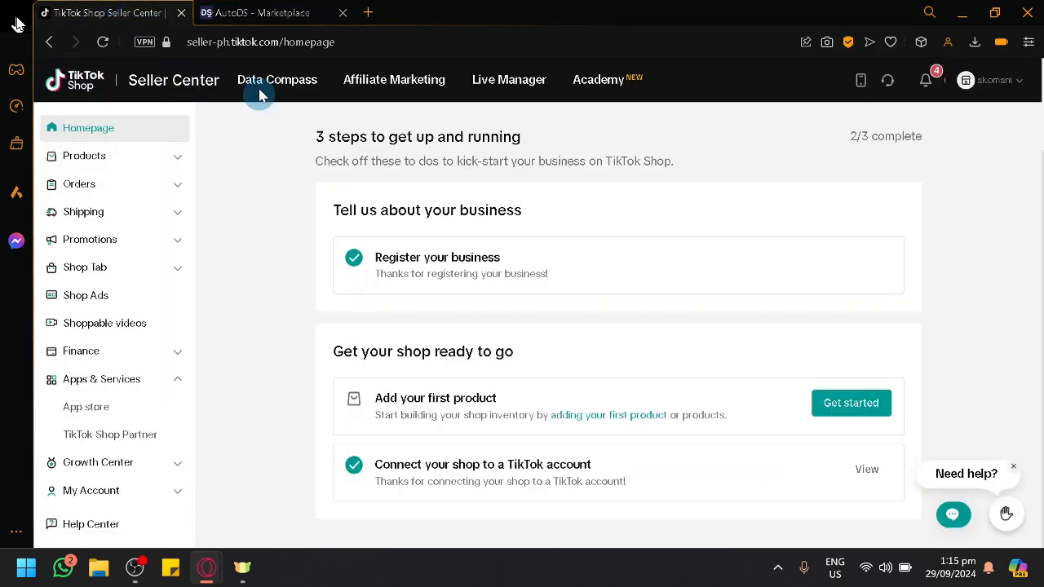
click(255, 12)
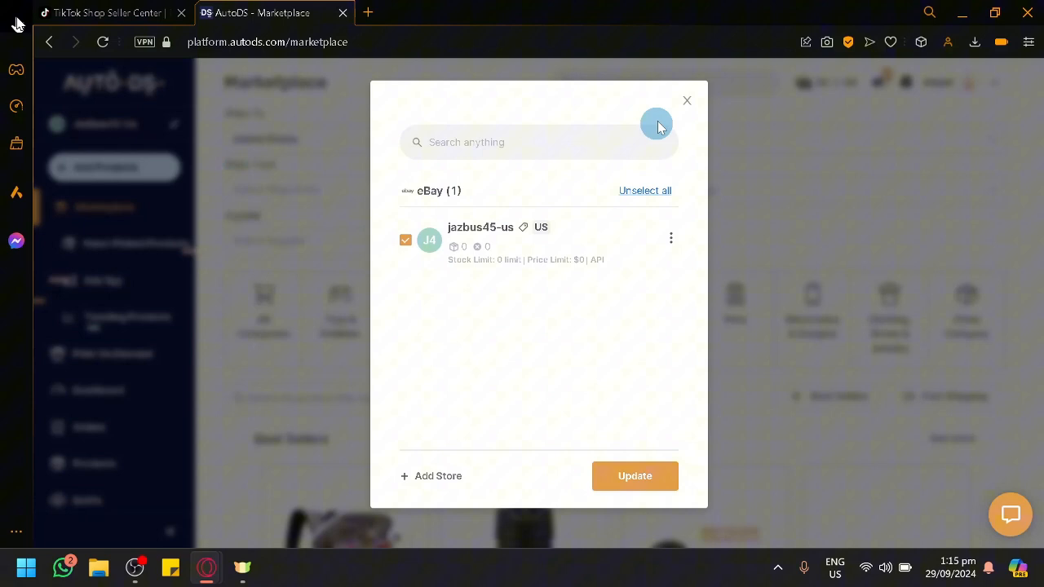
mouse_move(670, 236)
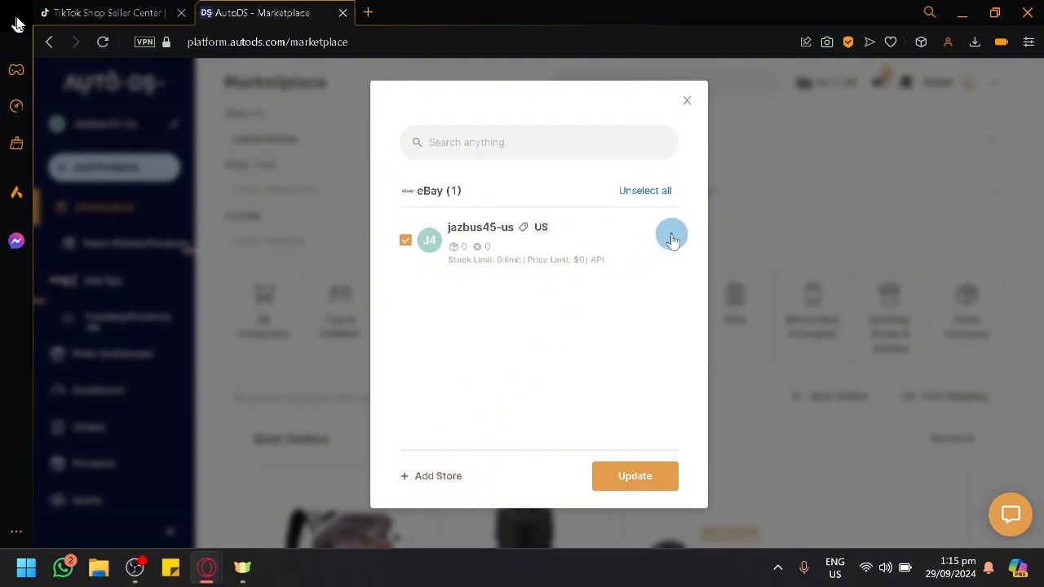
- View the jazbus45-us eBay store's options menu, then close it and the stores dialog
click(670, 235)
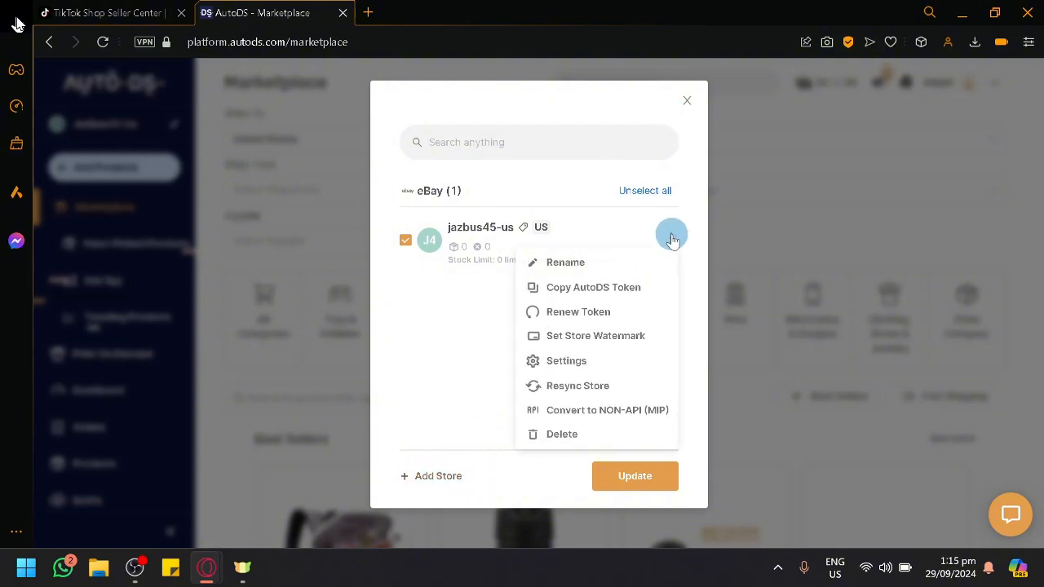
click(687, 100)
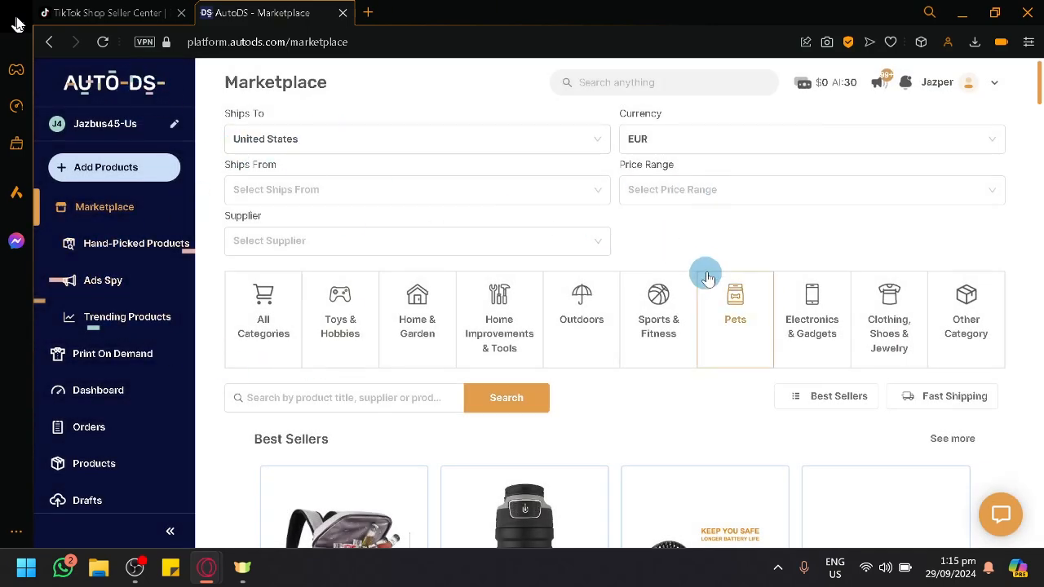
mouse_move(877, 173)
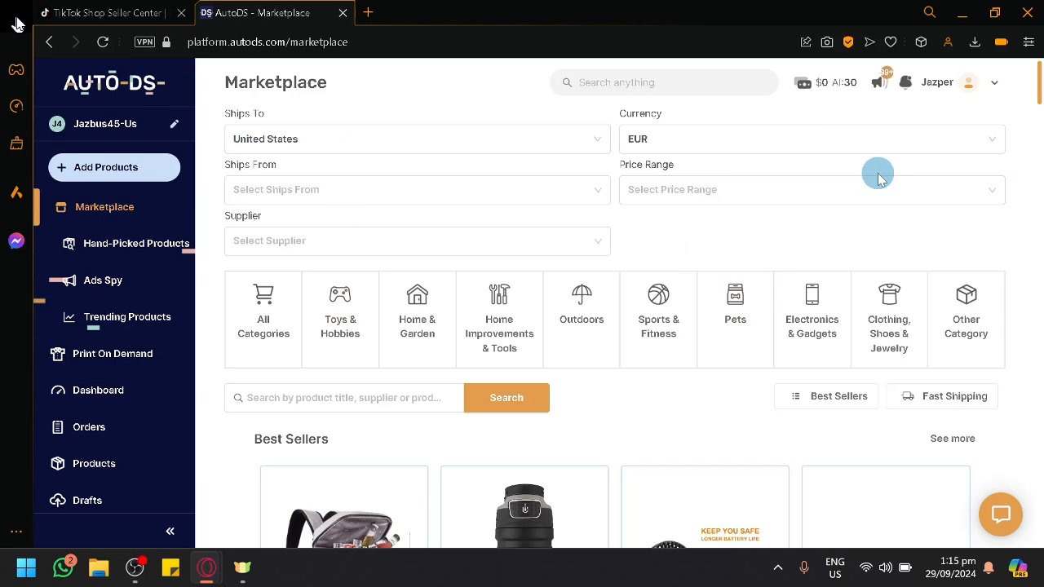
mouse_move(866, 174)
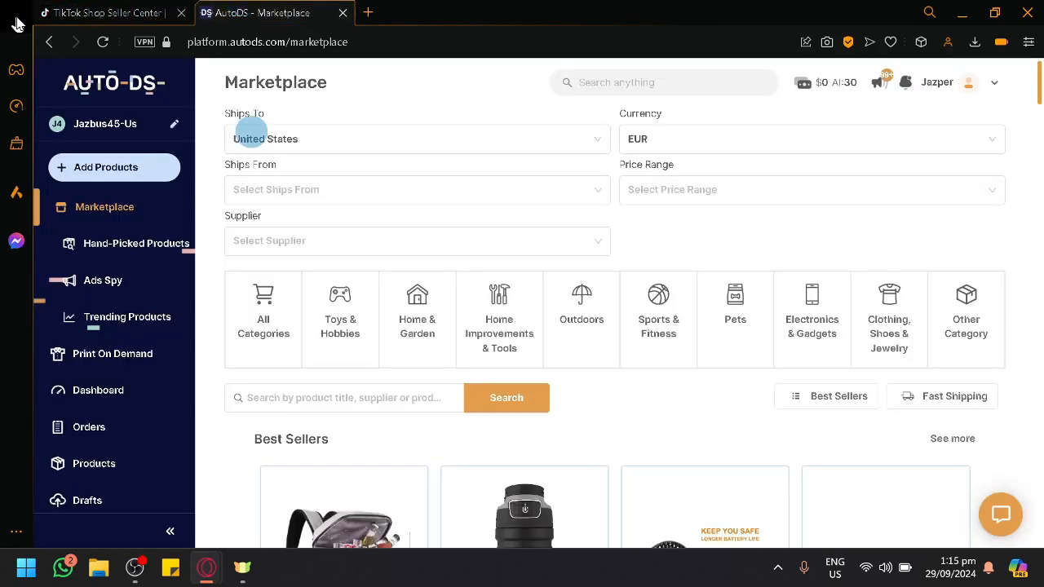
- Scroll the Marketplace down to New Arrivals, then switch to TikTok Shop Seller Center
scroll(down, 3)
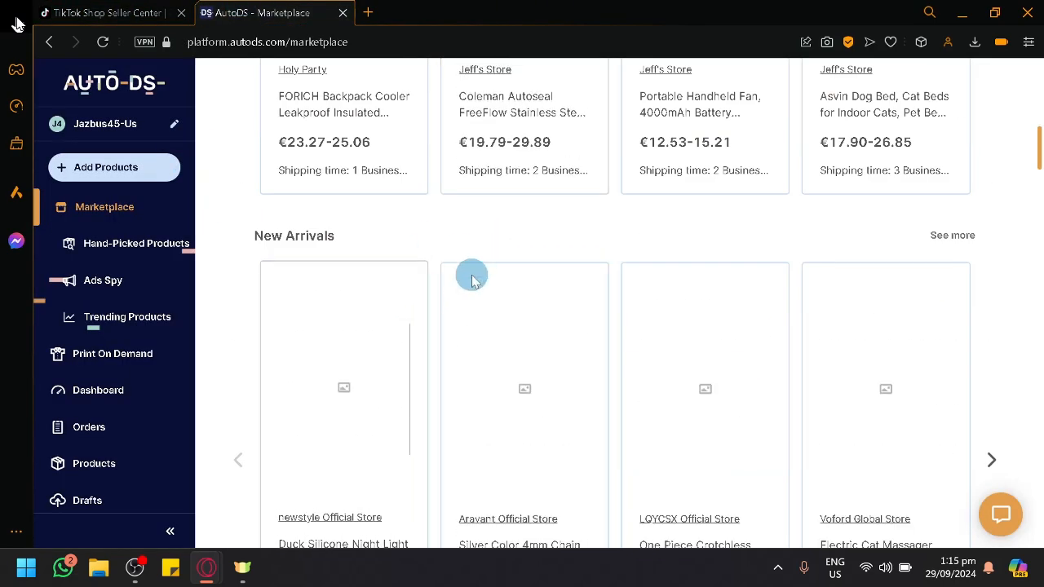
click(105, 12)
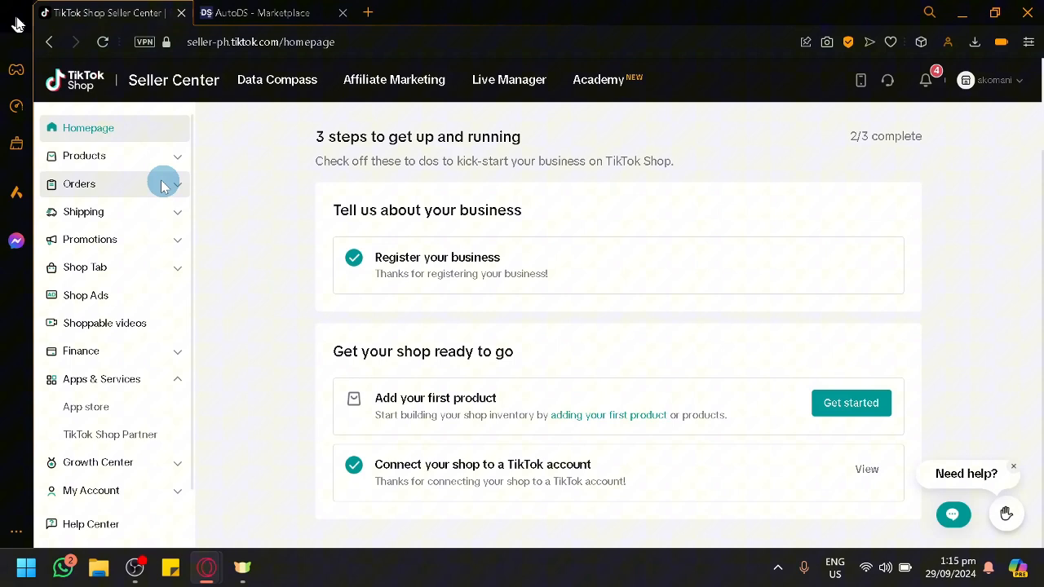
- Check the empty Products > Manage Products page, dismiss the survey, and return to AutoDS
click(84, 156)
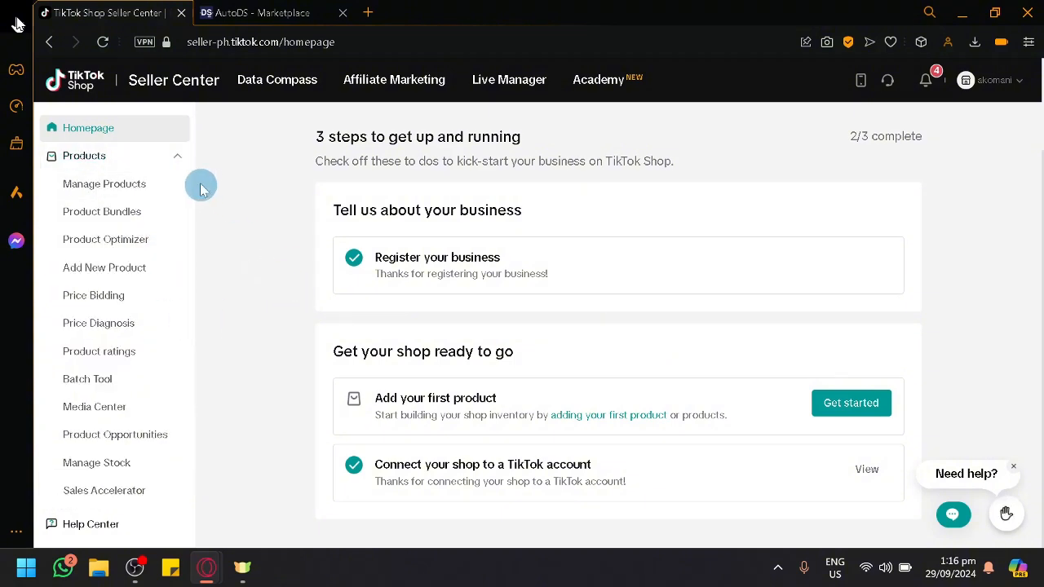
click(105, 184)
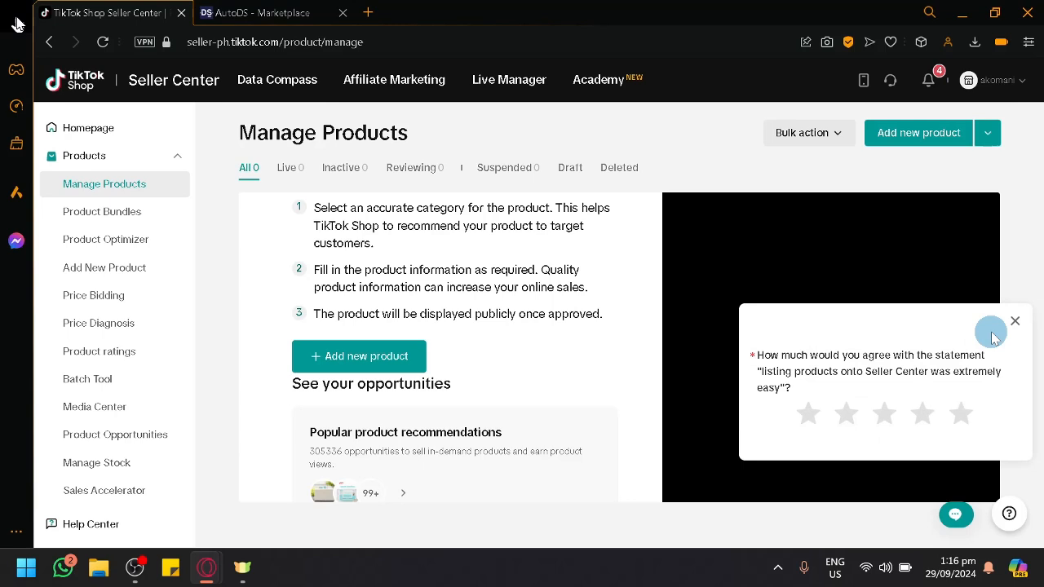
click(1015, 321)
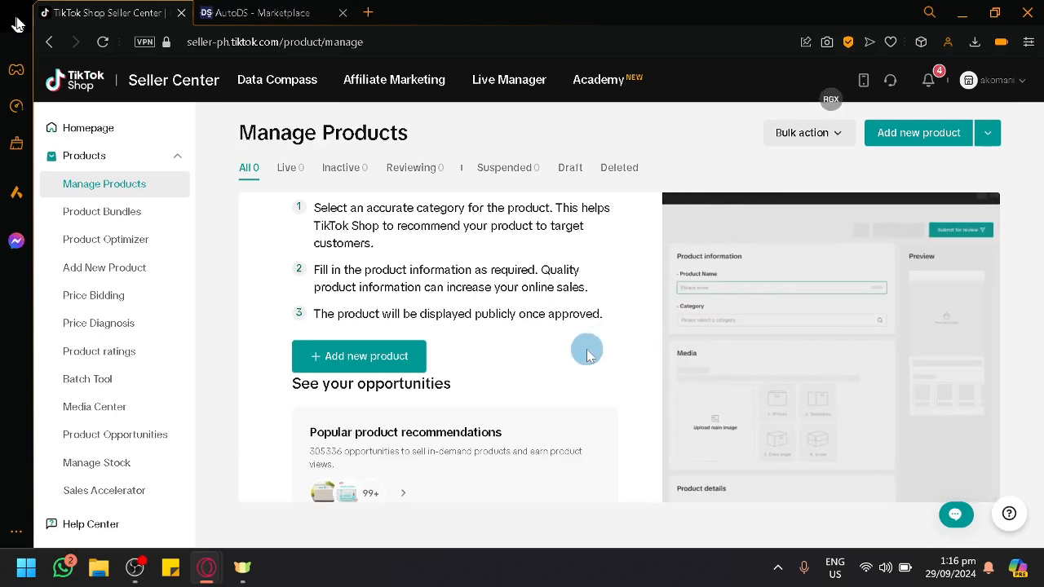
click(253, 13)
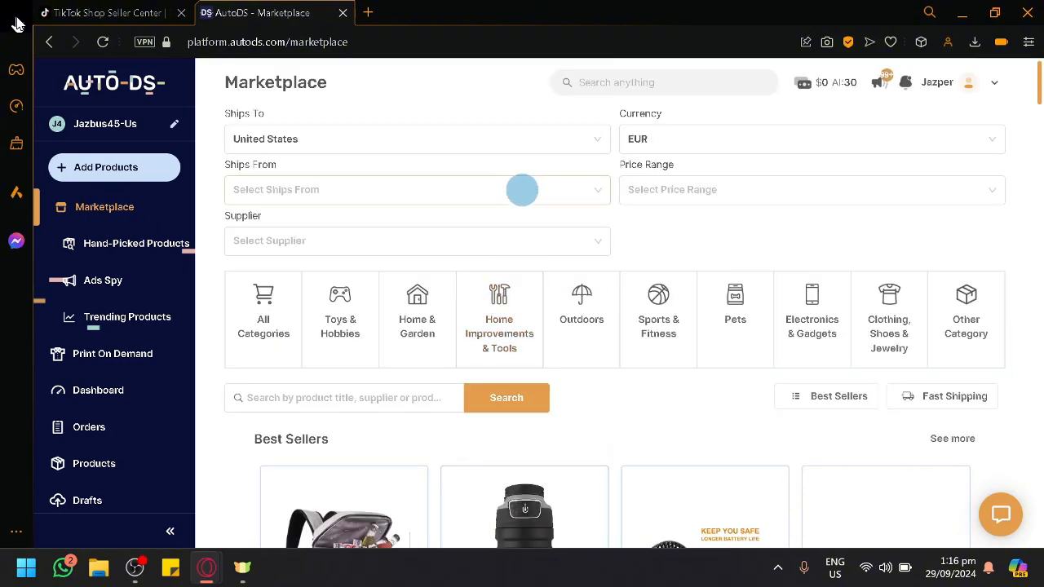
mouse_move(762, 366)
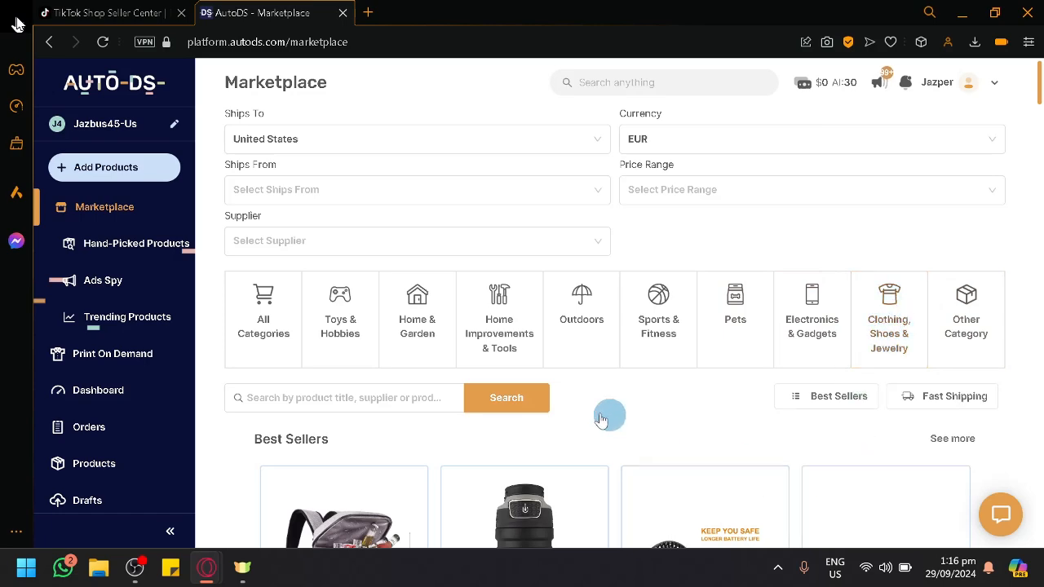
- Browse the Marketplace listing to the Pets category with Dogs, Cats, Fish subcategories
scroll(down, 3)
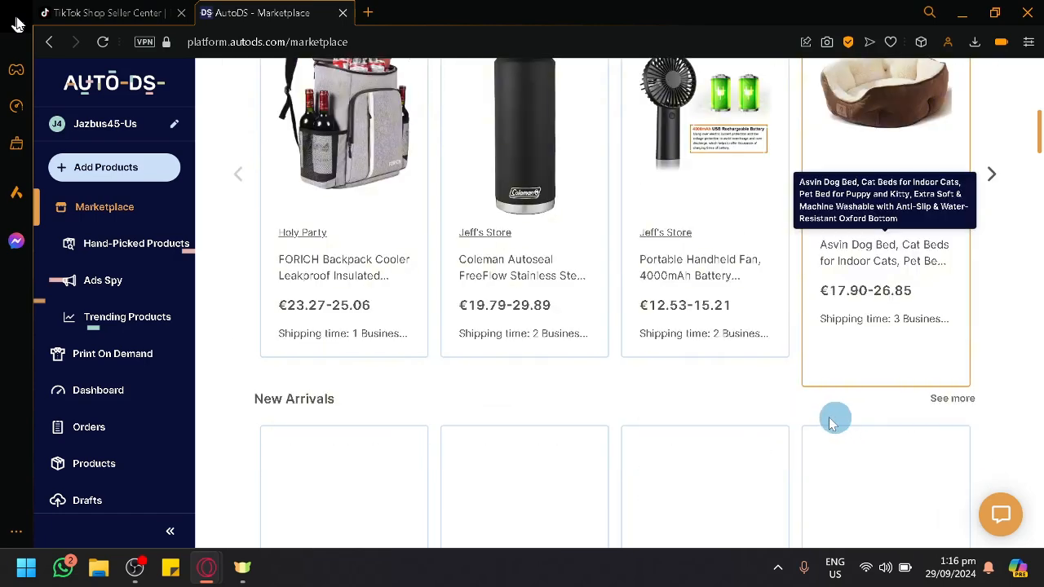
scroll(up, 3)
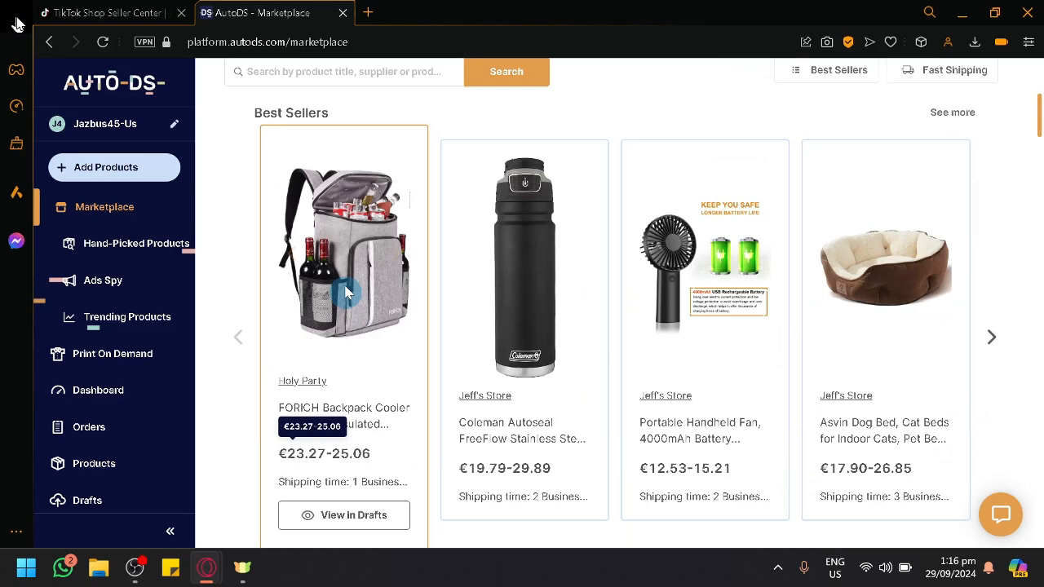
scroll(down, 3)
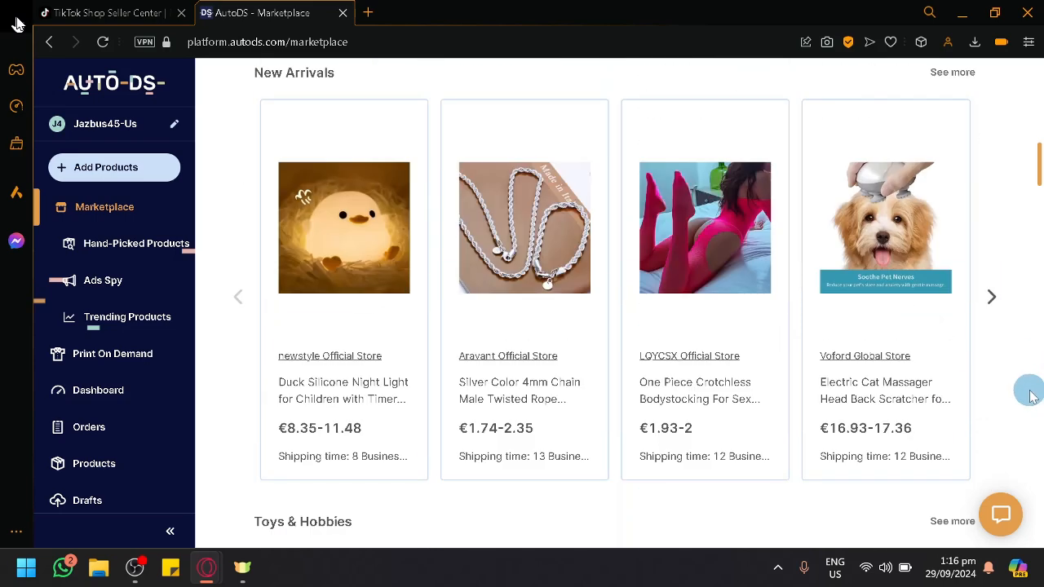
scroll(up, 3)
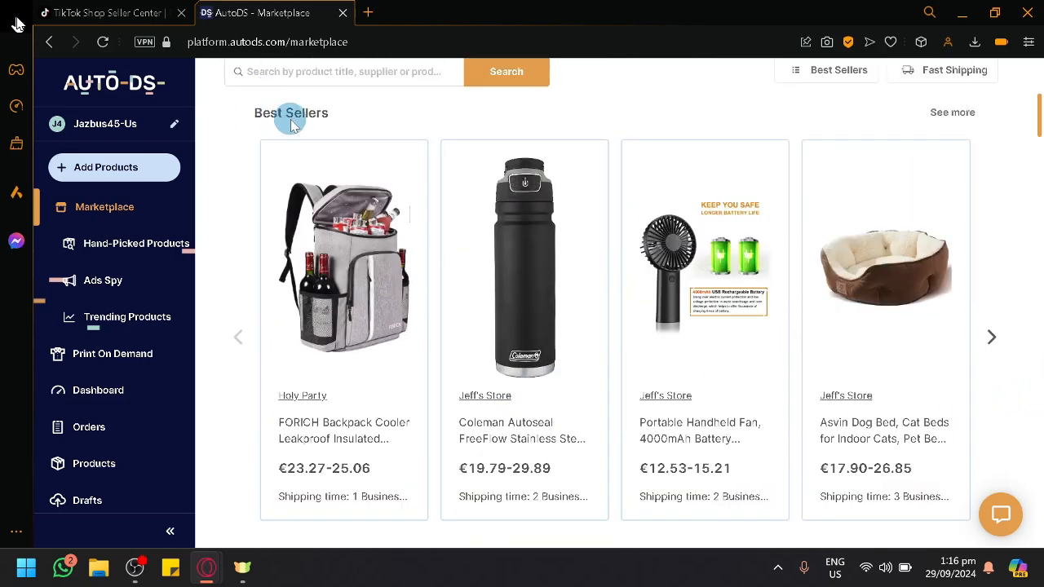
scroll(down, 3)
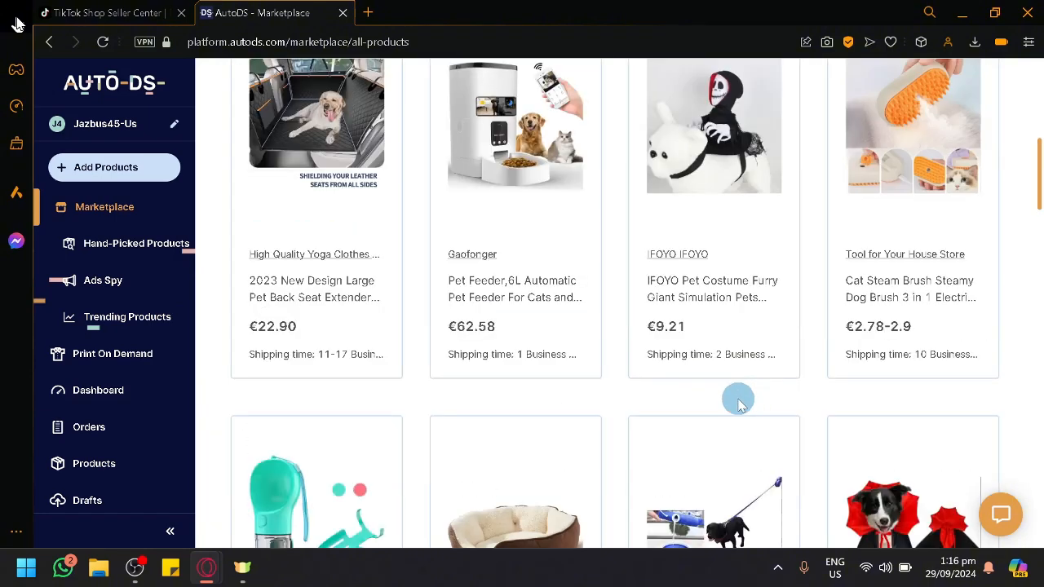
mouse_move(728, 411)
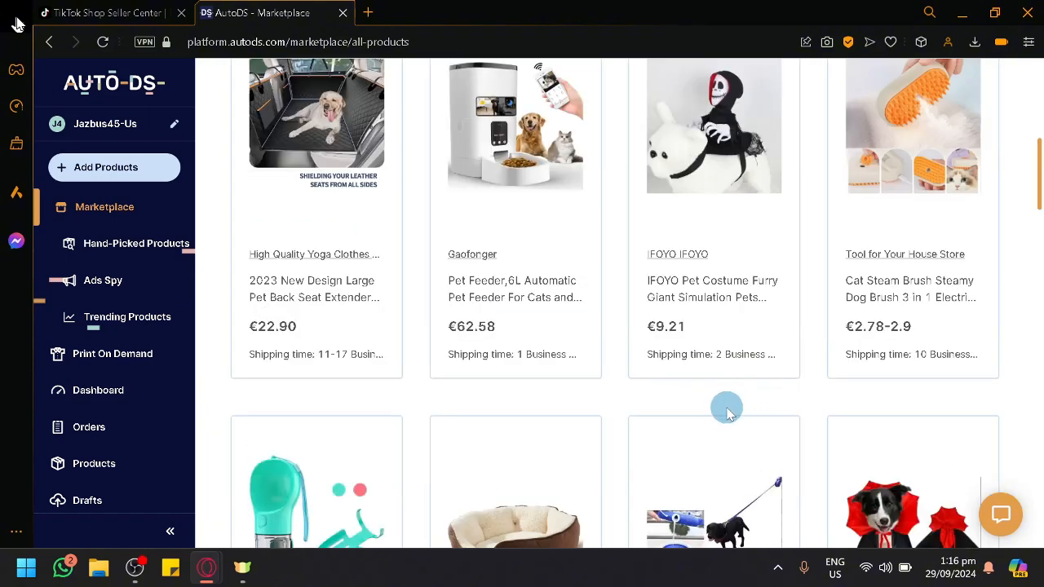
scroll(up, 3)
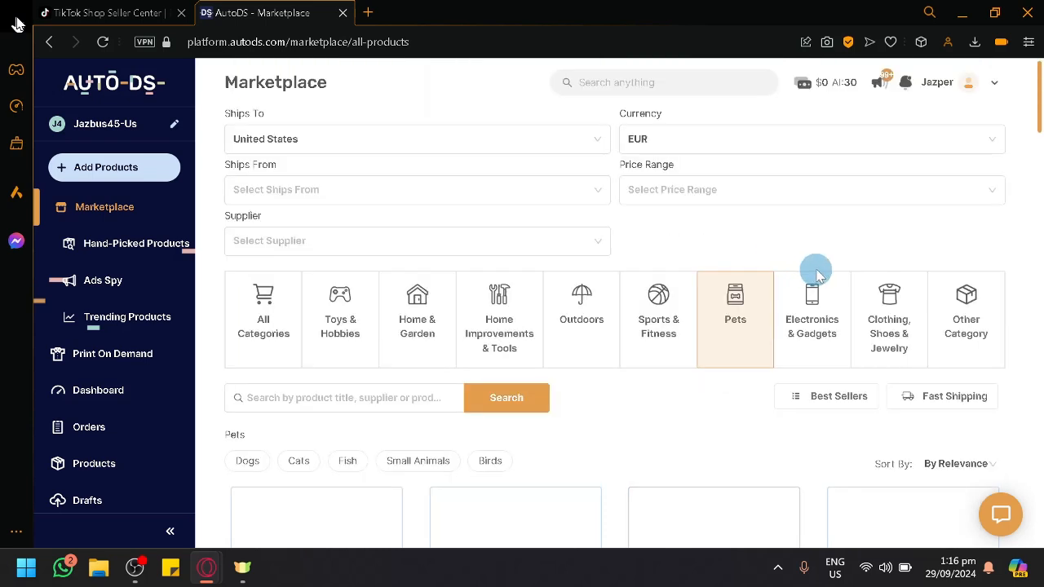
mouse_move(831, 237)
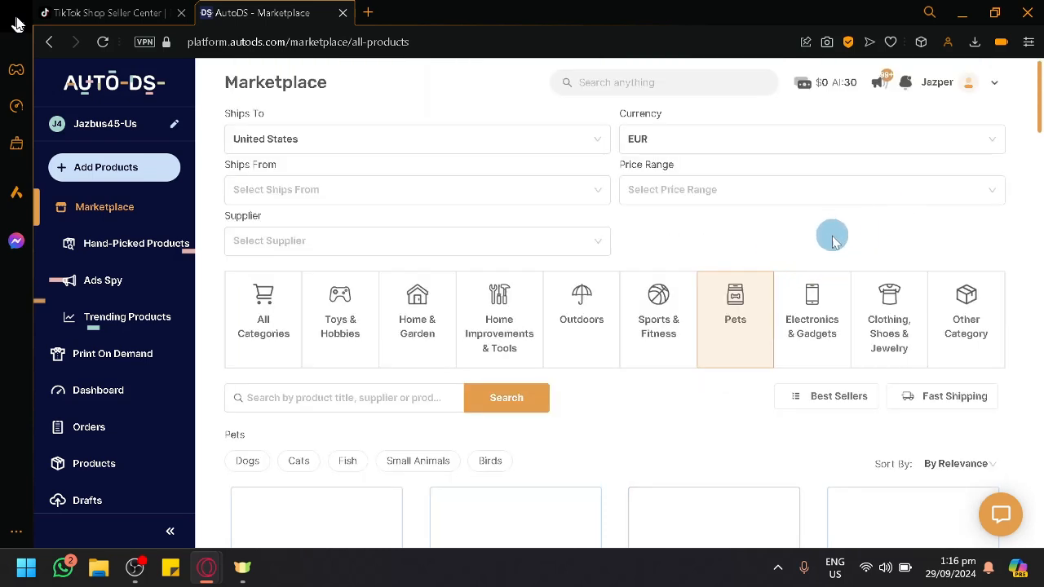
mouse_move(633, 477)
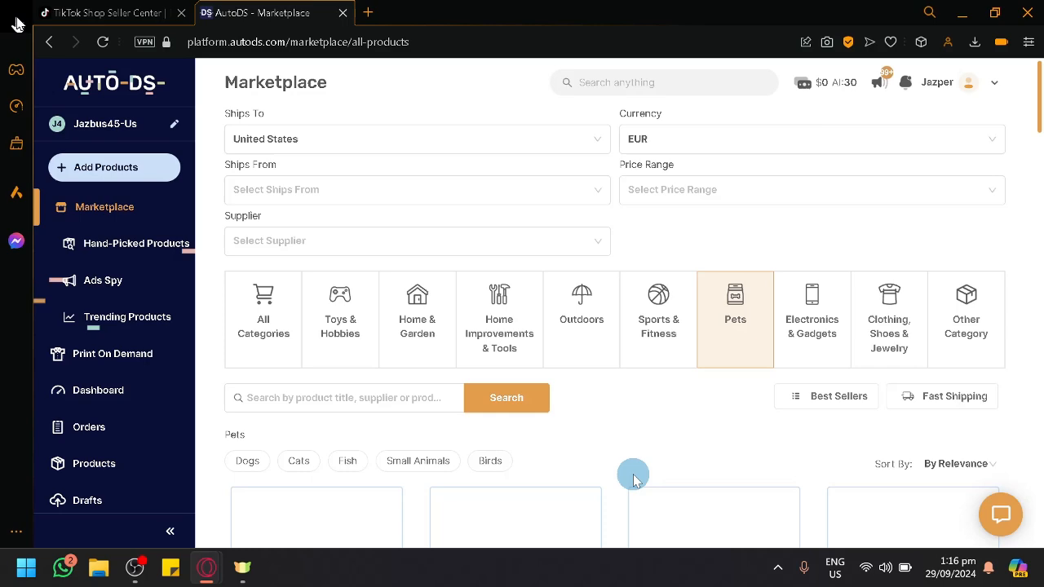
- Import the Superidag cactus-shaped pet bed as a draft and track it in Drafts
scroll(down, 3)
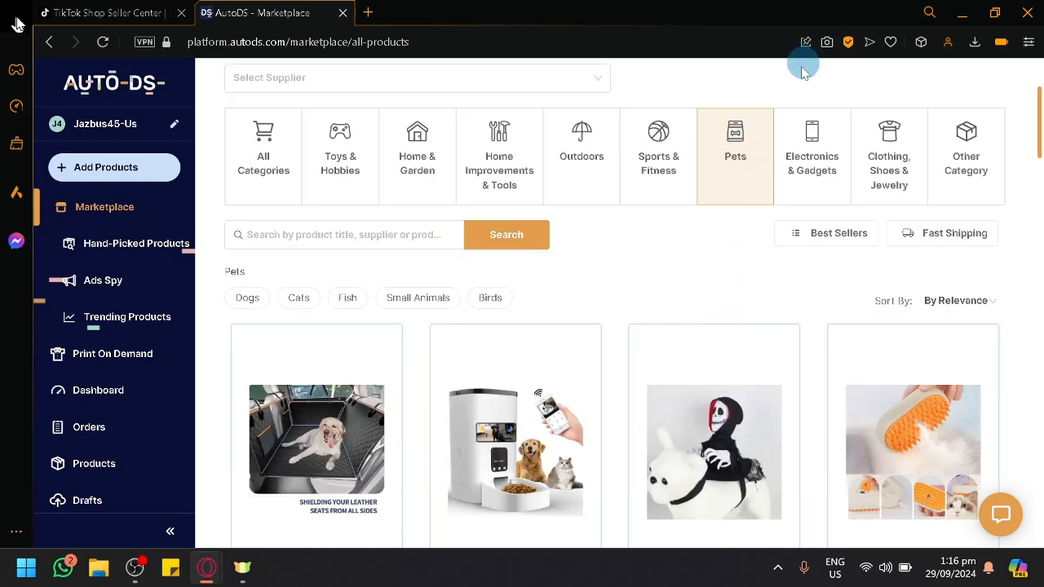
scroll(down, 3)
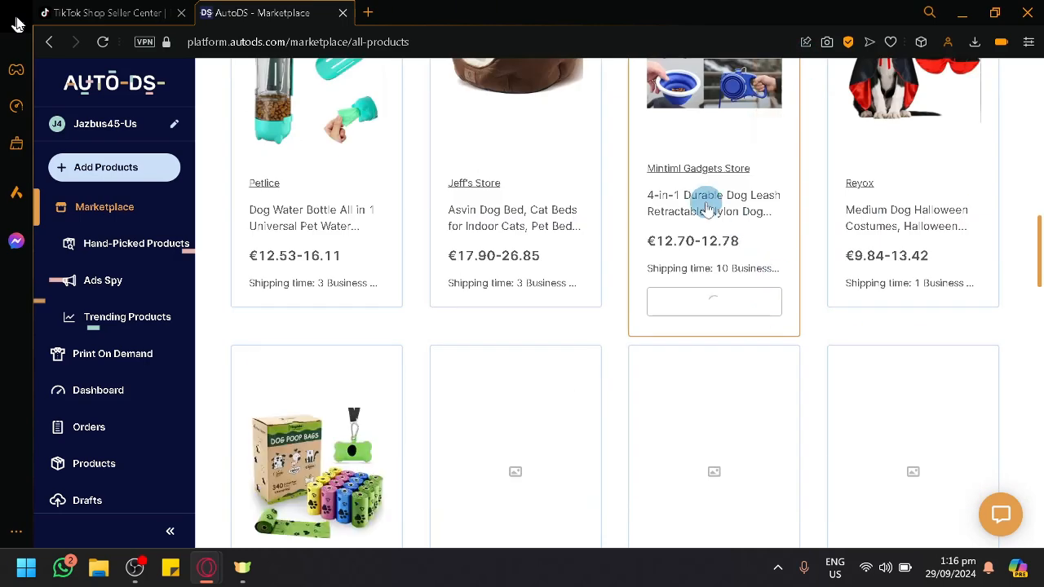
scroll(down, 3)
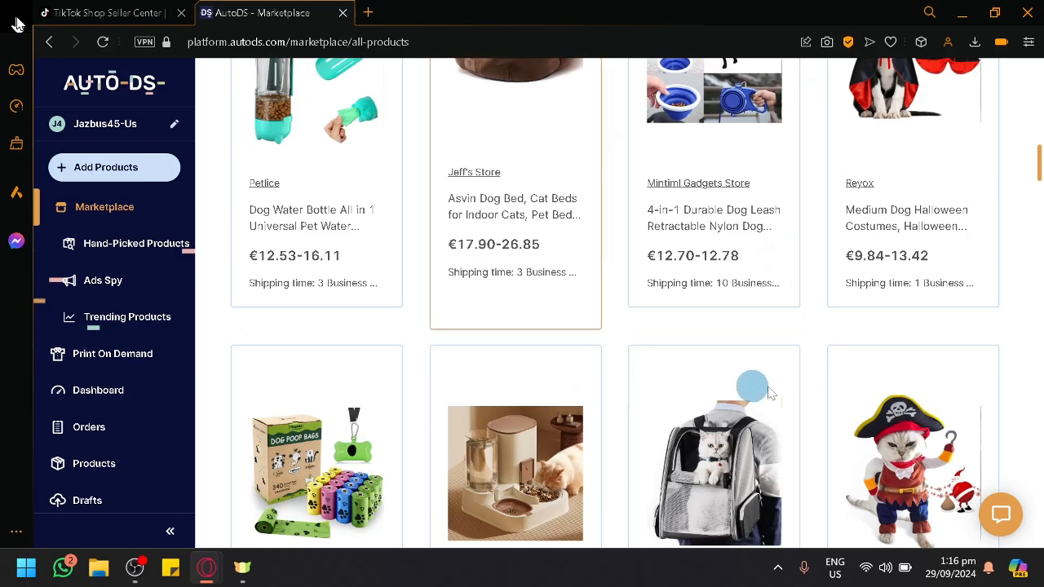
scroll(down, 3)
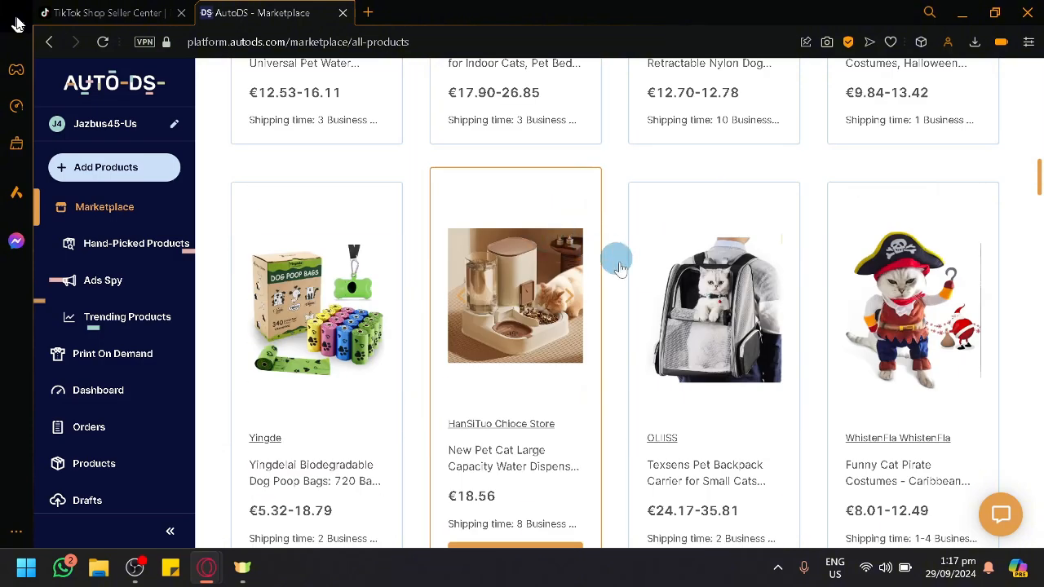
scroll(down, 3)
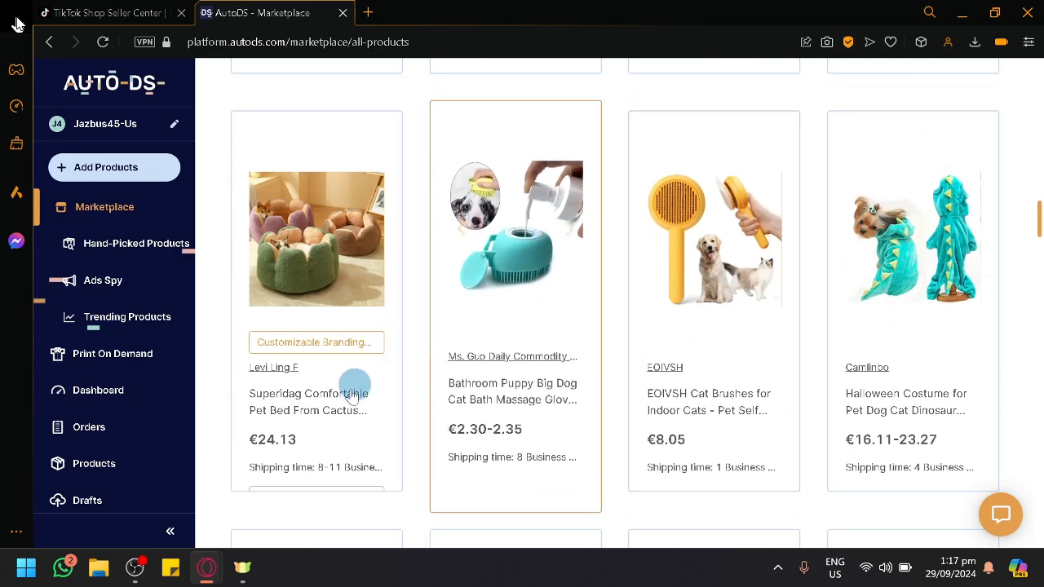
scroll(down, 3)
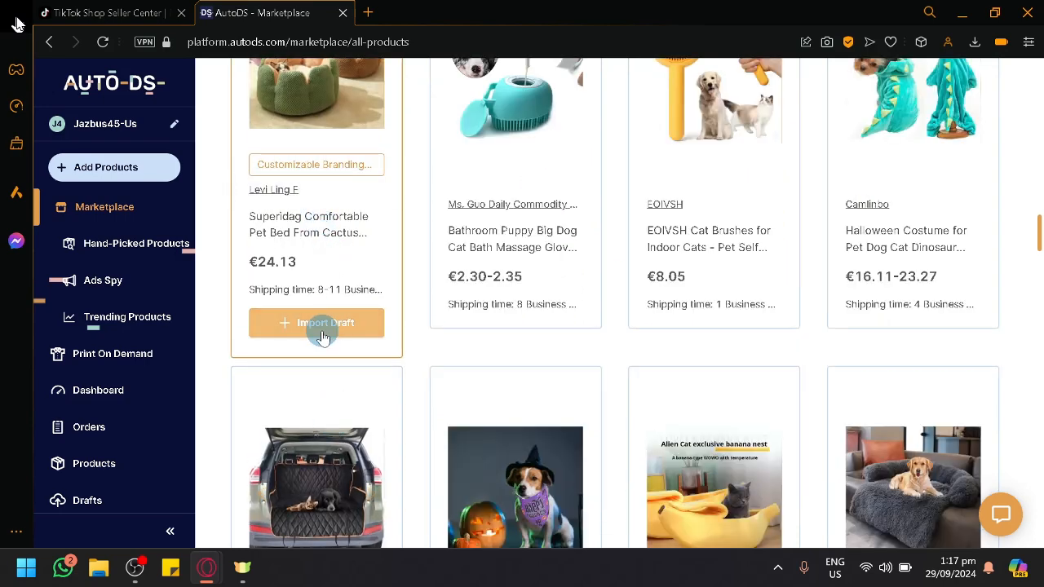
click(317, 322)
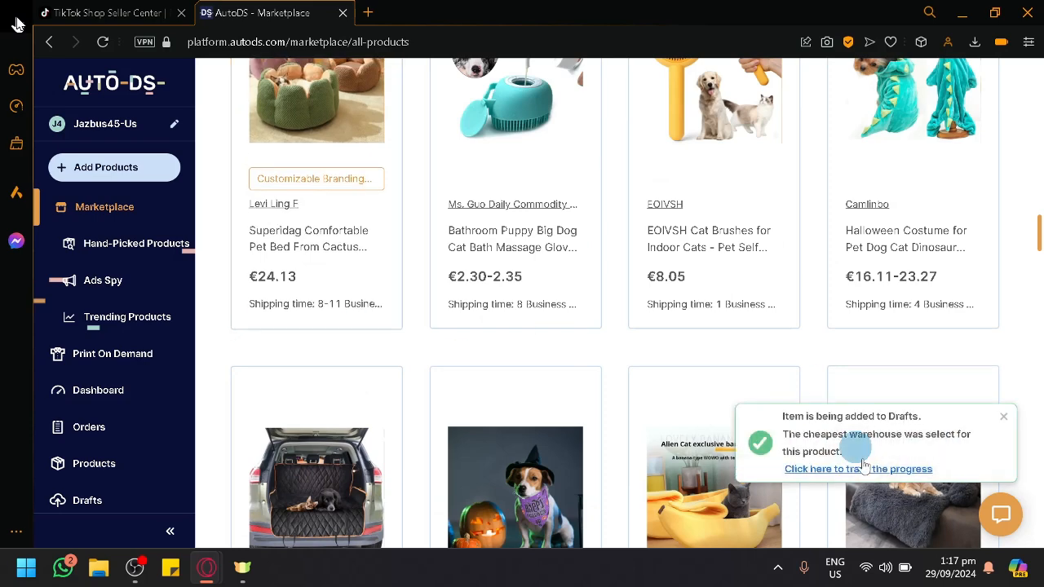
click(857, 468)
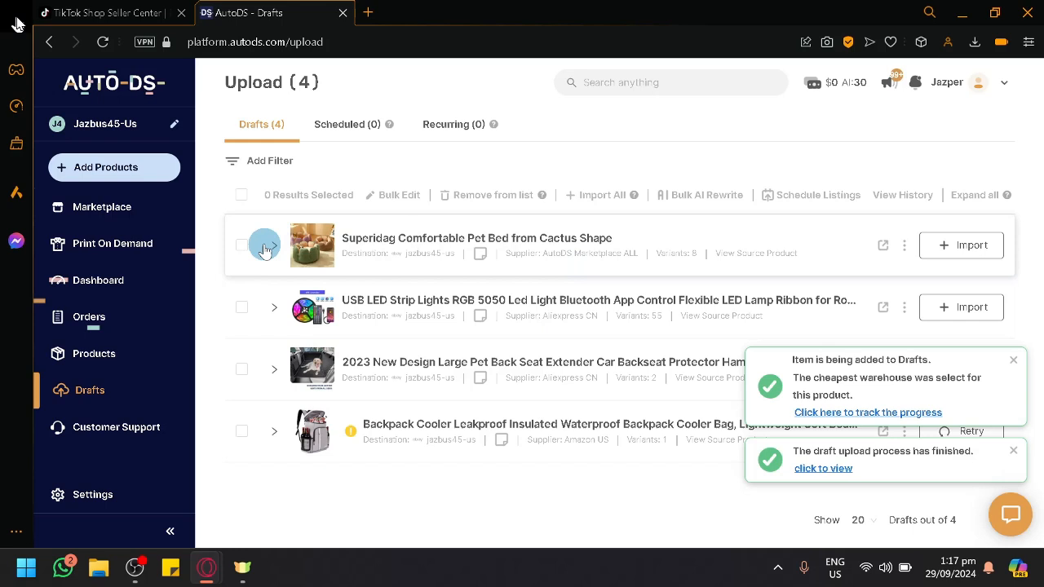
- Select the pet bed, LED strip lights and car seat protector drafts, leaving the backpack unchecked
click(241, 245)
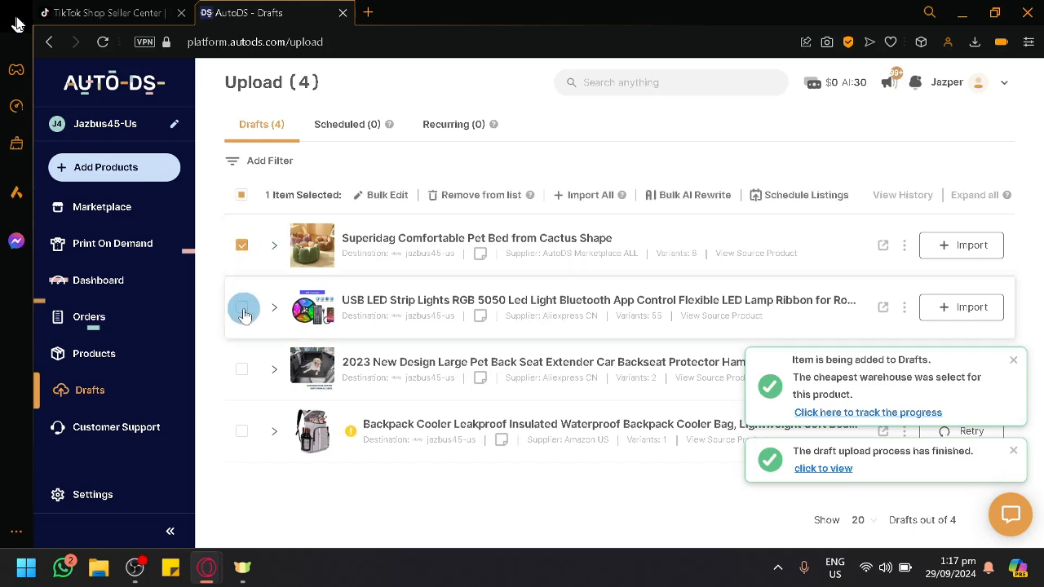
click(241, 369)
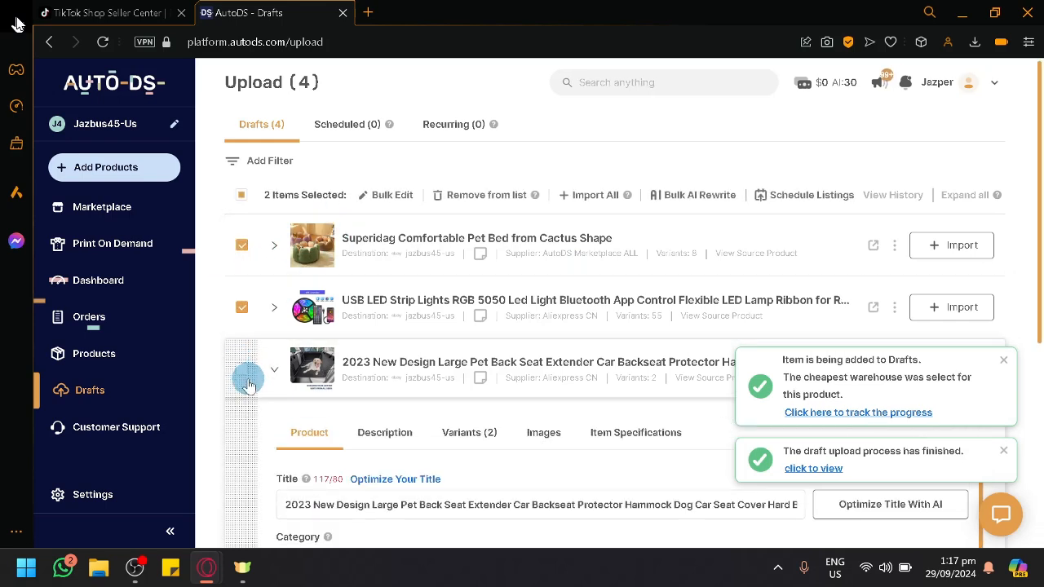
click(241, 369)
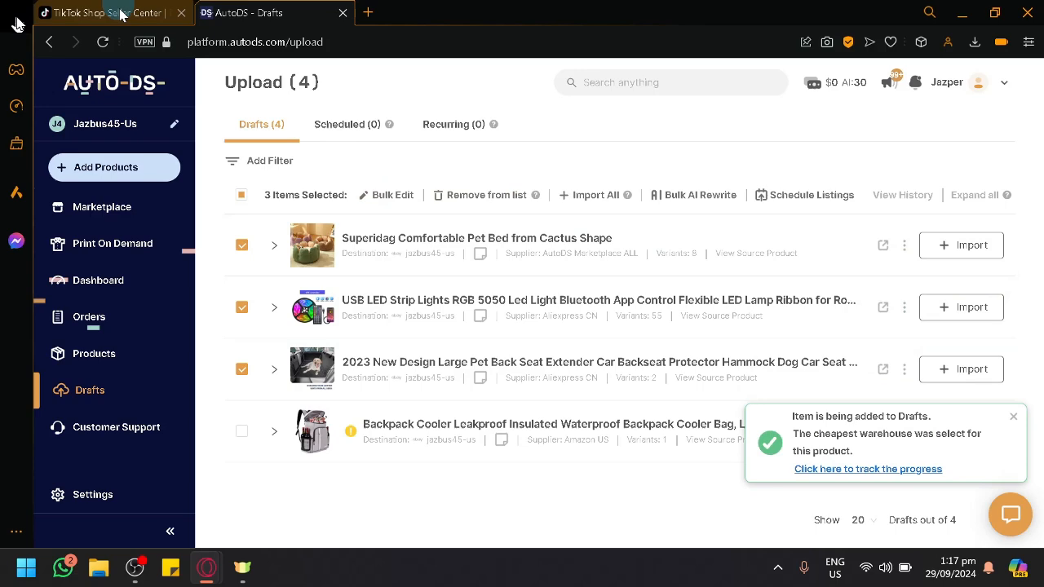
- Open Import All for the three drafts, dismiss the confirmation, and go to TikTok Shop Seller Center
click(595, 194)
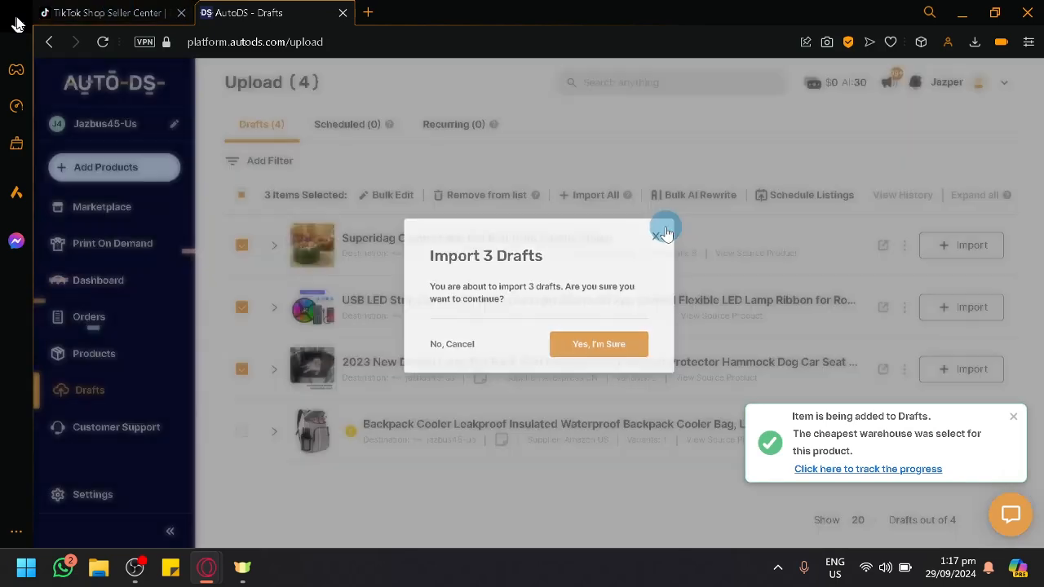
click(598, 343)
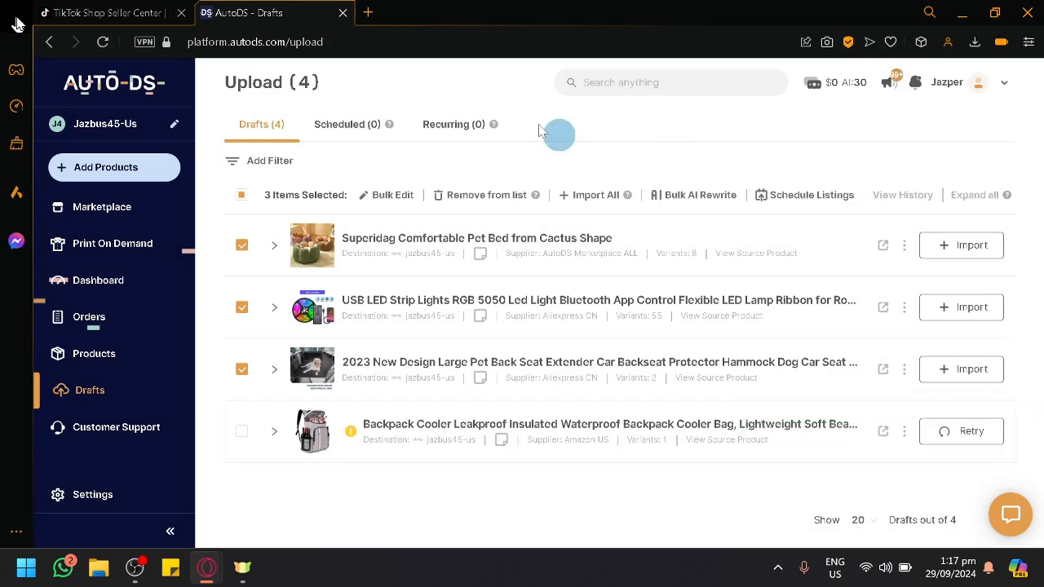
click(106, 12)
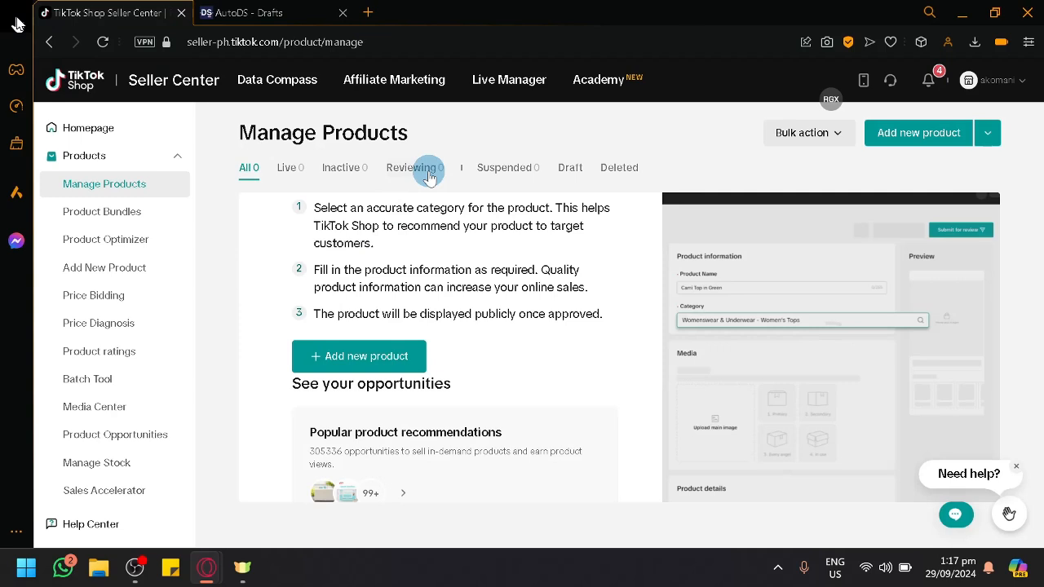
- Confirm TikTok Shop's Reviewing, Live and All product tabs show zero products, then return to AutoDS Drafts
click(411, 167)
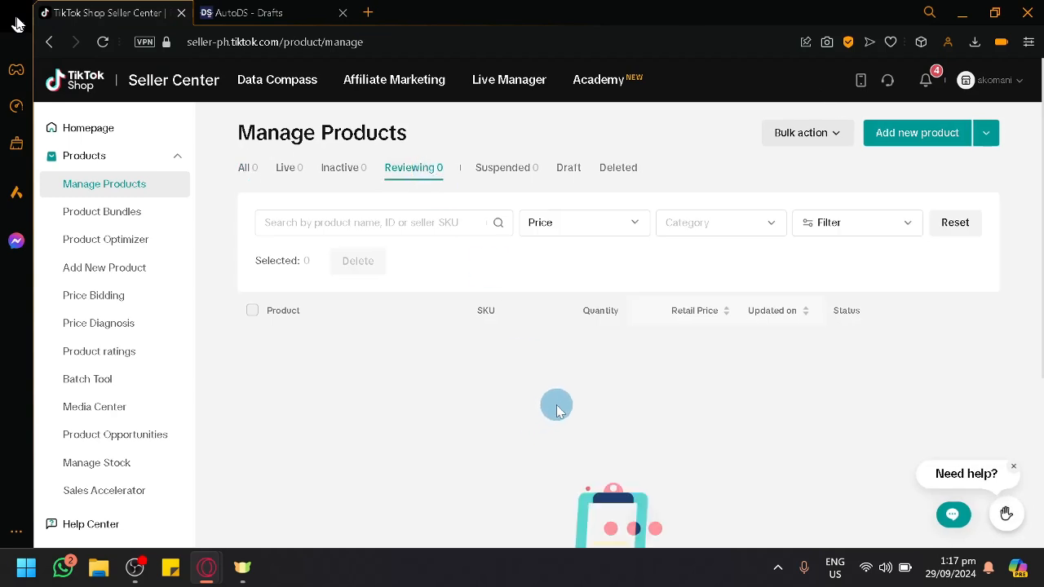
mouse_move(441, 273)
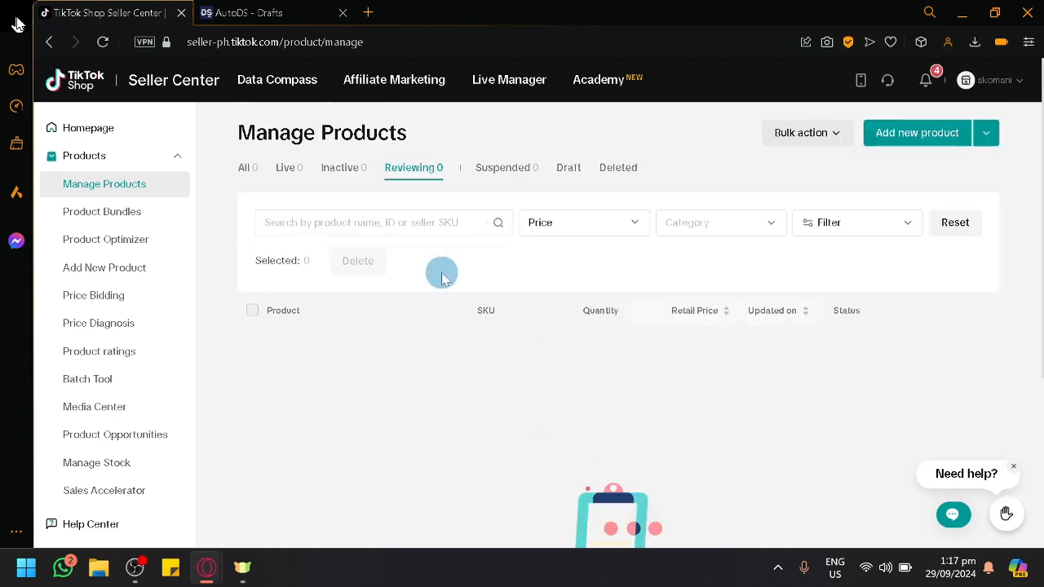
mouse_move(309, 152)
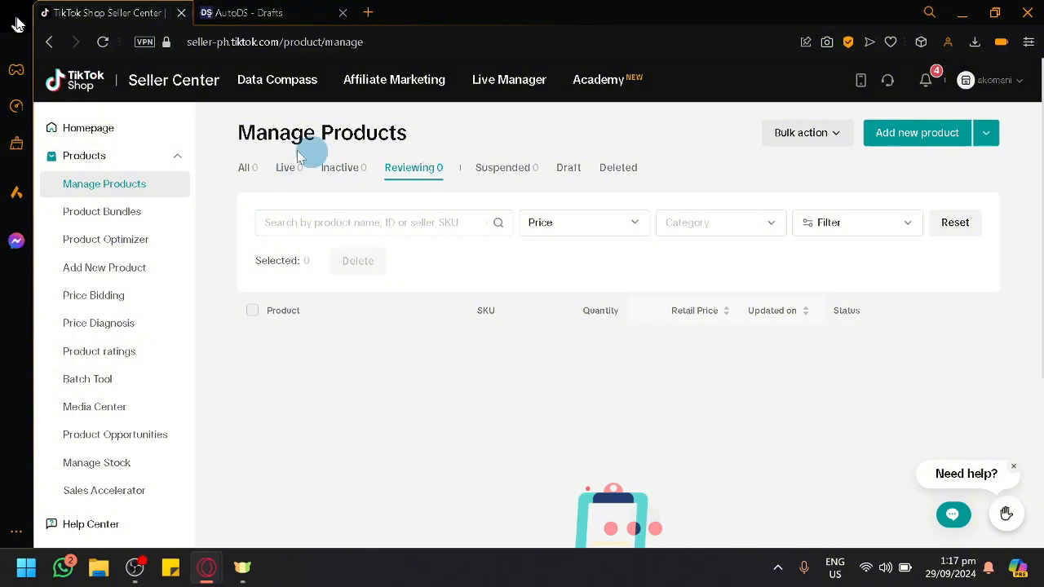
click(285, 167)
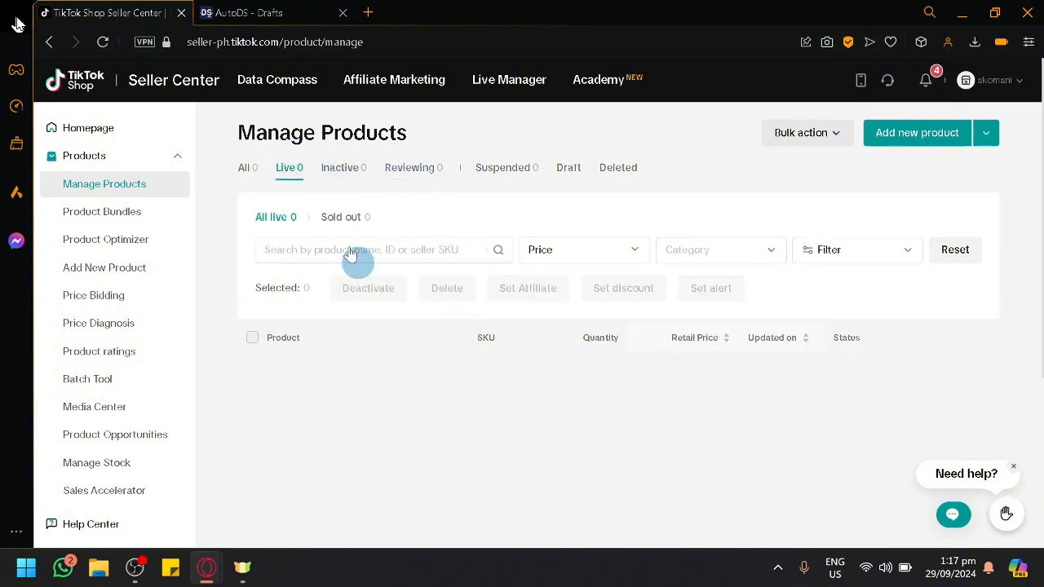
click(243, 167)
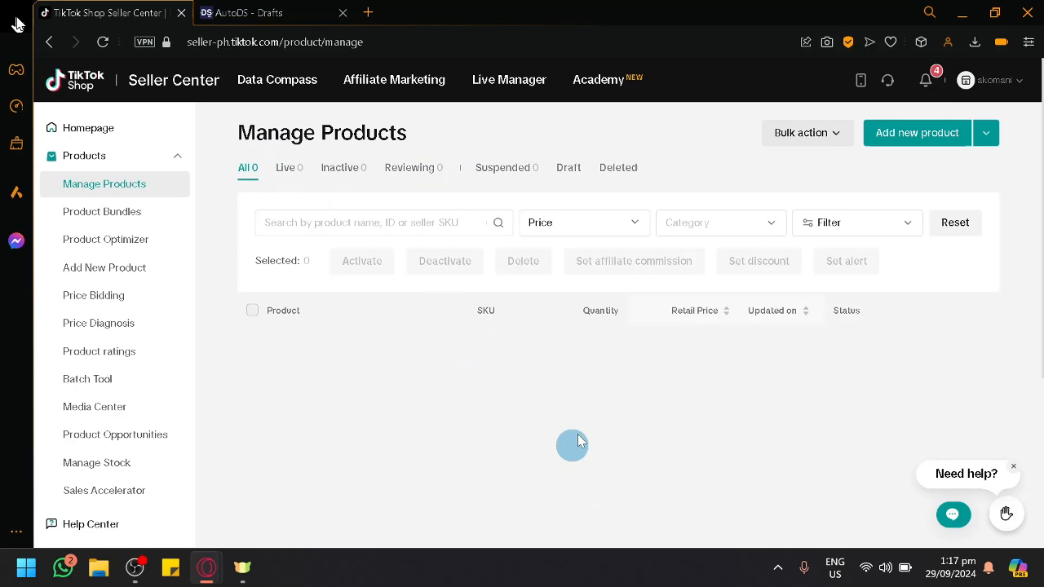
click(273, 12)
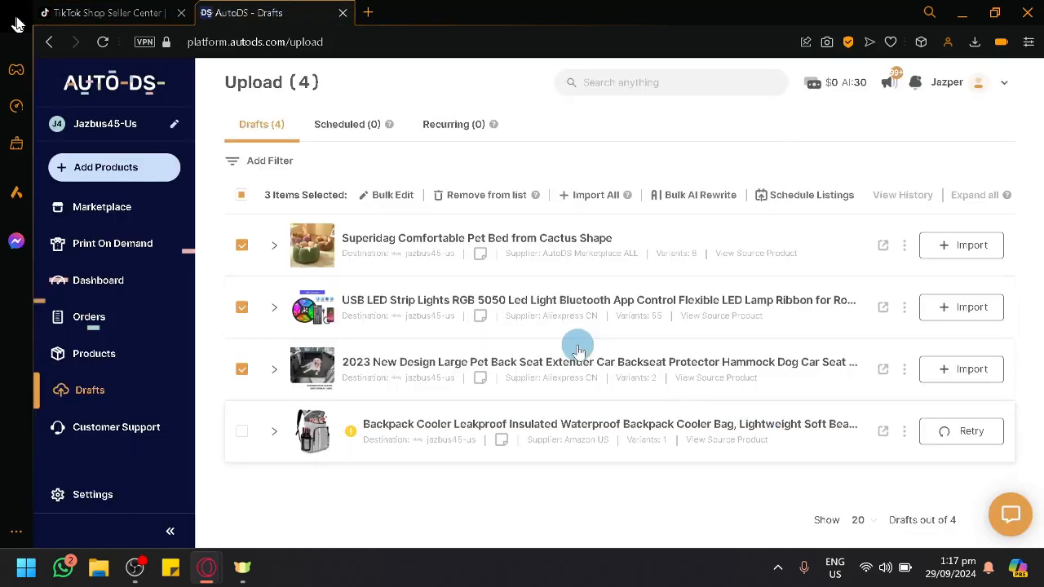
- Select all four drafts with the bulk checkbox, then clear that selection again
click(241, 195)
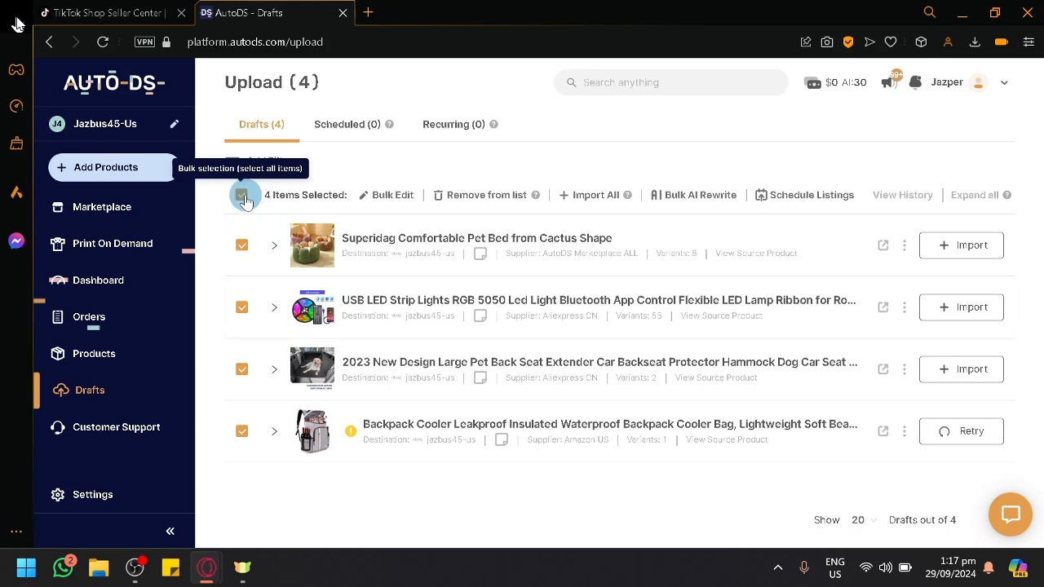
click(245, 195)
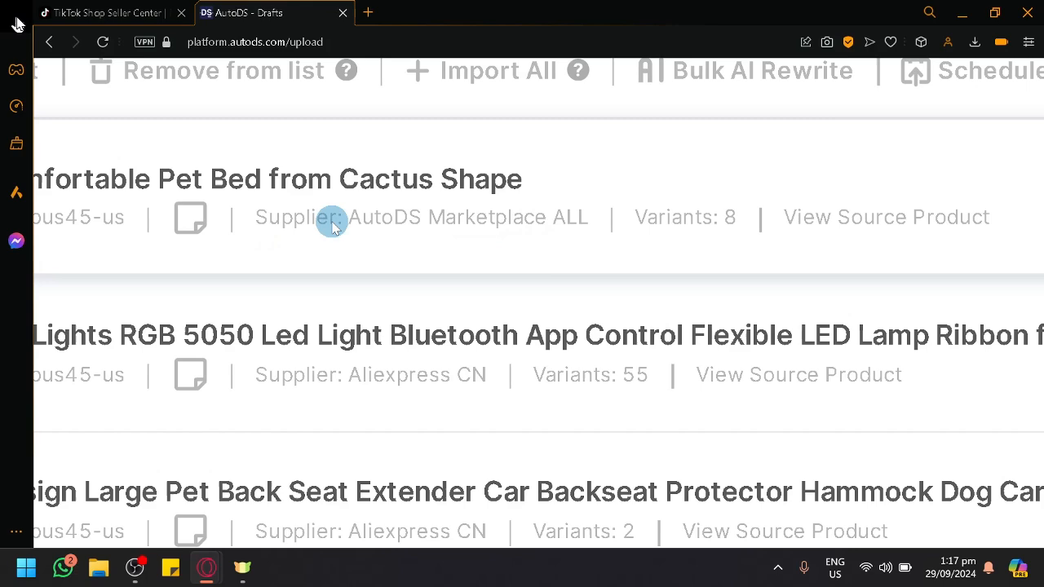
scroll(down, 3)
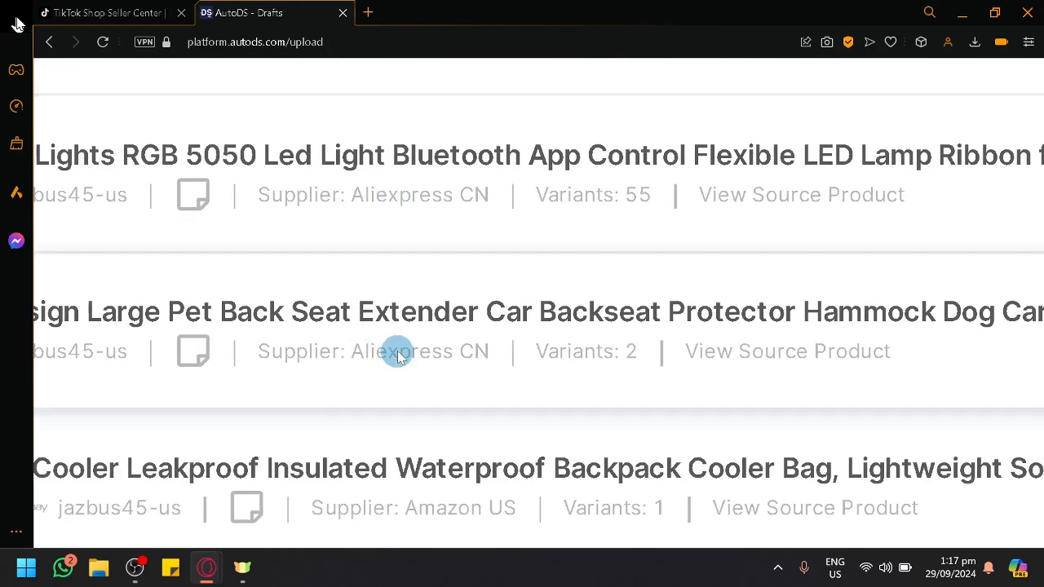
scroll(up, 3)
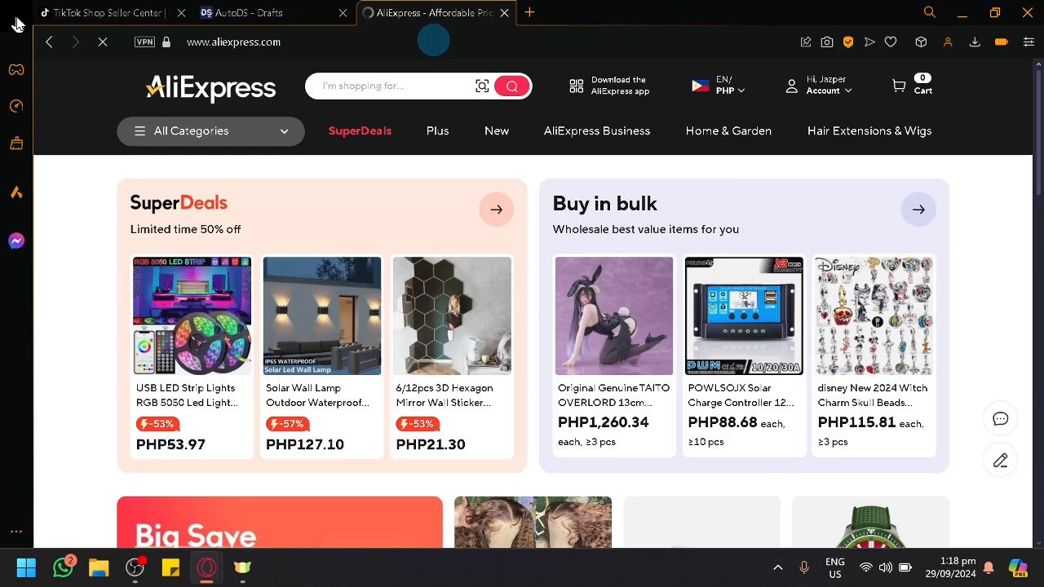
- Scroll the AliExpress homepage down to the More to love recommendations
scroll(down, 3)
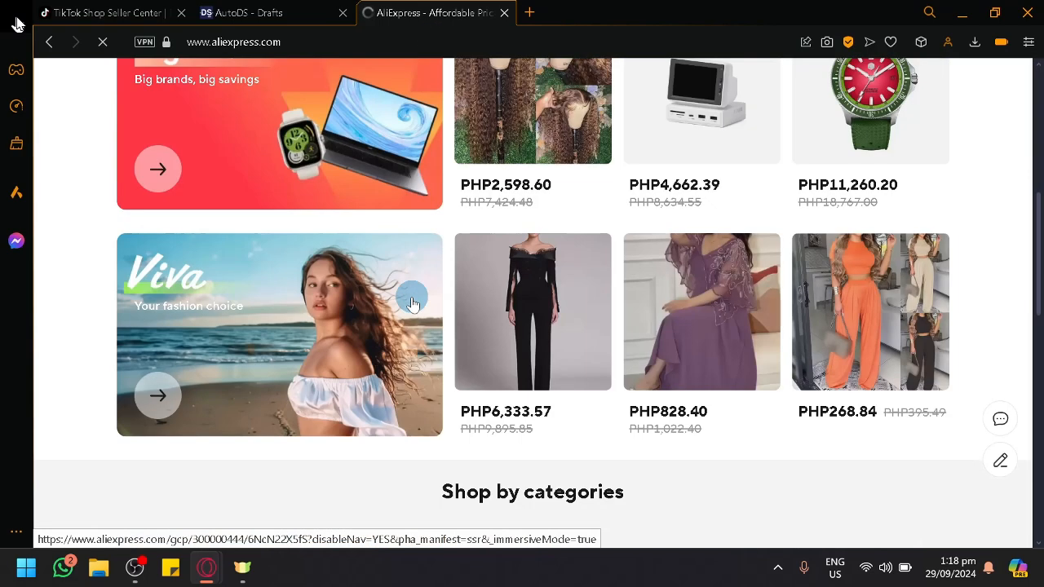
scroll(down, 3)
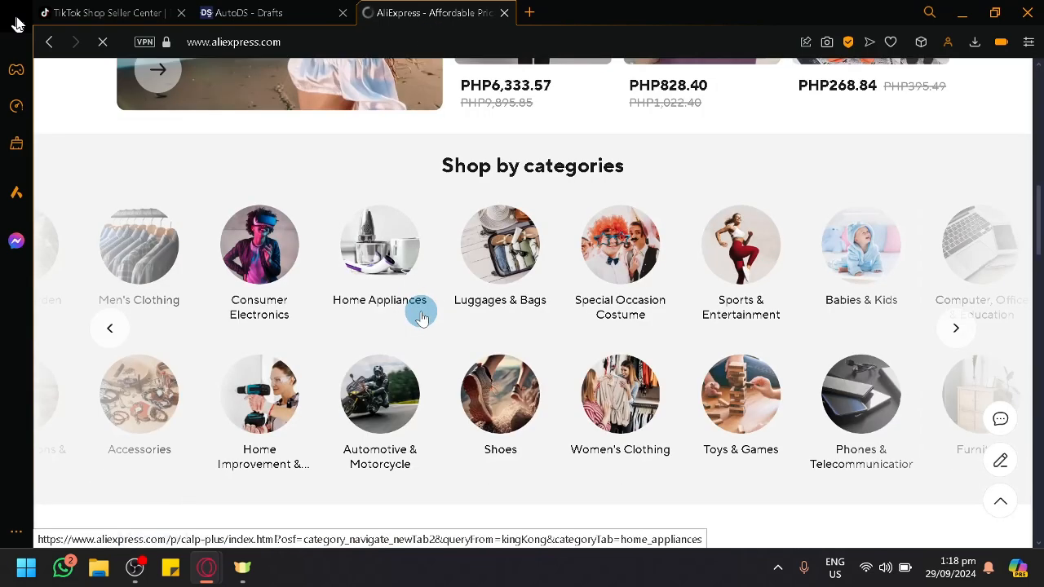
scroll(down, 3)
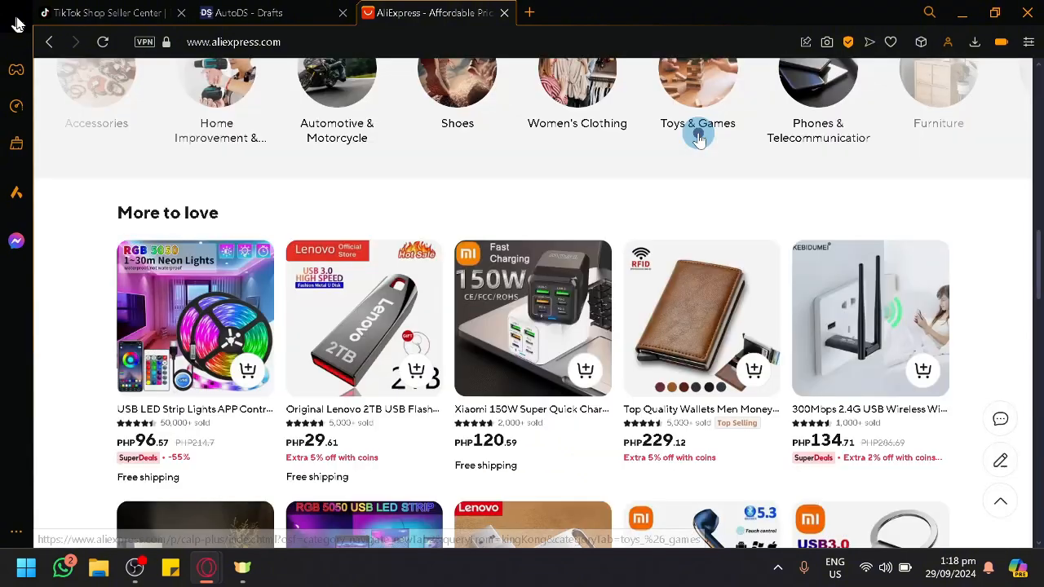
scroll(down, 3)
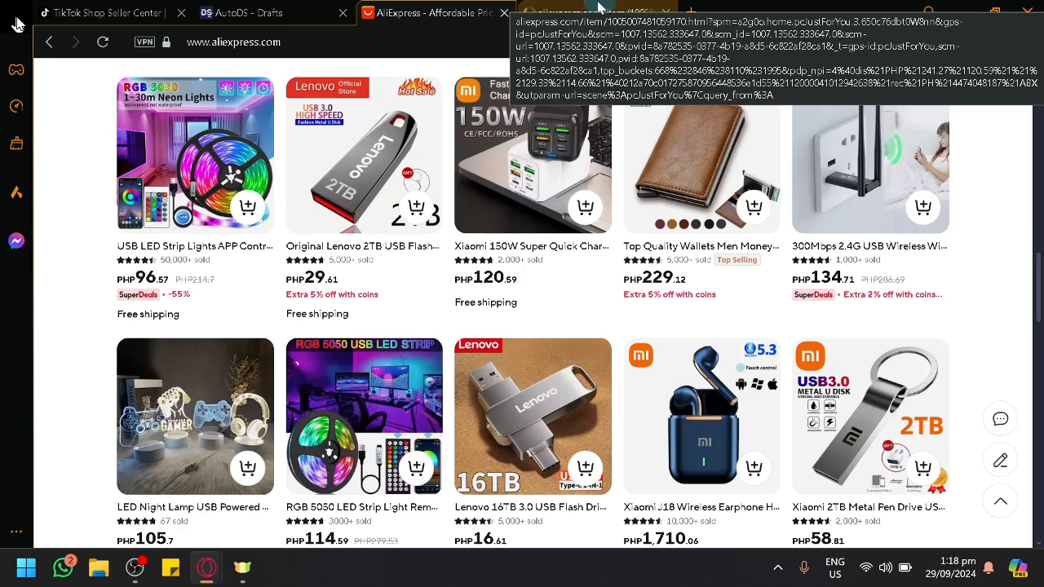
- View the Xiaomi 150W Super Quick Charger listing at PHP120.59, then return to AutoDS Drafts
click(532, 154)
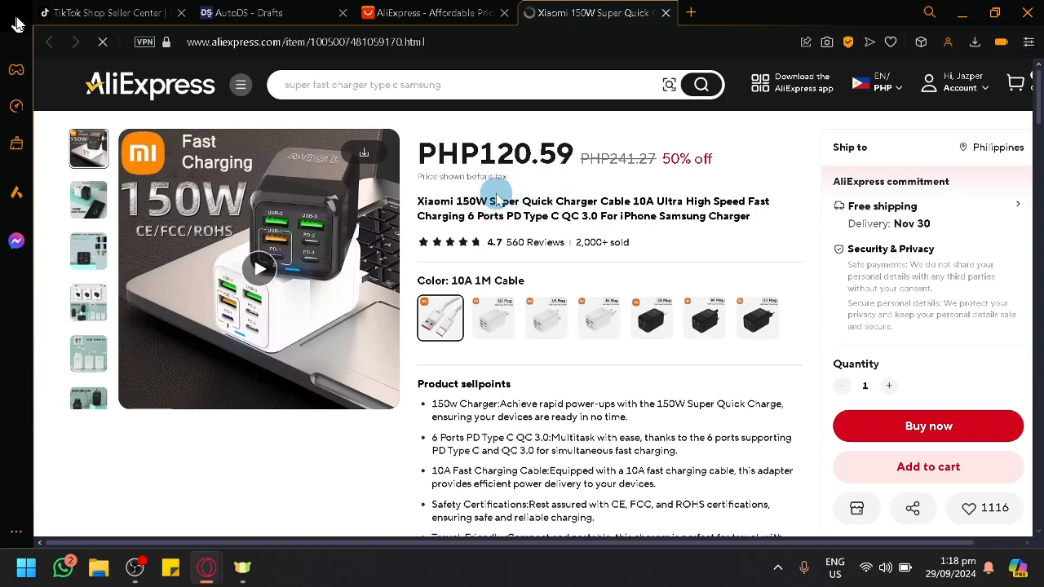
mouse_move(253, 220)
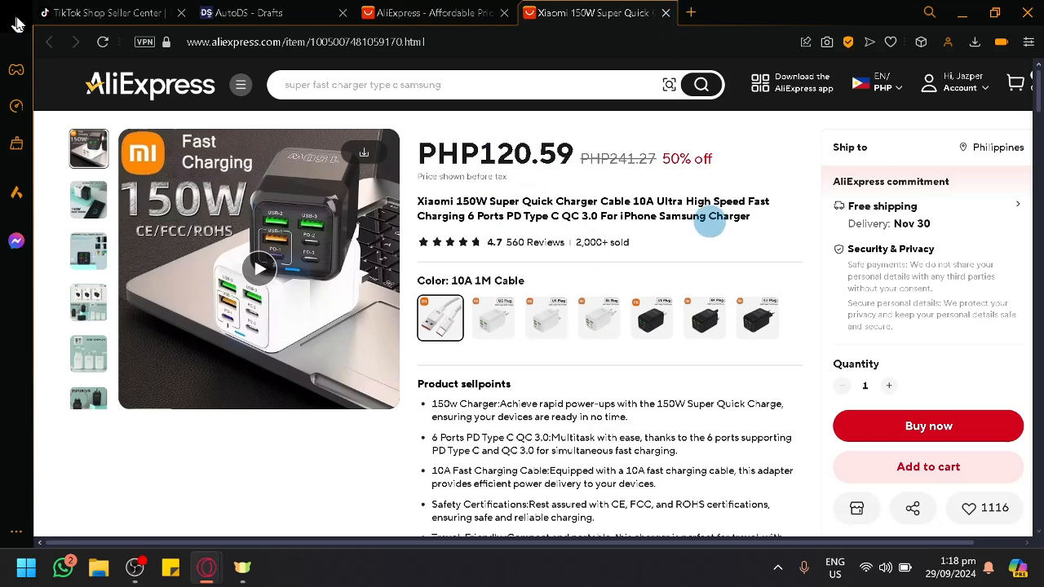
click(106, 12)
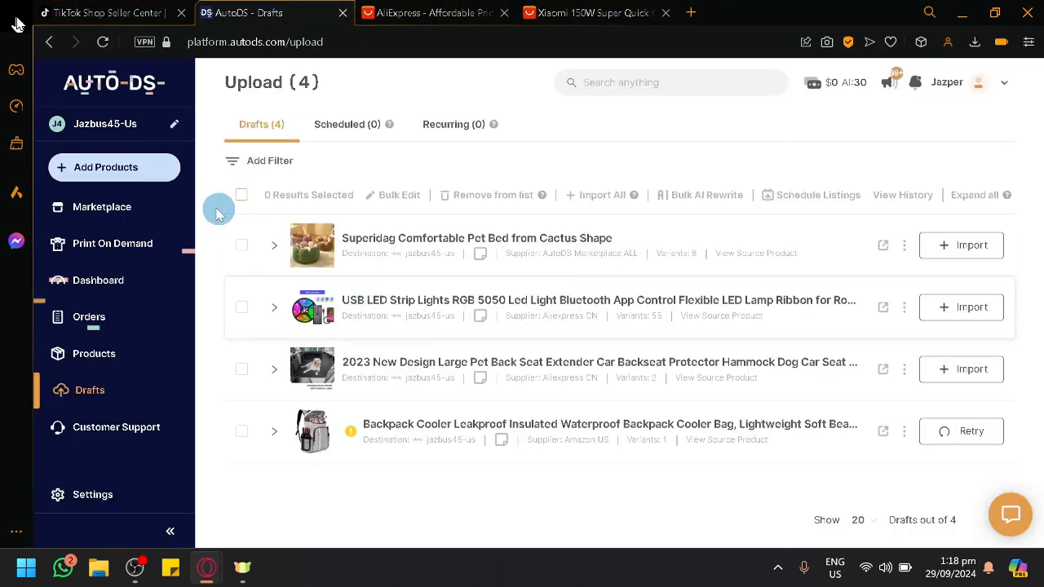
- Copy the charger page link and show the Marketplace's Add Products choices, including Single Product
click(101, 208)
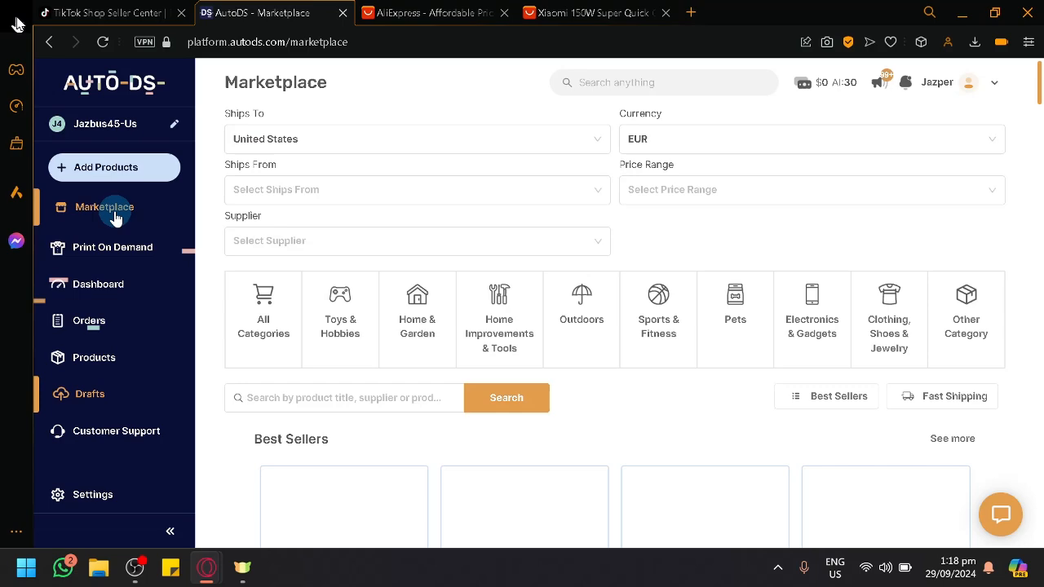
click(105, 207)
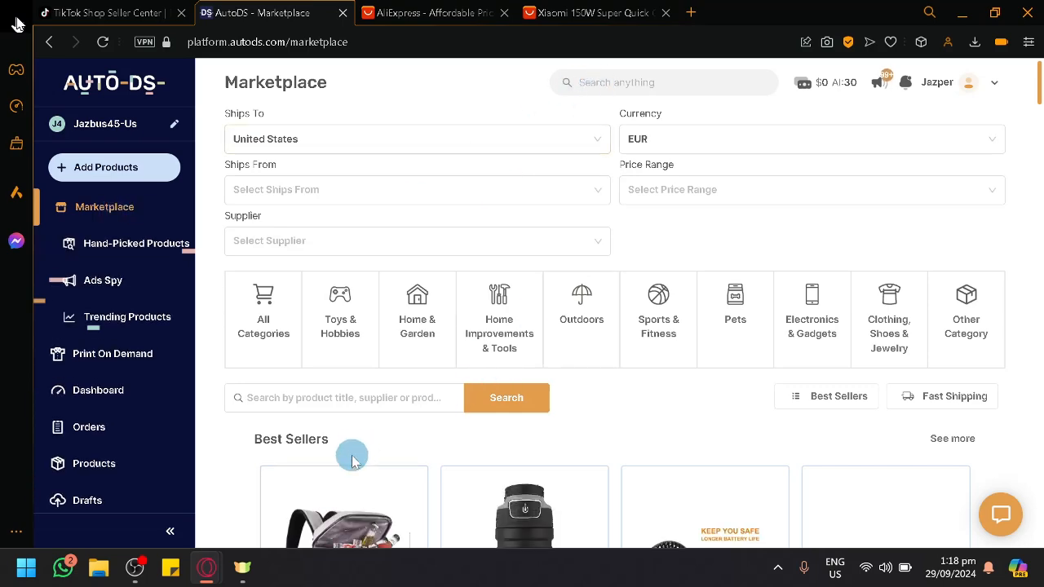
click(595, 12)
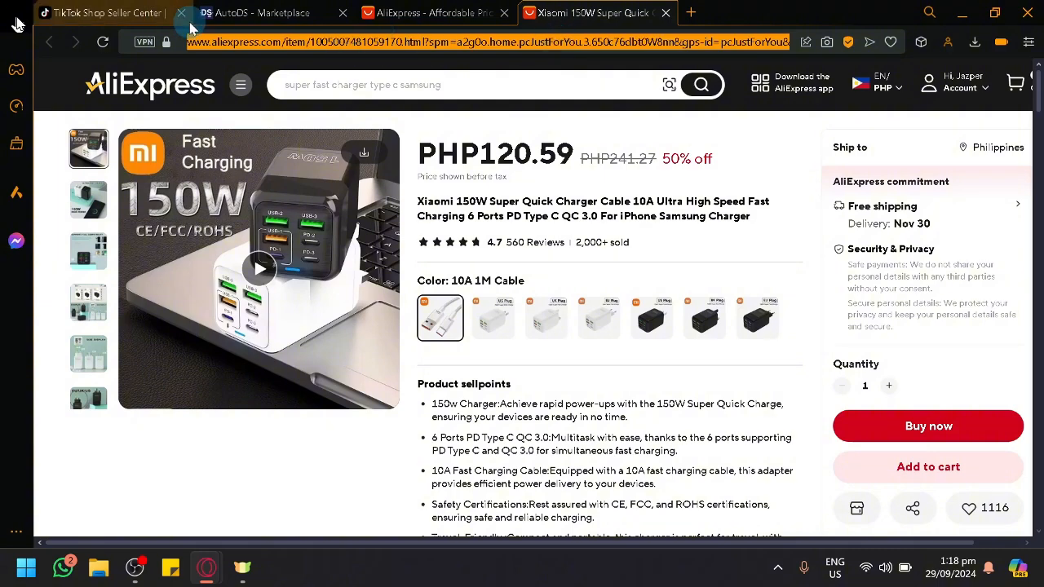
click(261, 12)
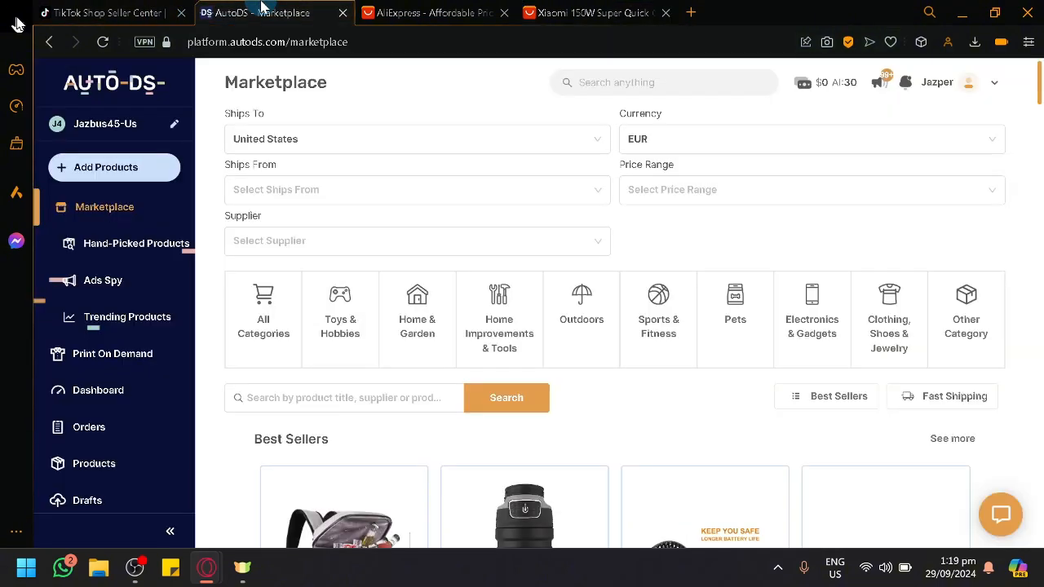
click(105, 167)
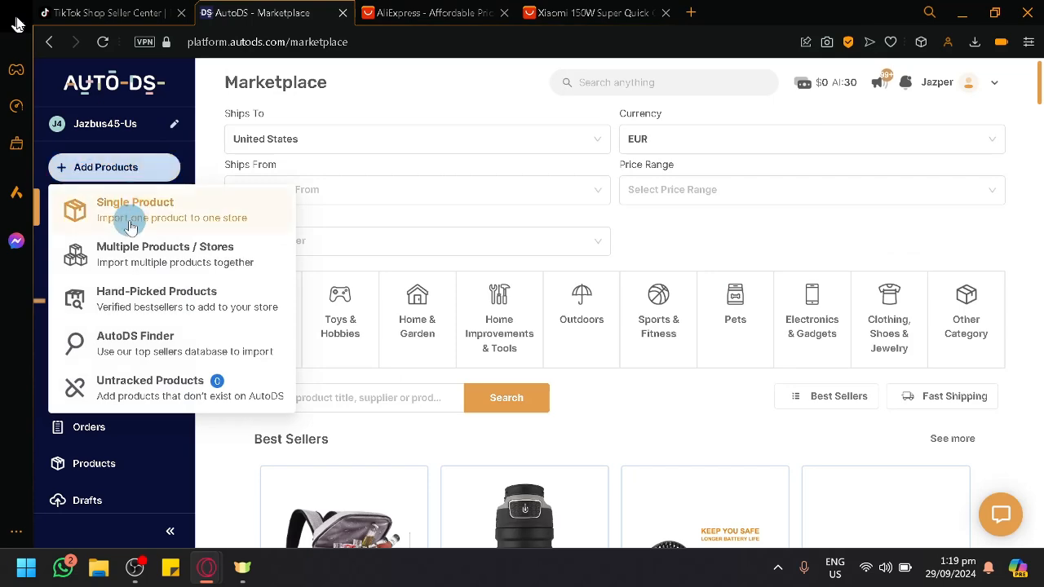
mouse_move(211, 206)
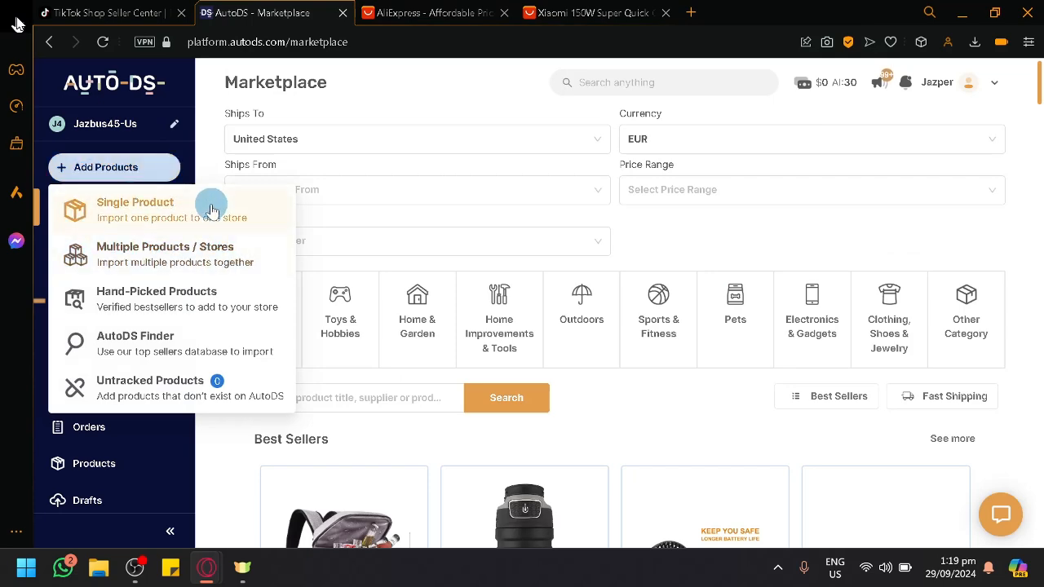
- Enter the charger's AliExpress link as a Single Product import and browse the Supplier Source list
click(135, 202)
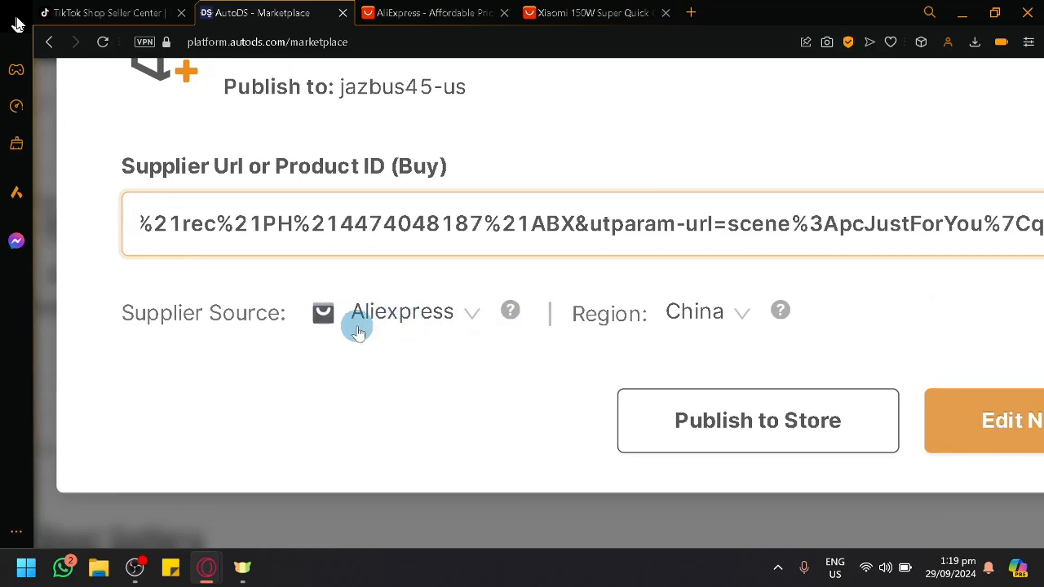
click(411, 311)
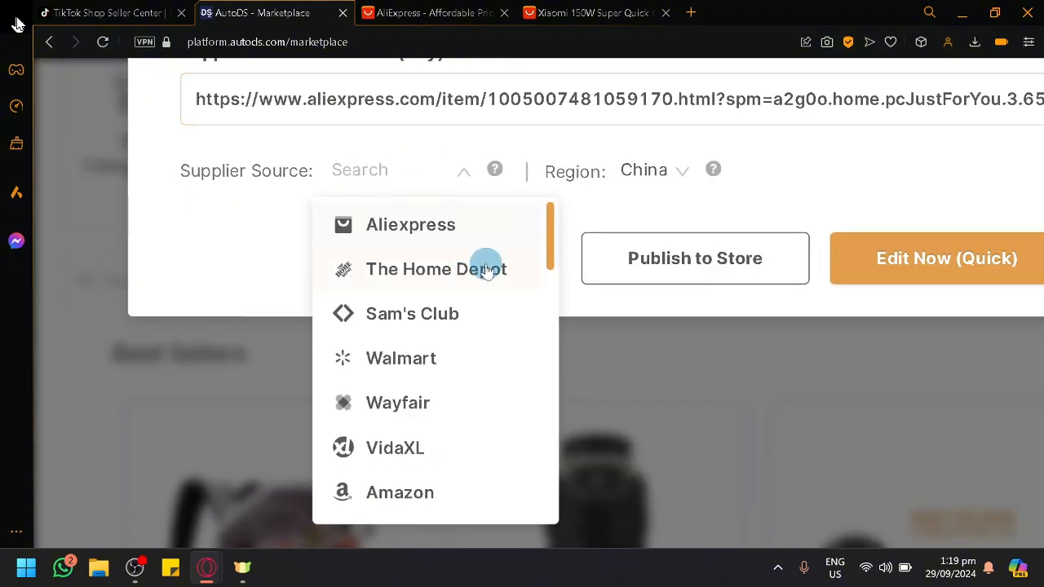
mouse_move(531, 251)
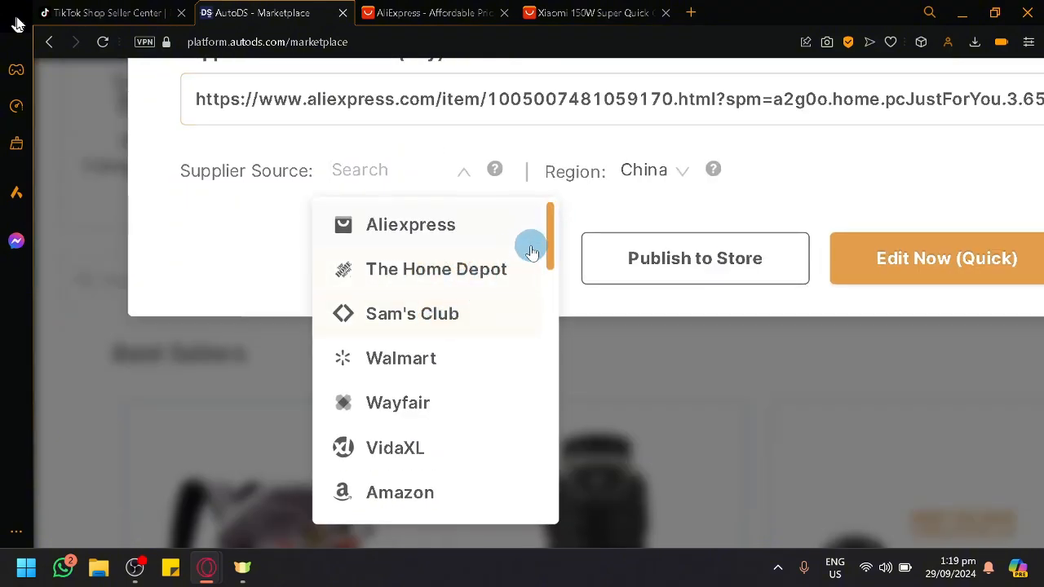
scroll(down, 3)
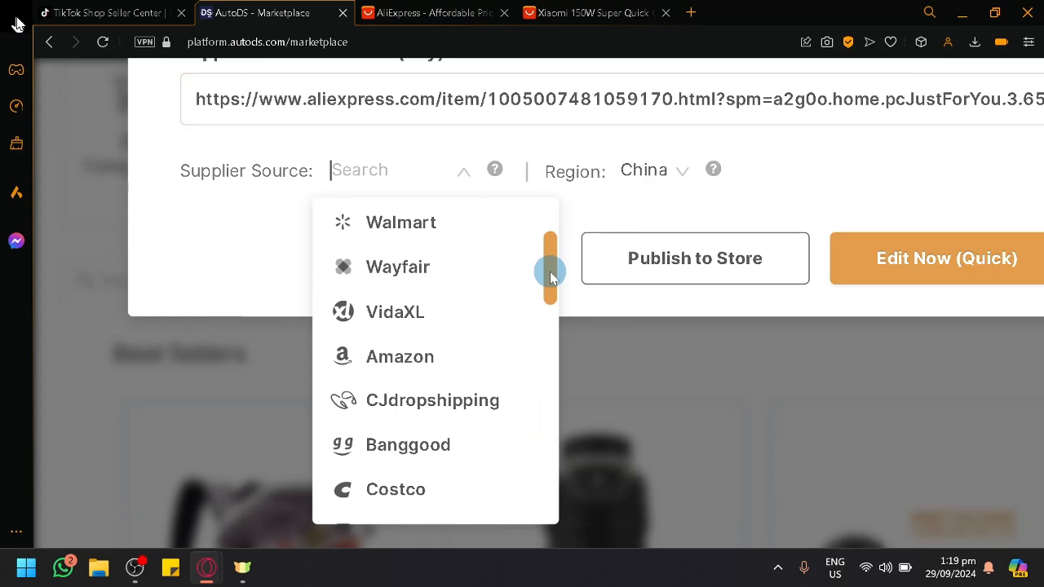
scroll(down, 3)
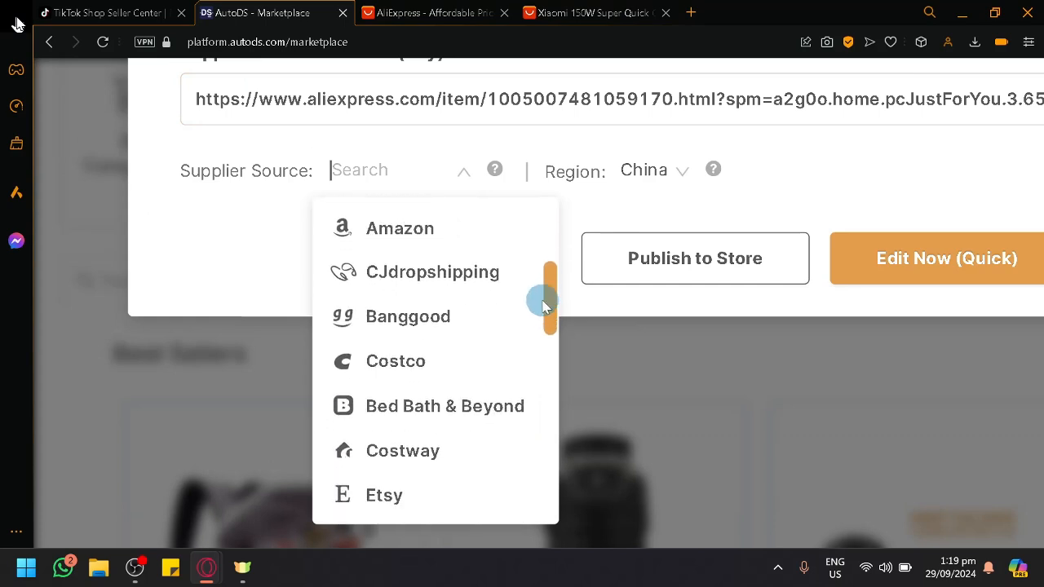
scroll(down, 3)
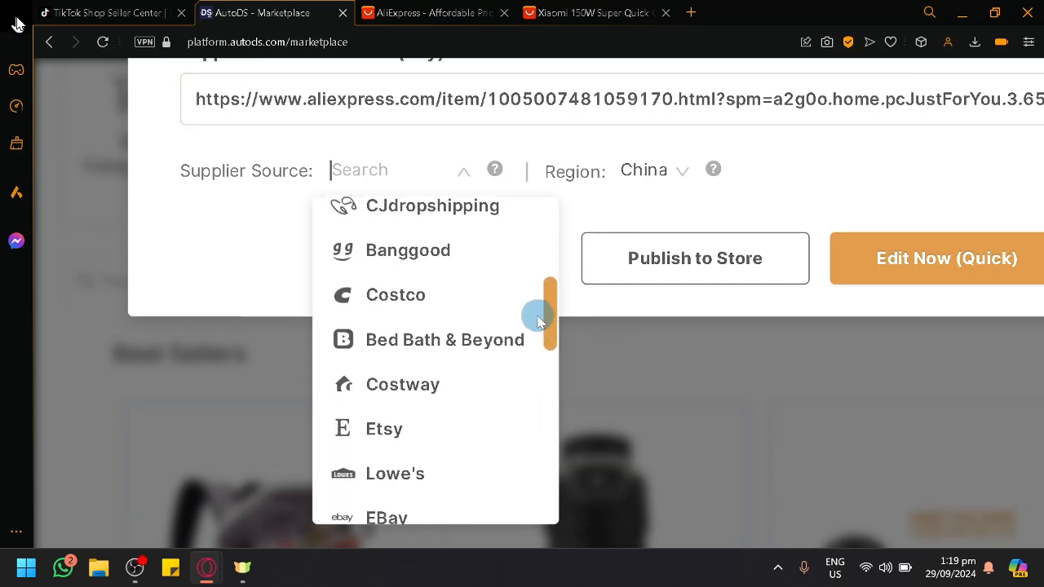
scroll(down, 3)
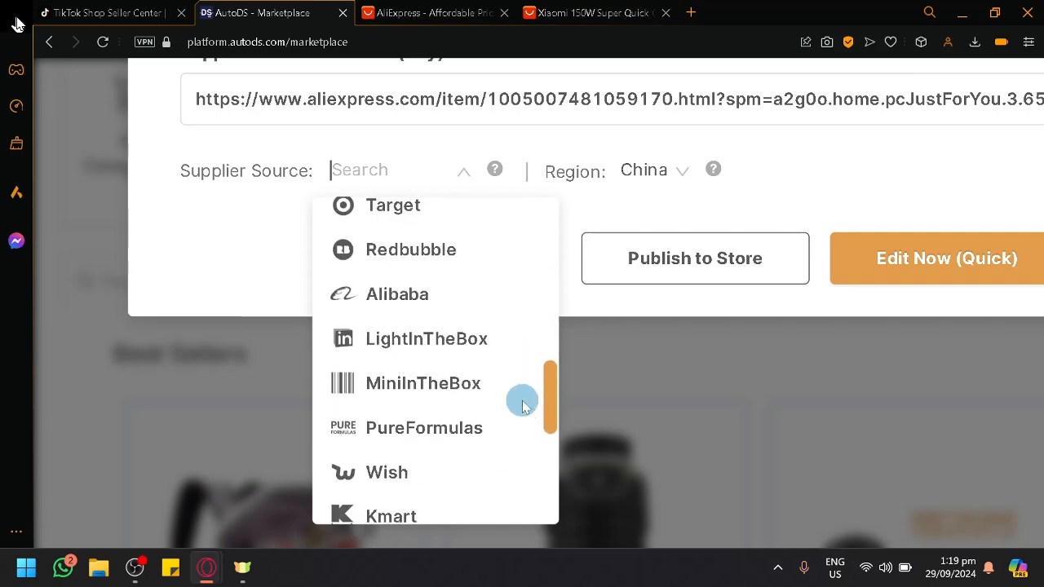
scroll(up, 3)
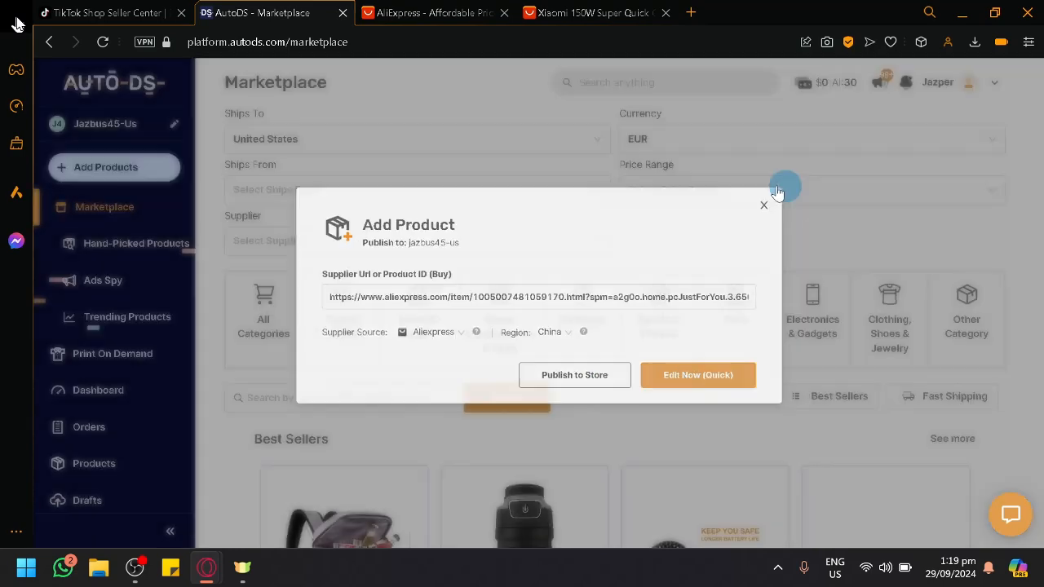
click(106, 13)
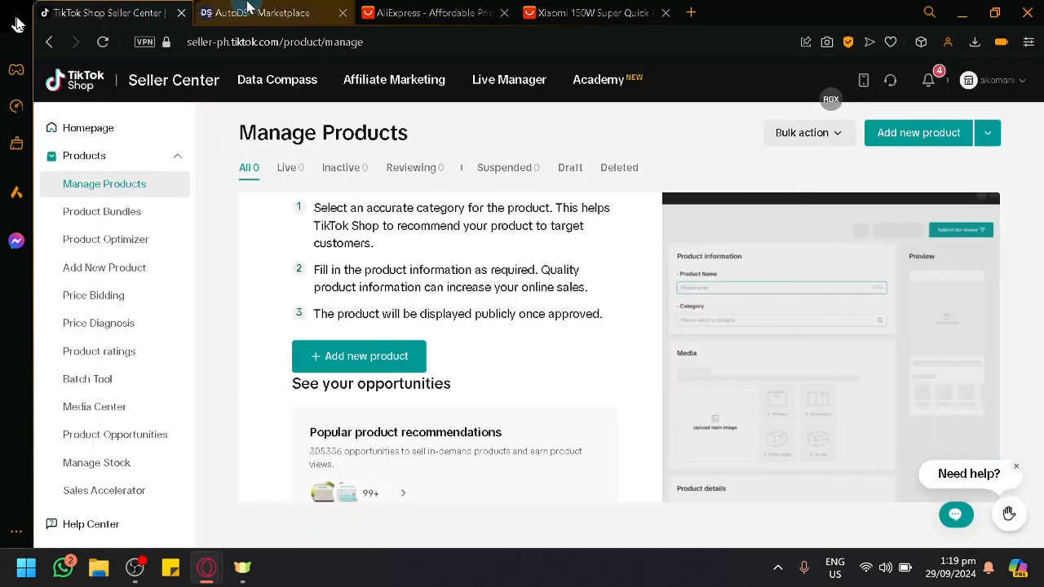
- Open the Multiple Products import, view its Upload CSV tab, then close the dialog
click(596, 13)
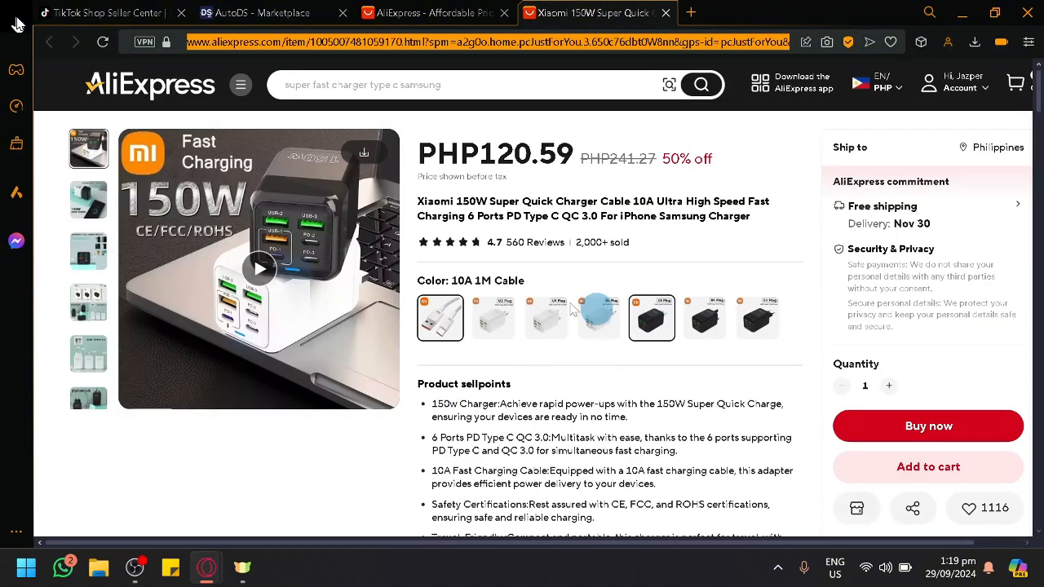
click(254, 12)
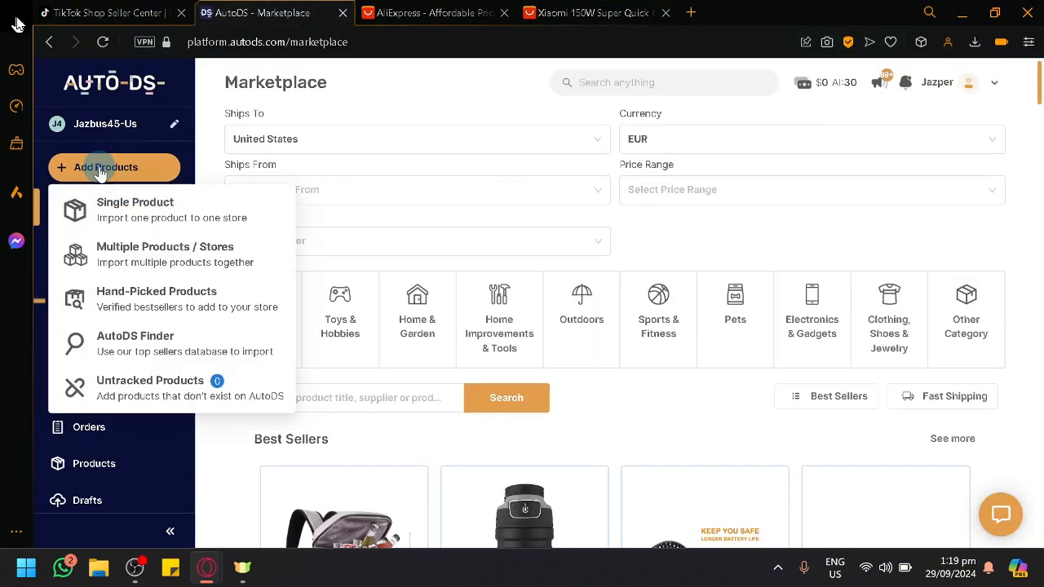
click(135, 210)
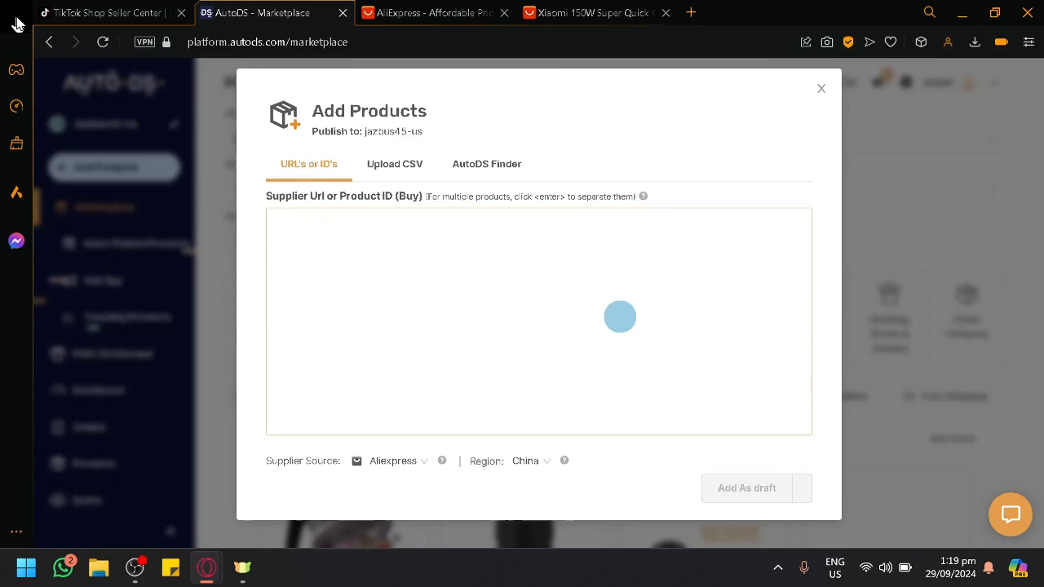
click(394, 163)
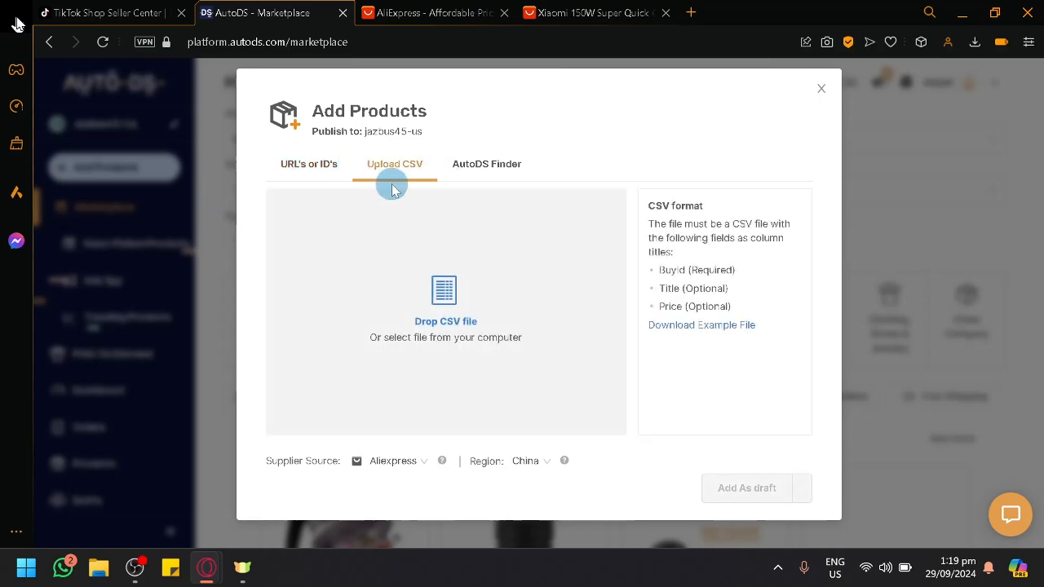
click(820, 88)
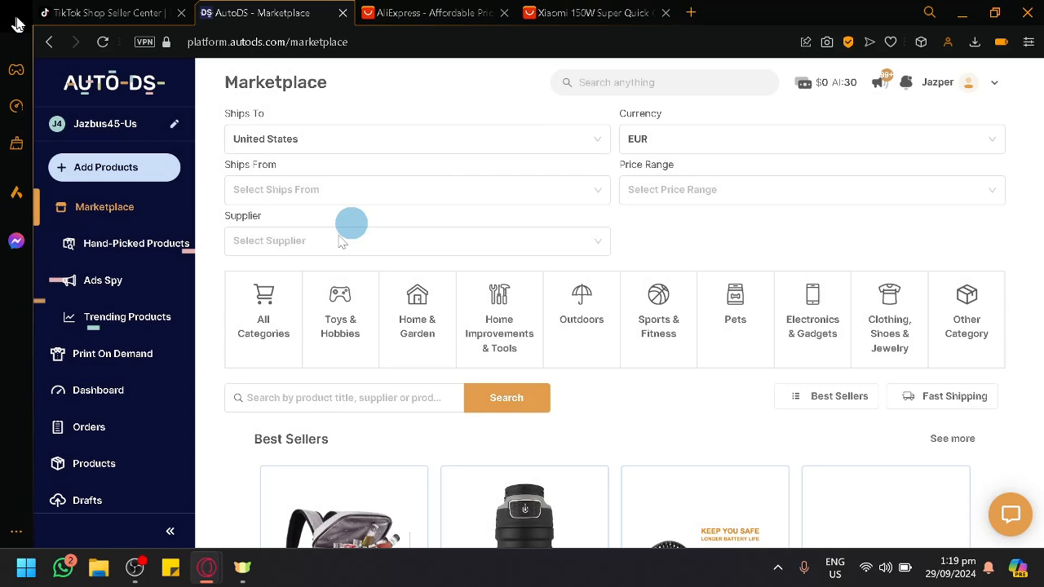
mouse_move(103, 287)
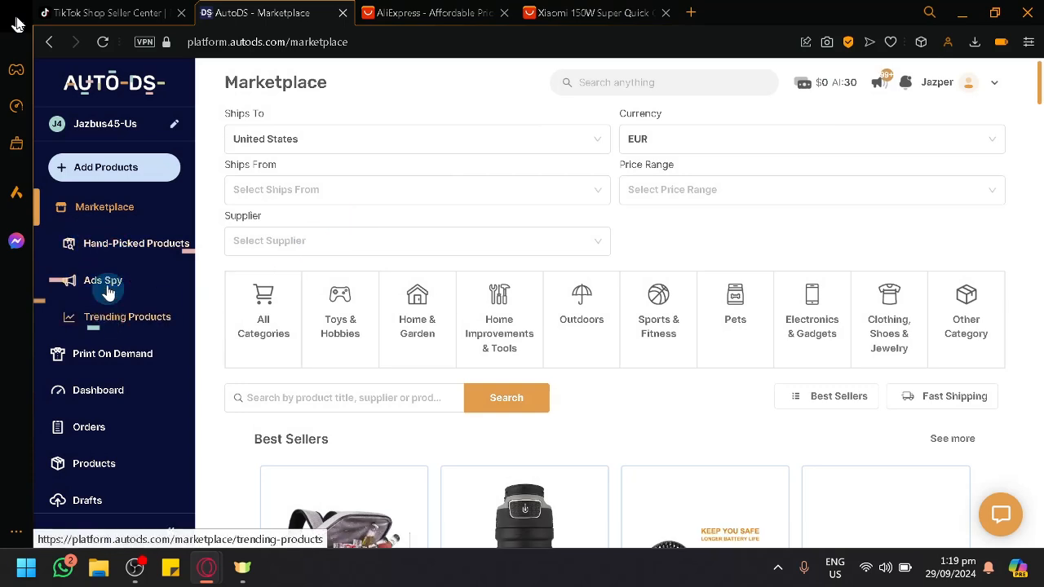
mouse_move(96, 249)
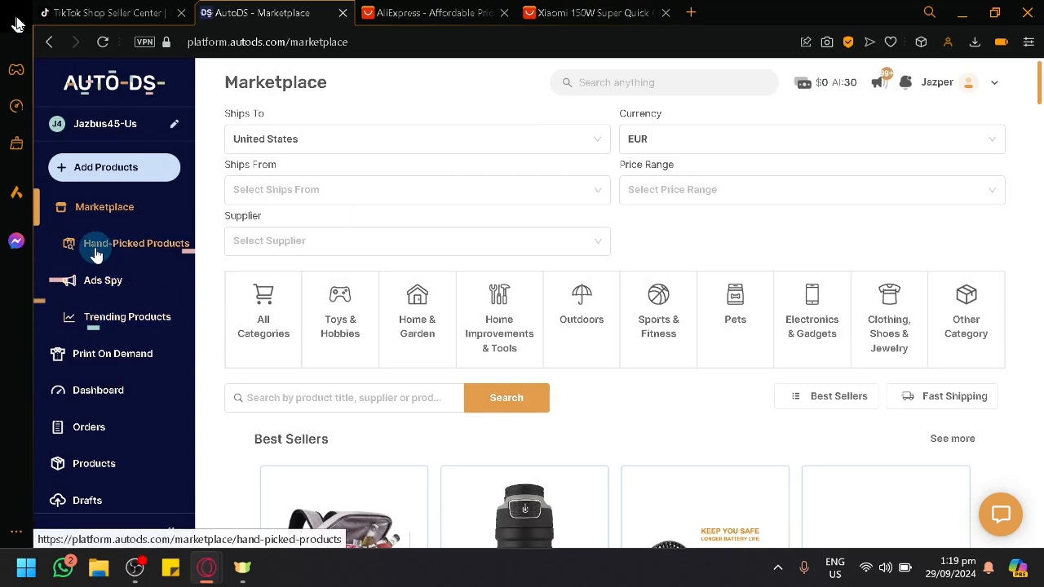
- Visit Print On Demand, the empty Products page and Marketplace, then show TikTok Shop's Manage Products
click(113, 353)
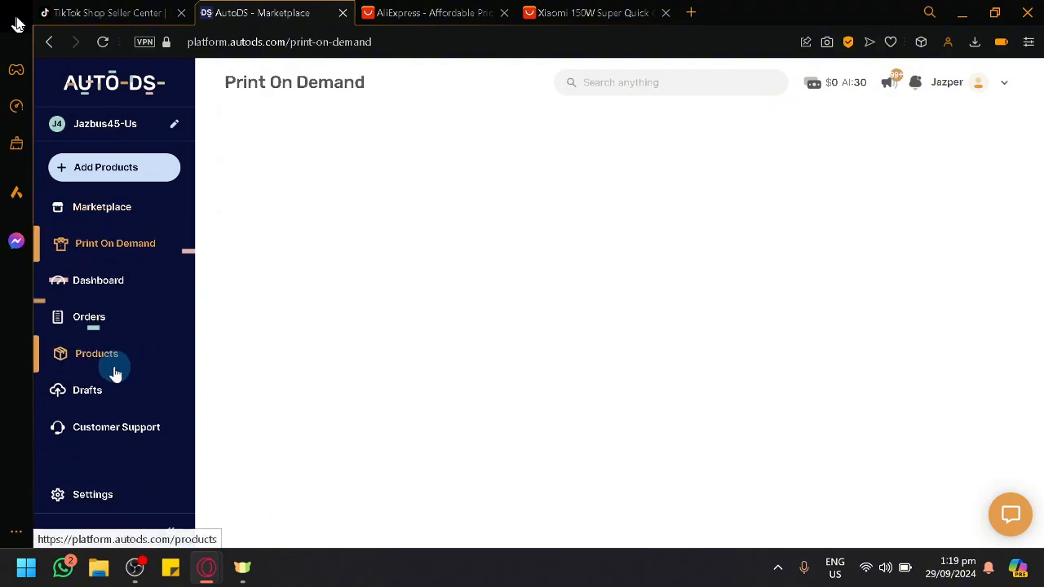
click(96, 353)
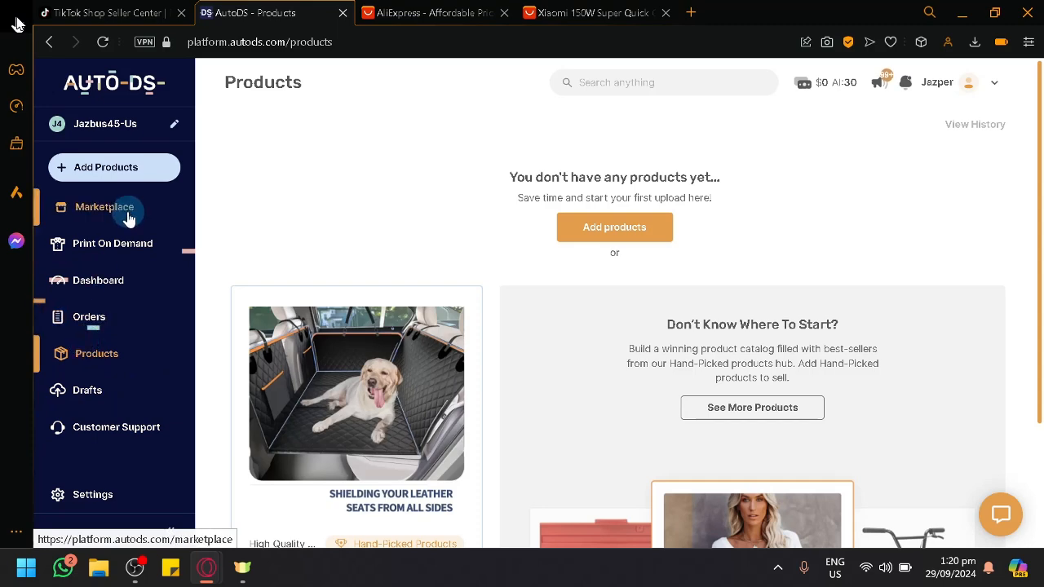
click(105, 207)
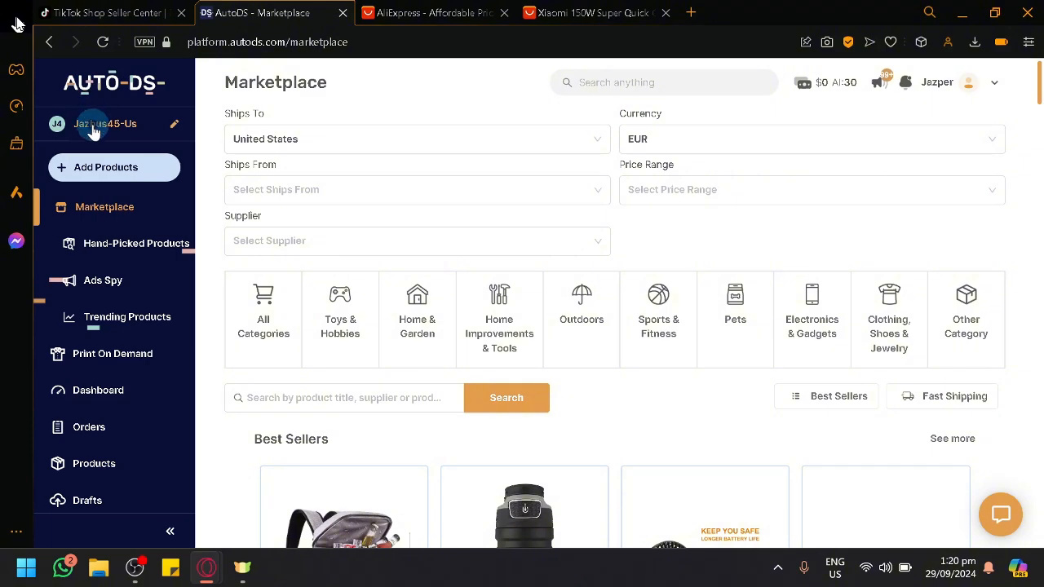
click(106, 13)
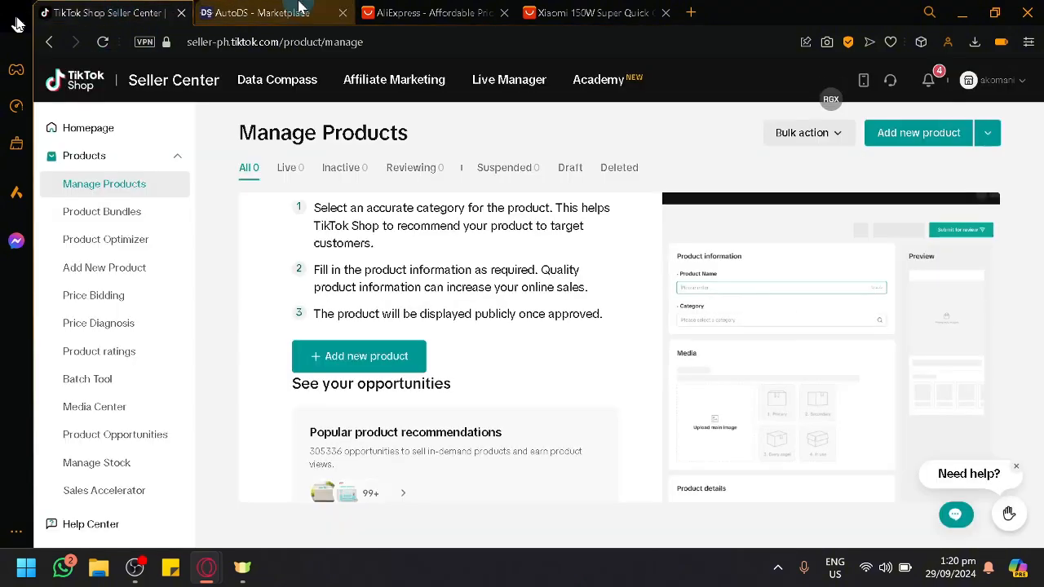
- Open the Add Store type picker with TikTok Shop, check Seller Center, then dismiss the picker
click(269, 12)
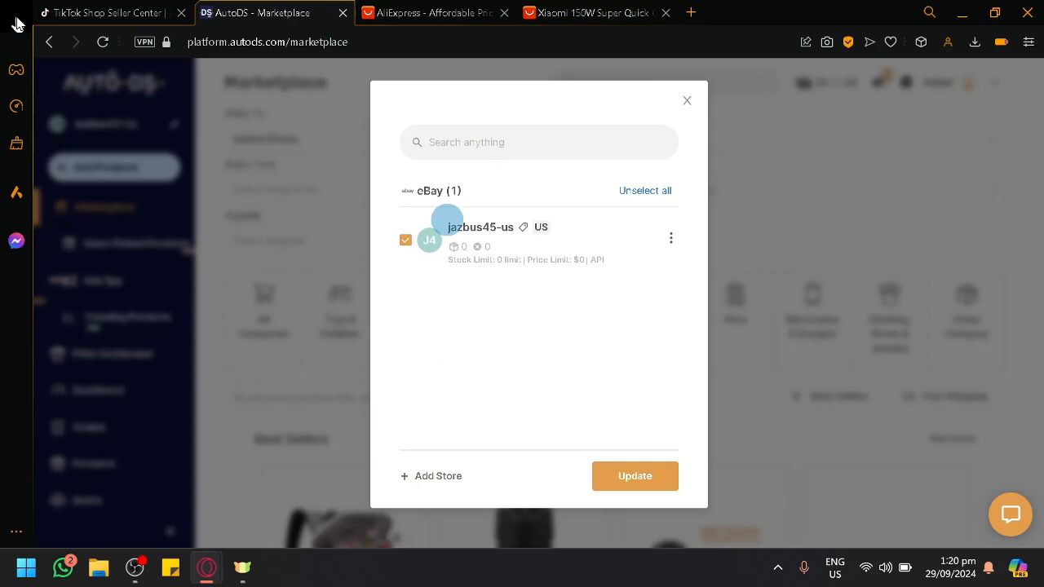
click(431, 476)
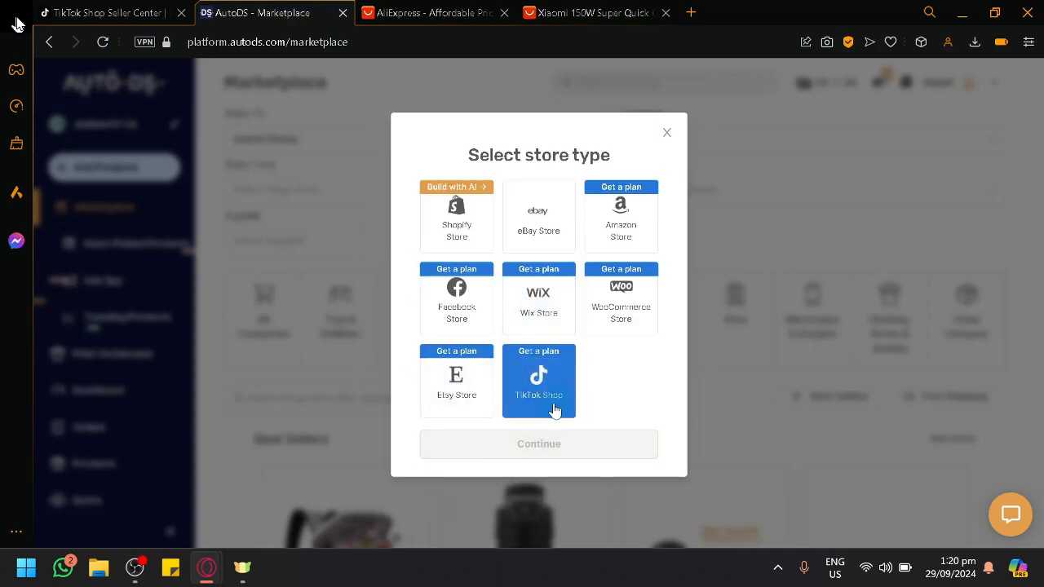
click(106, 12)
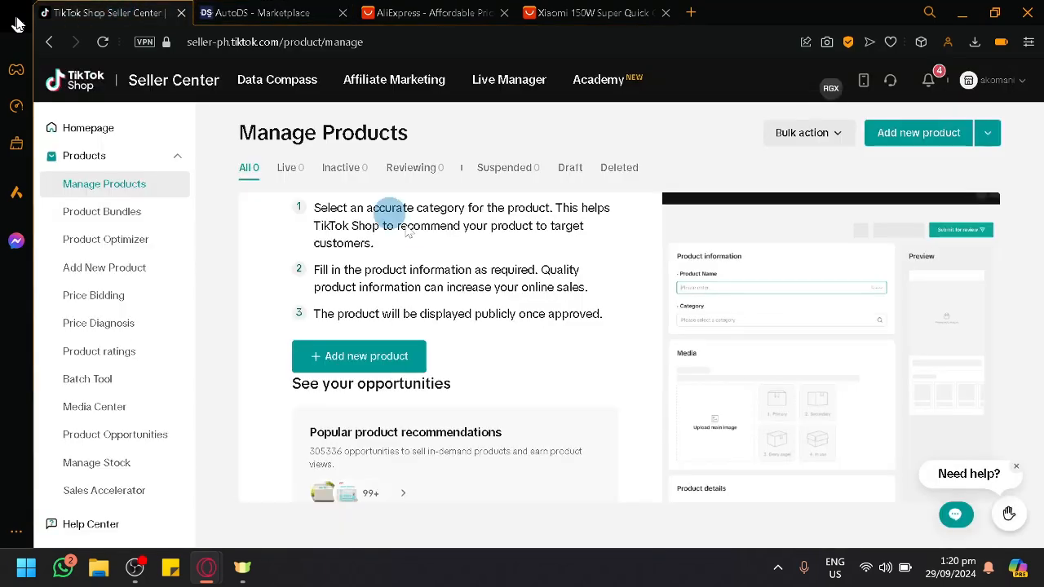
click(273, 12)
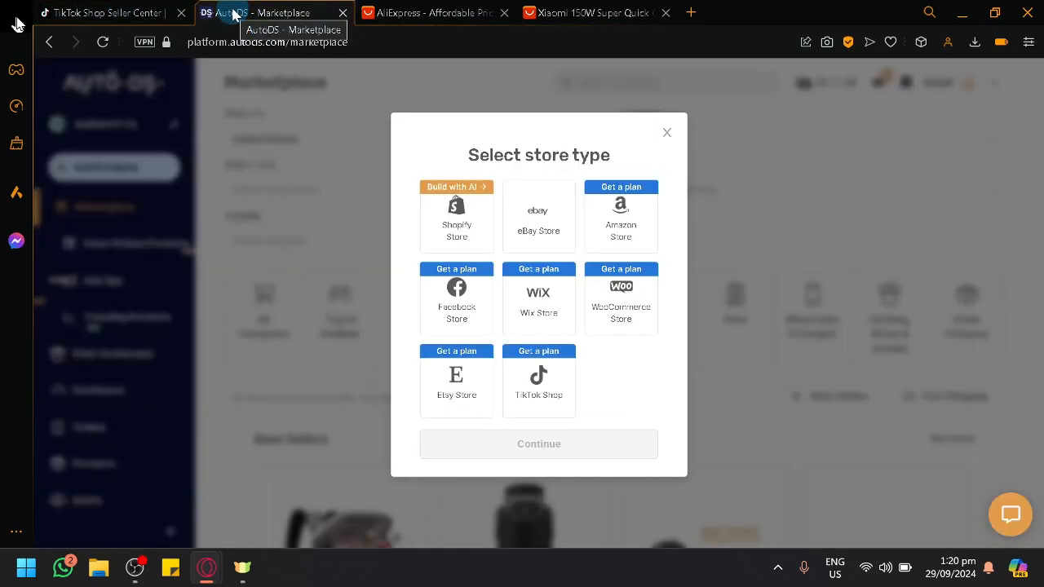
mouse_move(563, 155)
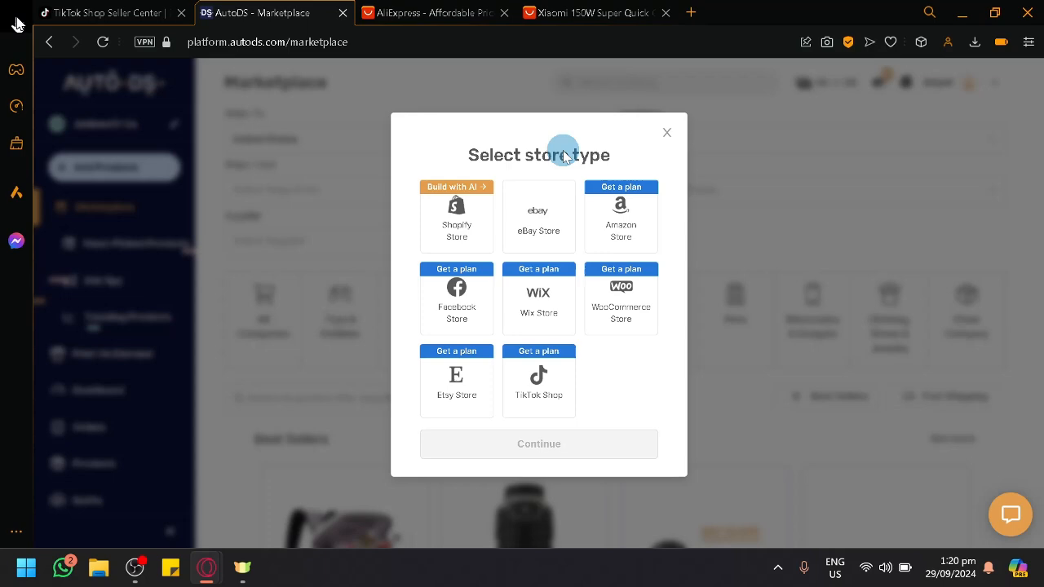
click(667, 132)
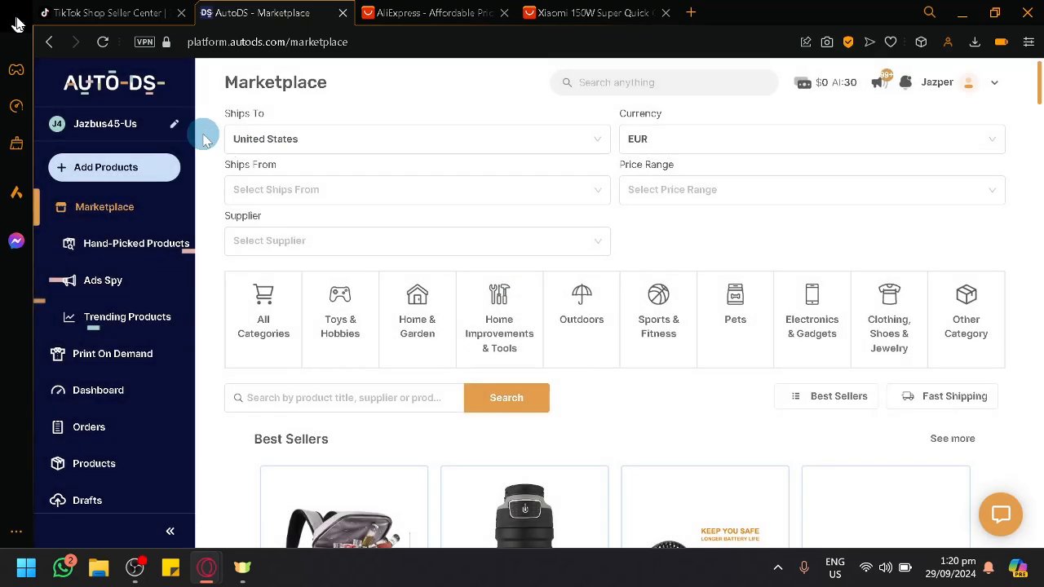
click(106, 12)
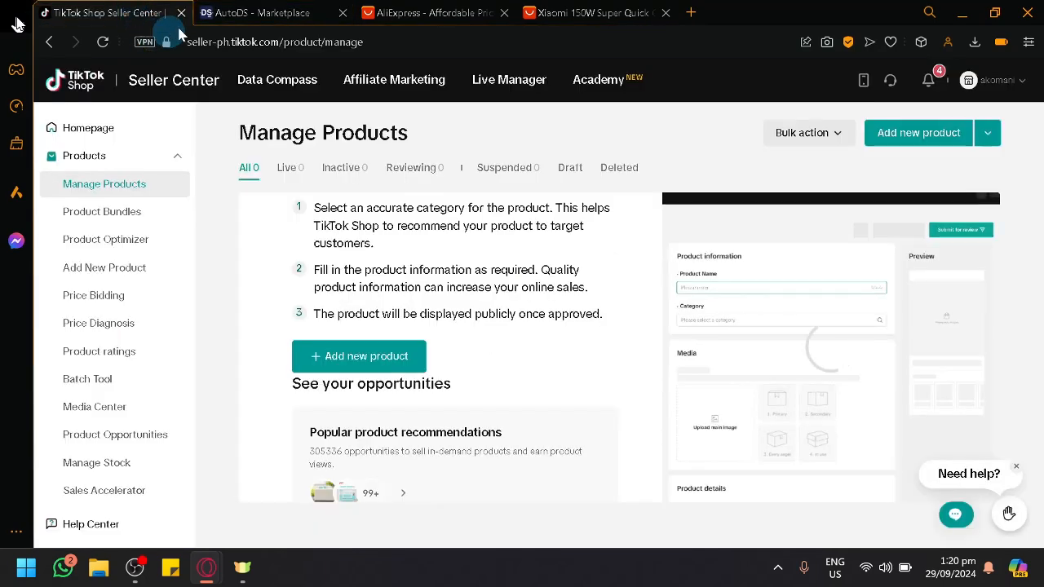
click(269, 12)
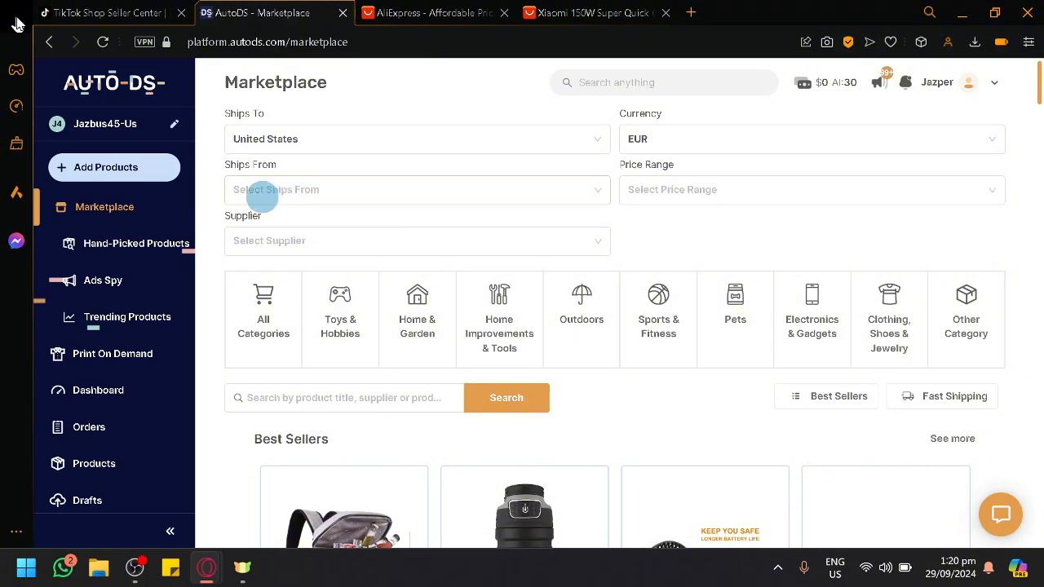